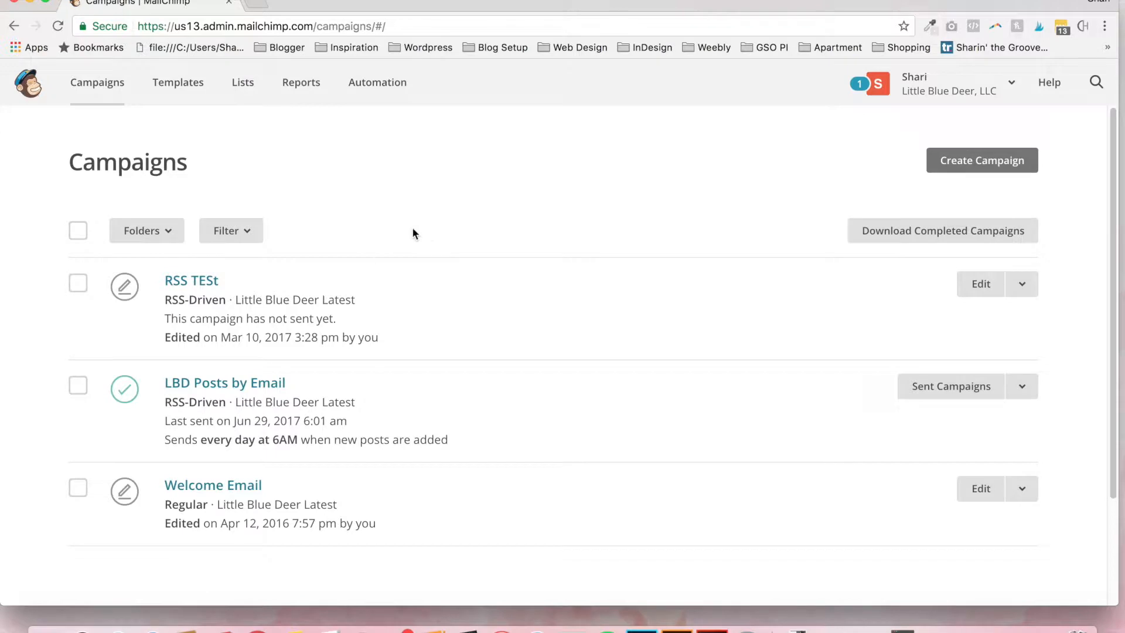
{"action": "mouse_move", "coordinate": [516, 226]}
{"action": "type", "text": "www.ma"}
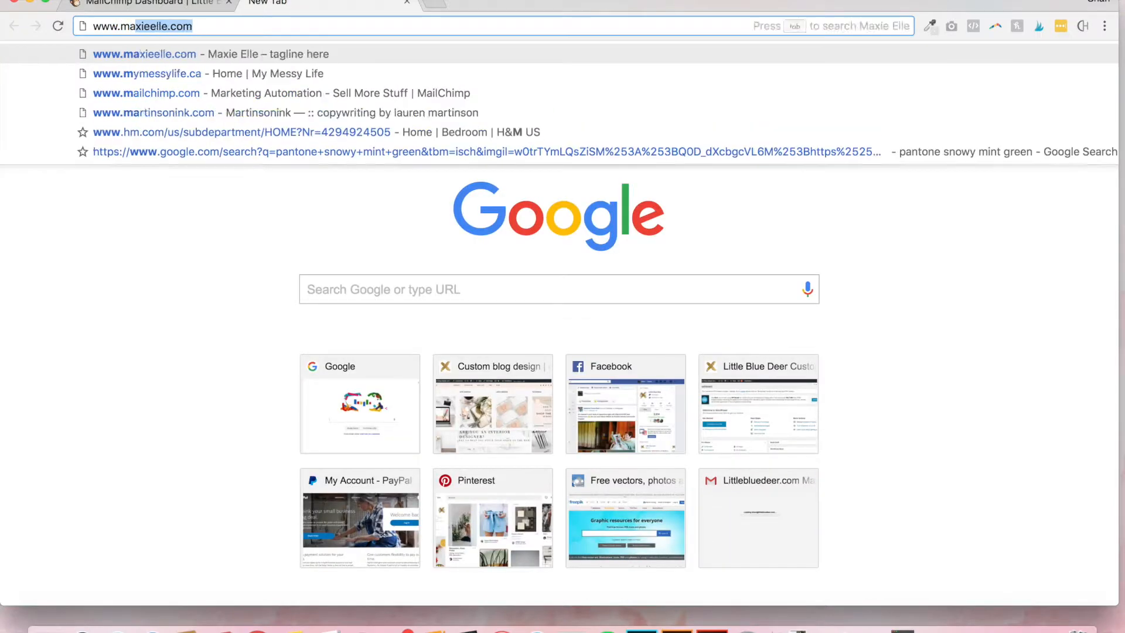
- From the public MailChimp website, reach the free-account signup form via Sign Up Free
{"action": "left_click", "coordinate": [147, 92]}
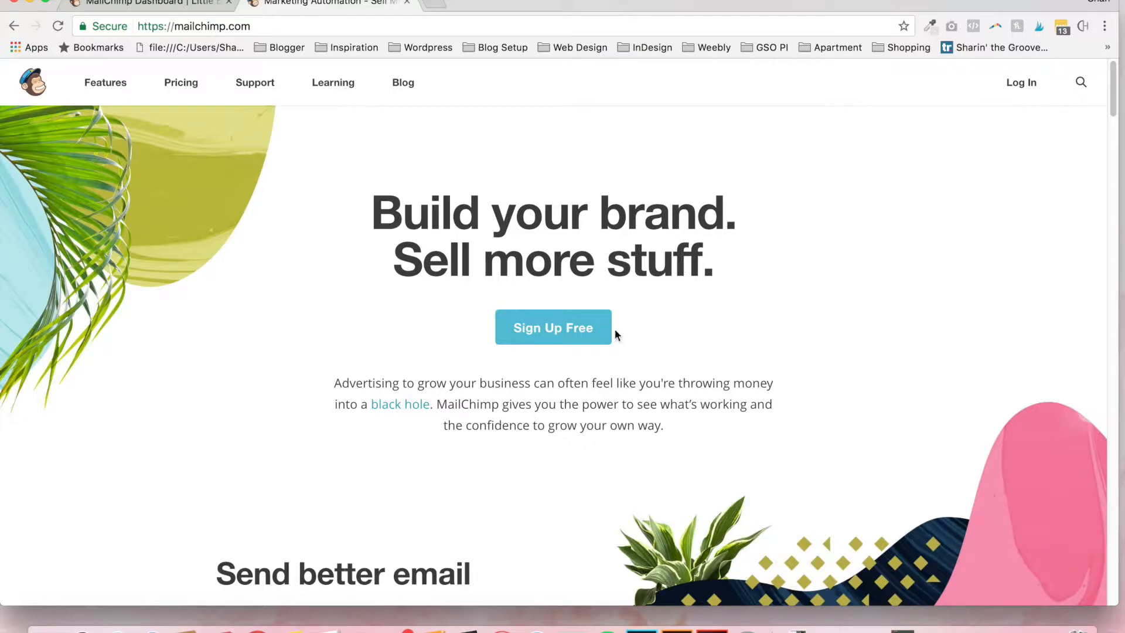
{"action": "left_click", "coordinate": [552, 327]}
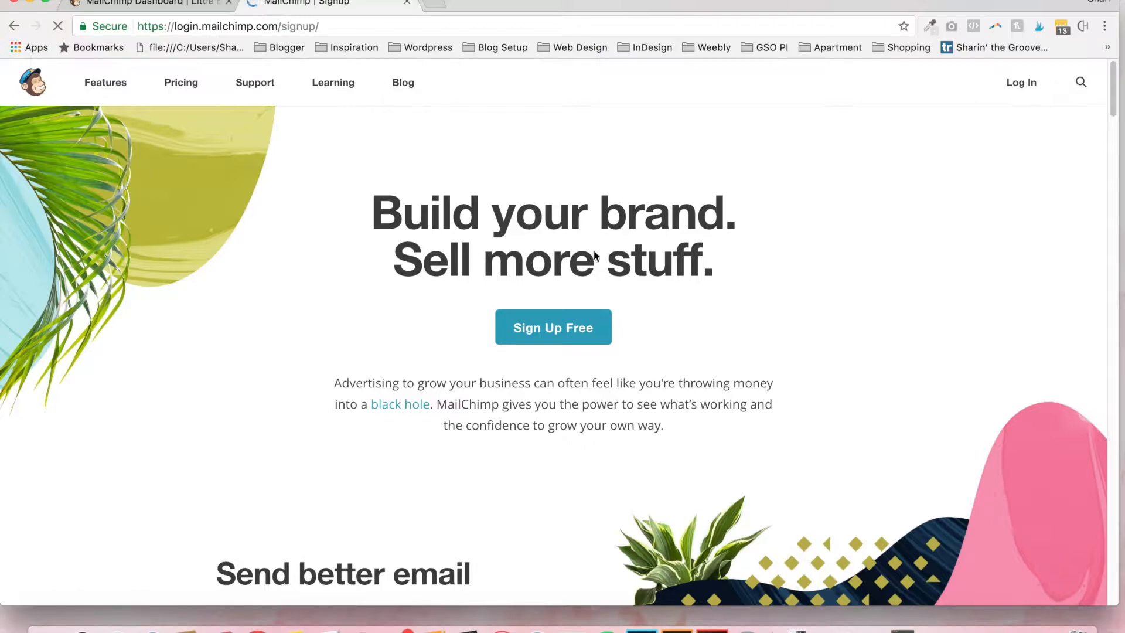
{"action": "left_click", "coordinate": [552, 327]}
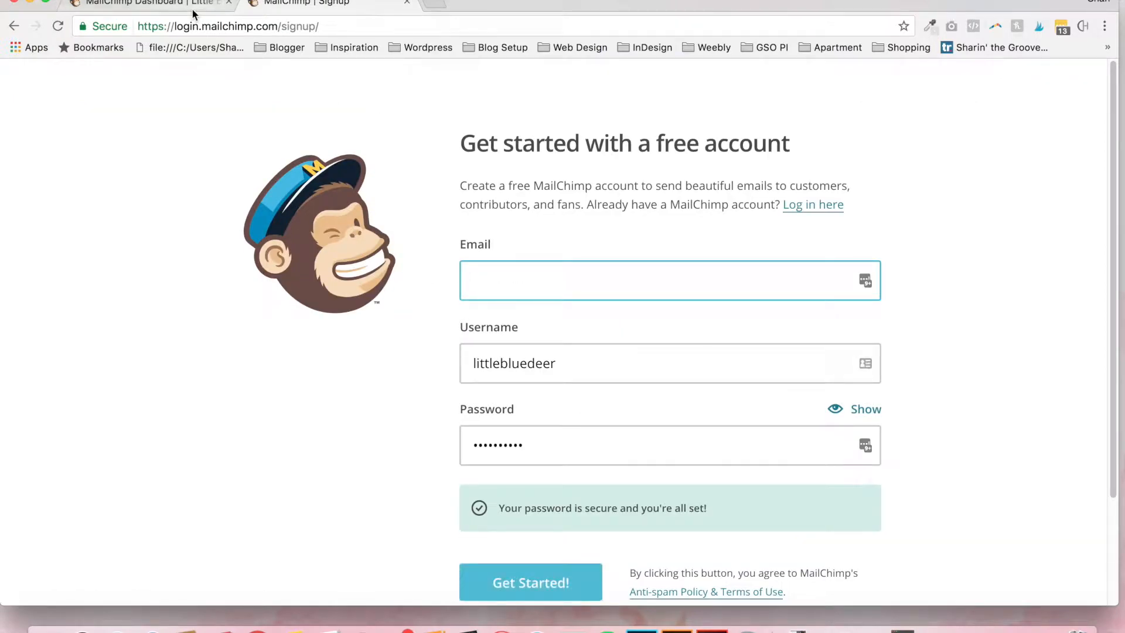
{"action": "mouse_move", "coordinate": [142, 6]}
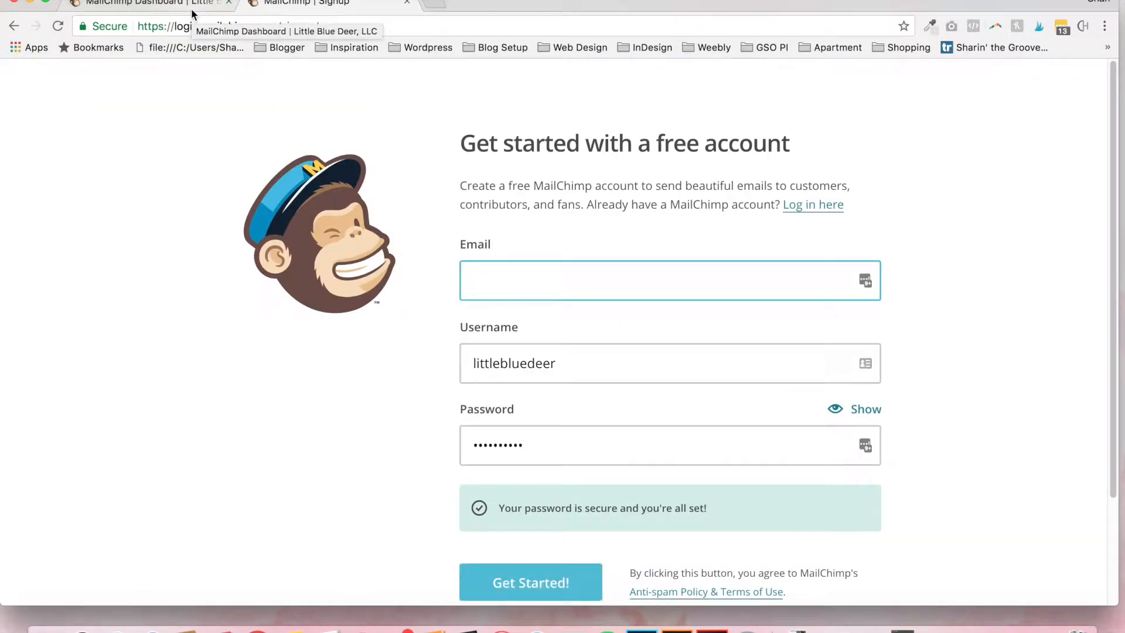
- Back on the account dashboard tab, view the Campaigns list
{"action": "left_click", "coordinate": [129, 5]}
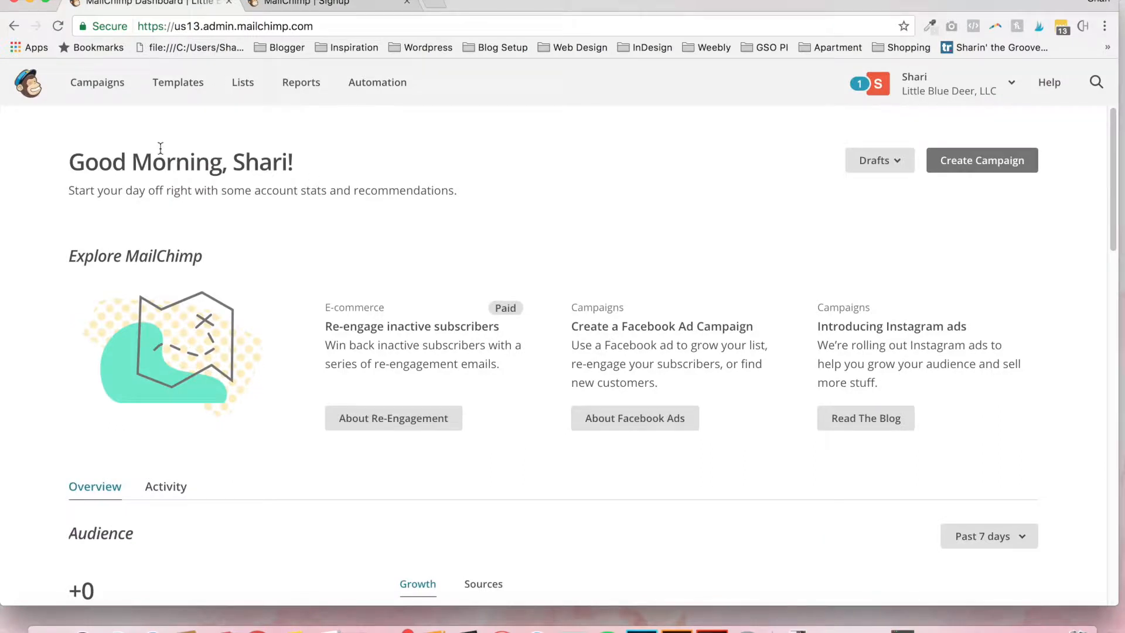
{"action": "mouse_move", "coordinate": [146, 115]}
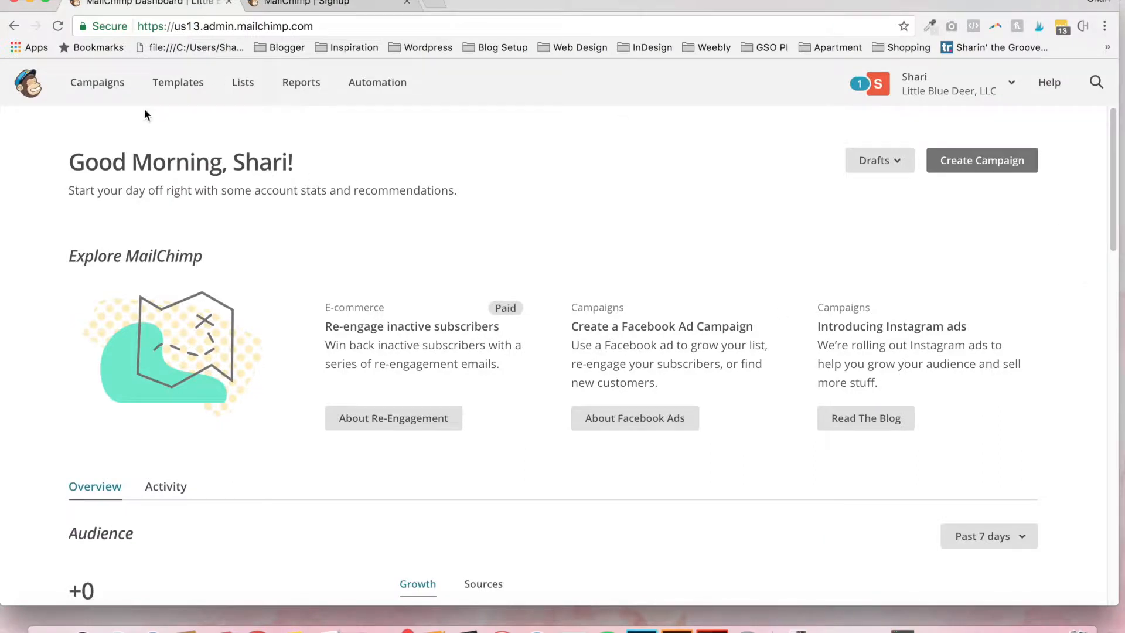
{"action": "mouse_move", "coordinate": [97, 82]}
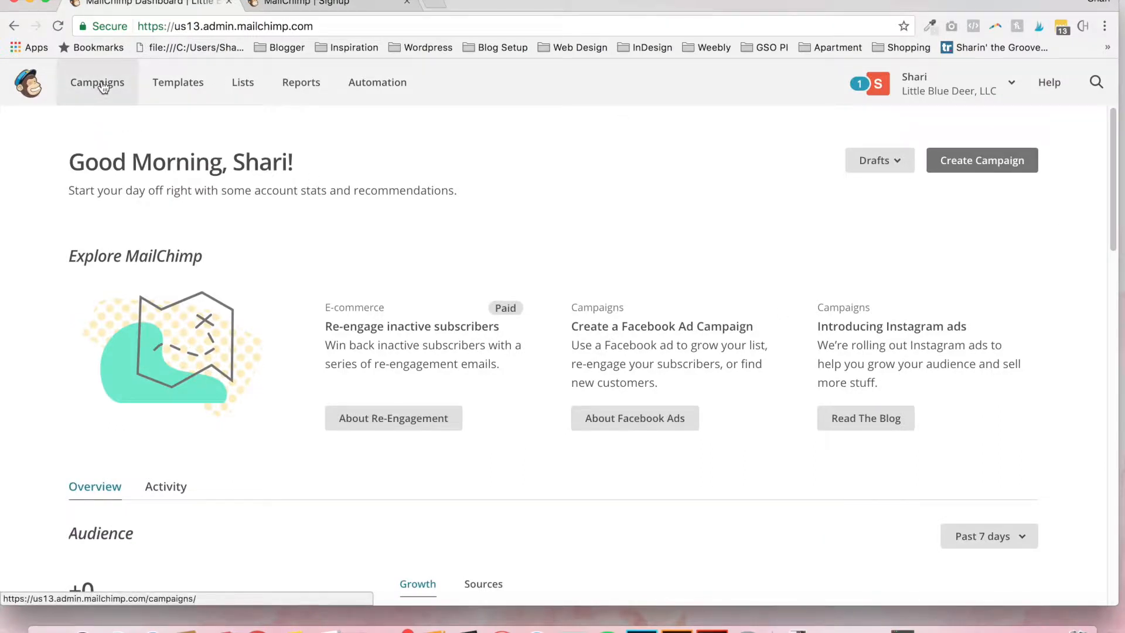
{"action": "mouse_move", "coordinate": [171, 111]}
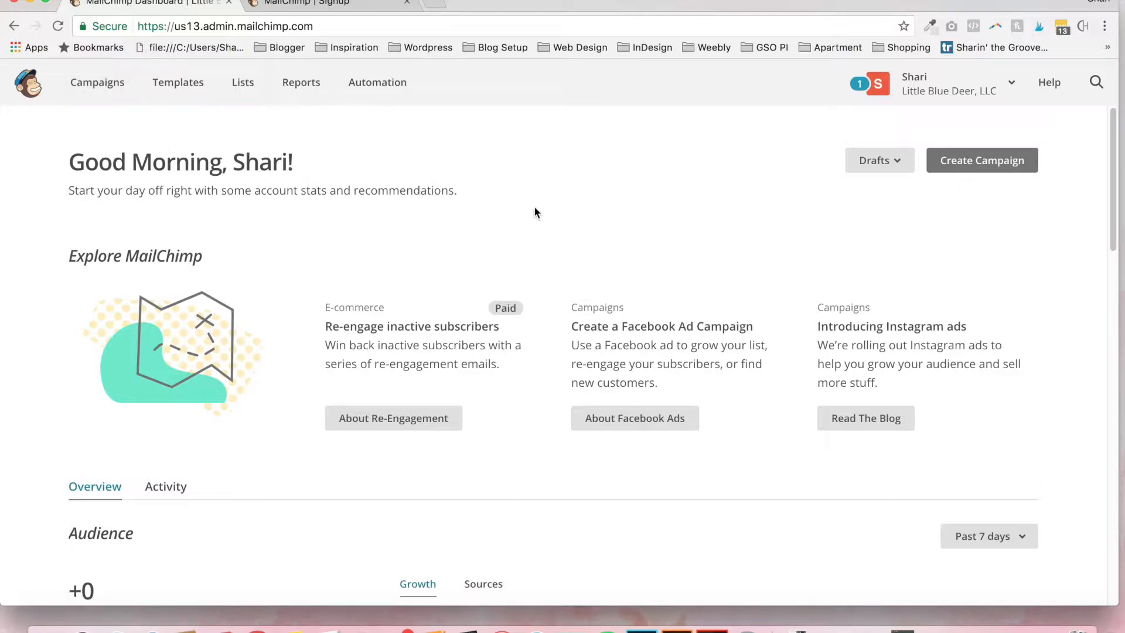
{"action": "mouse_move", "coordinate": [853, 227]}
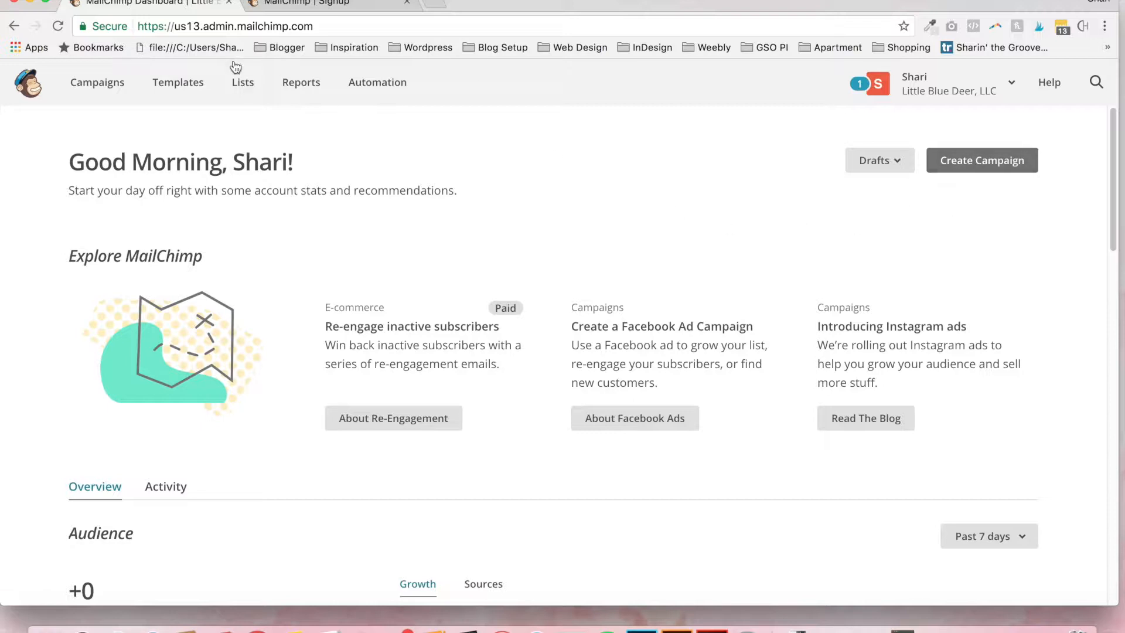
{"action": "left_click", "coordinate": [97, 82]}
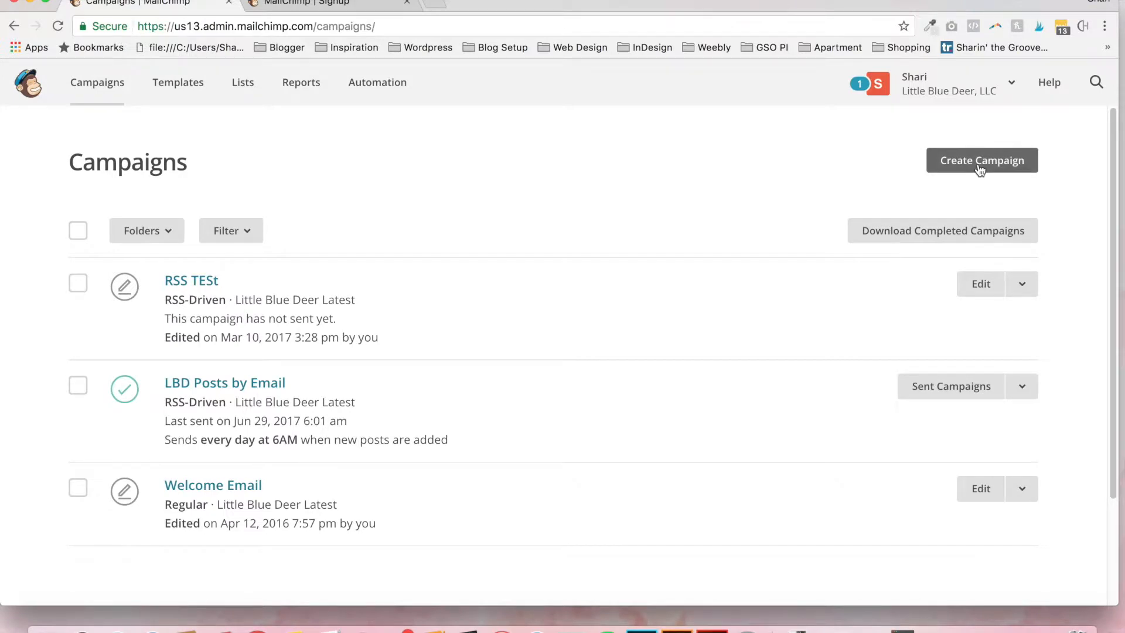
- Create a new campaign, searching 'Rss' and choosing the Share blog updates type
{"action": "left_click", "coordinate": [981, 161]}
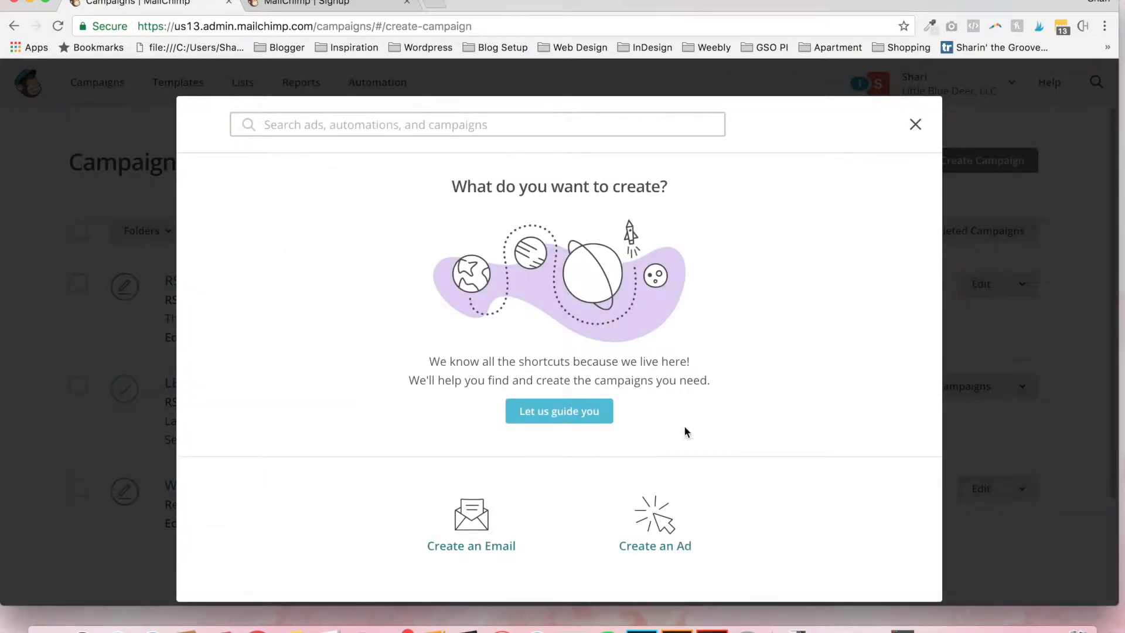
{"action": "mouse_move", "coordinate": [504, 174]}
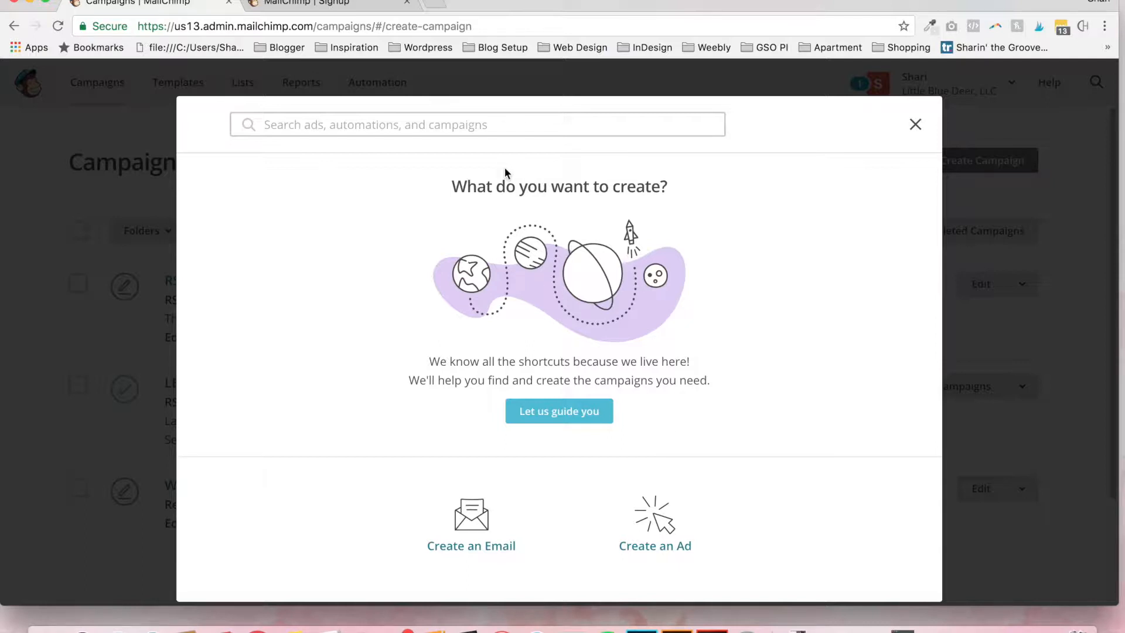
{"action": "mouse_move", "coordinate": [423, 145]}
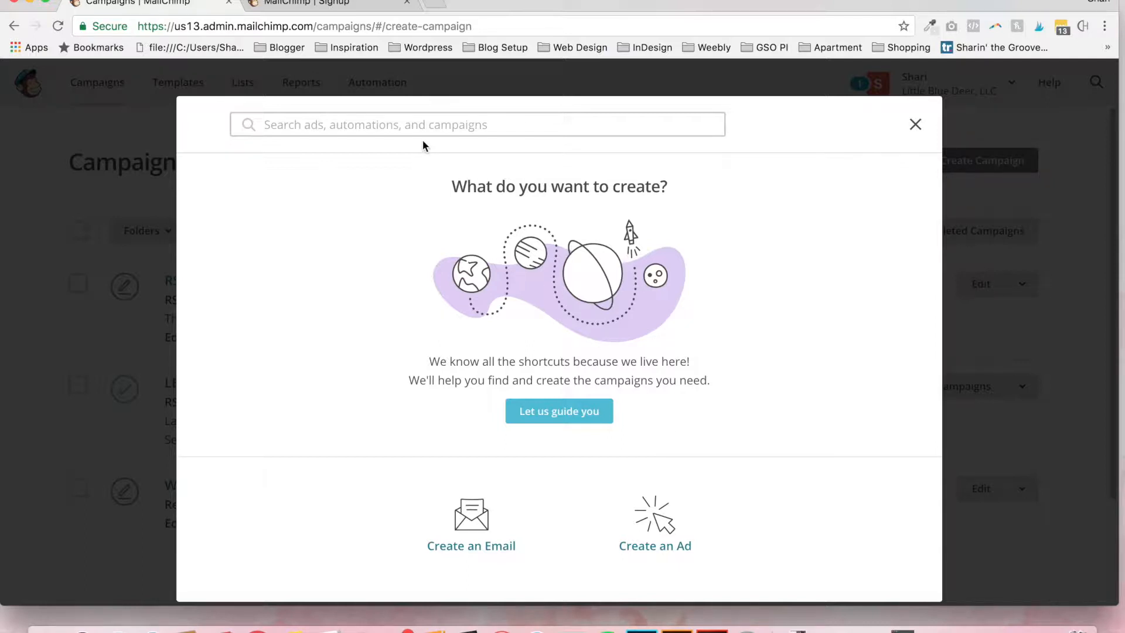
{"action": "left_click", "coordinate": [477, 124]}
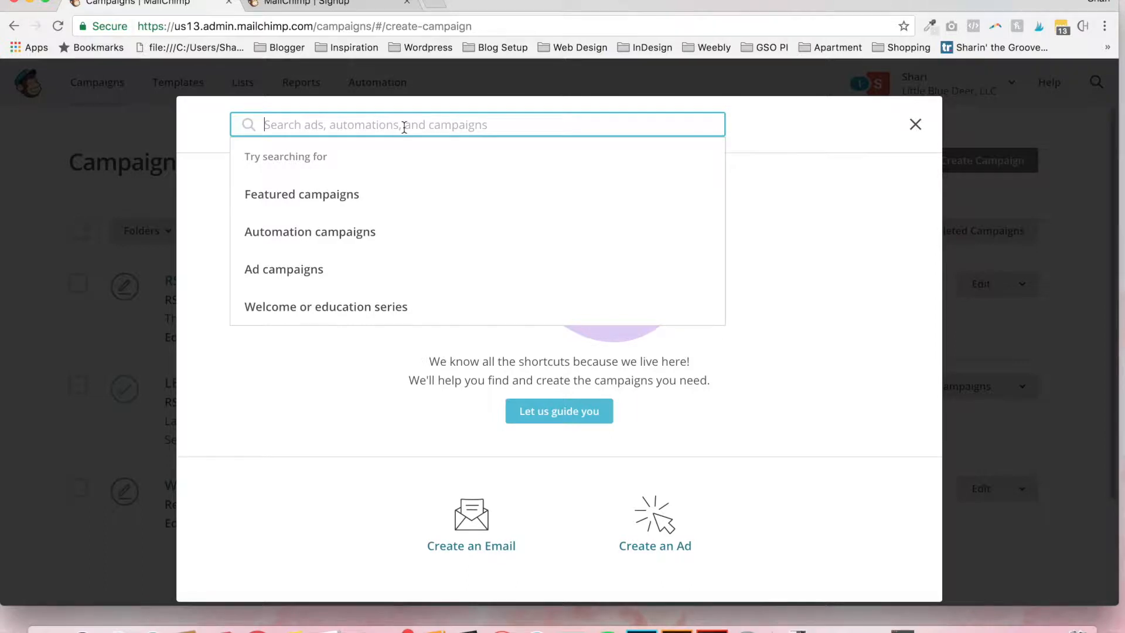
{"action": "type", "text": "Rss"}
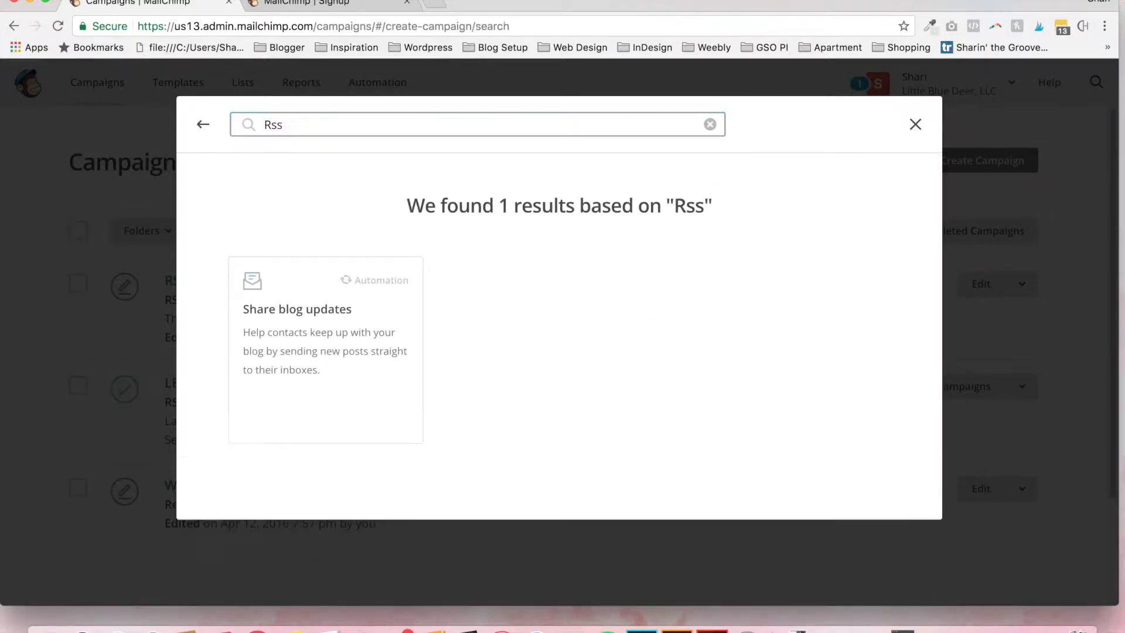
{"action": "mouse_move", "coordinate": [425, 367]}
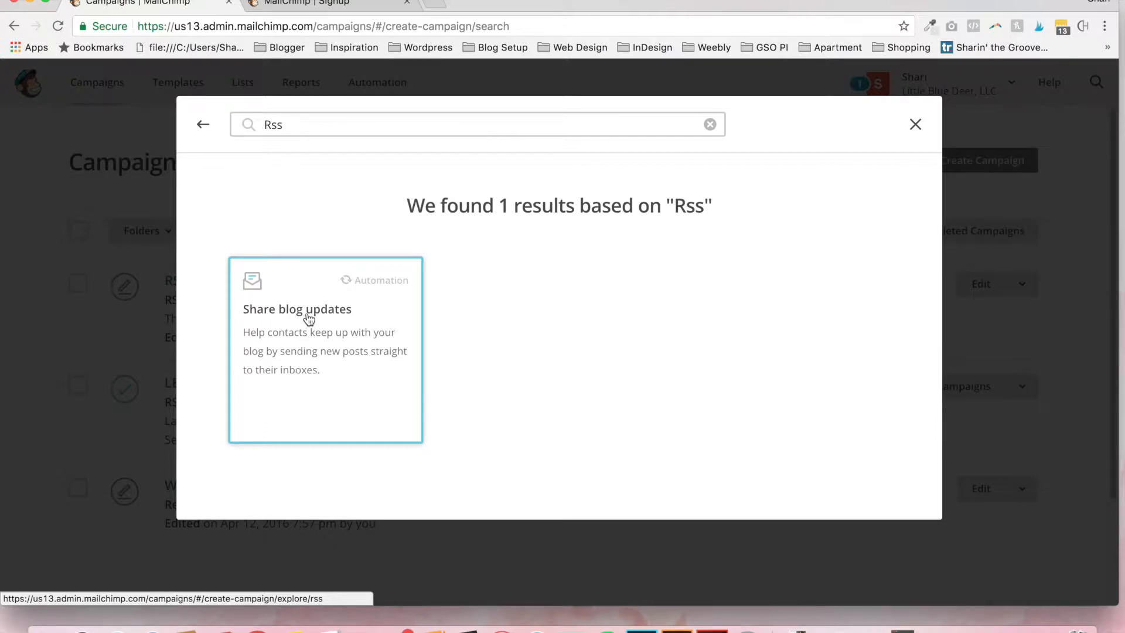
{"action": "left_click", "coordinate": [309, 318]}
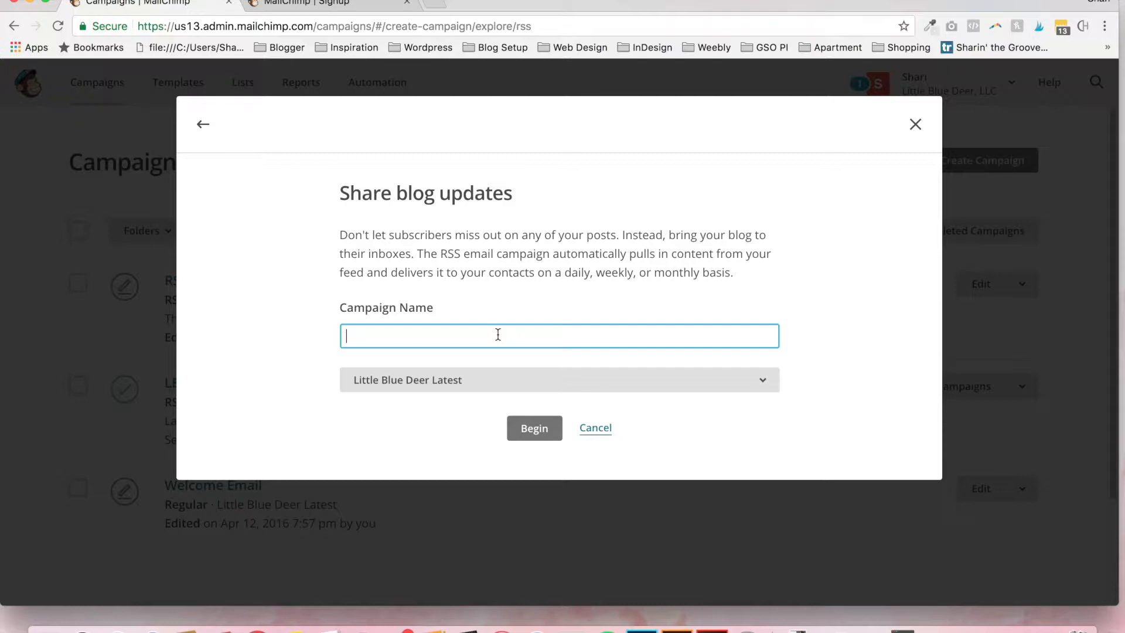
- Name the campaign 'Blog Posts by Little Blue Deer Test' and begin setup
{"action": "type", "text": "Blog Posts by Li"}
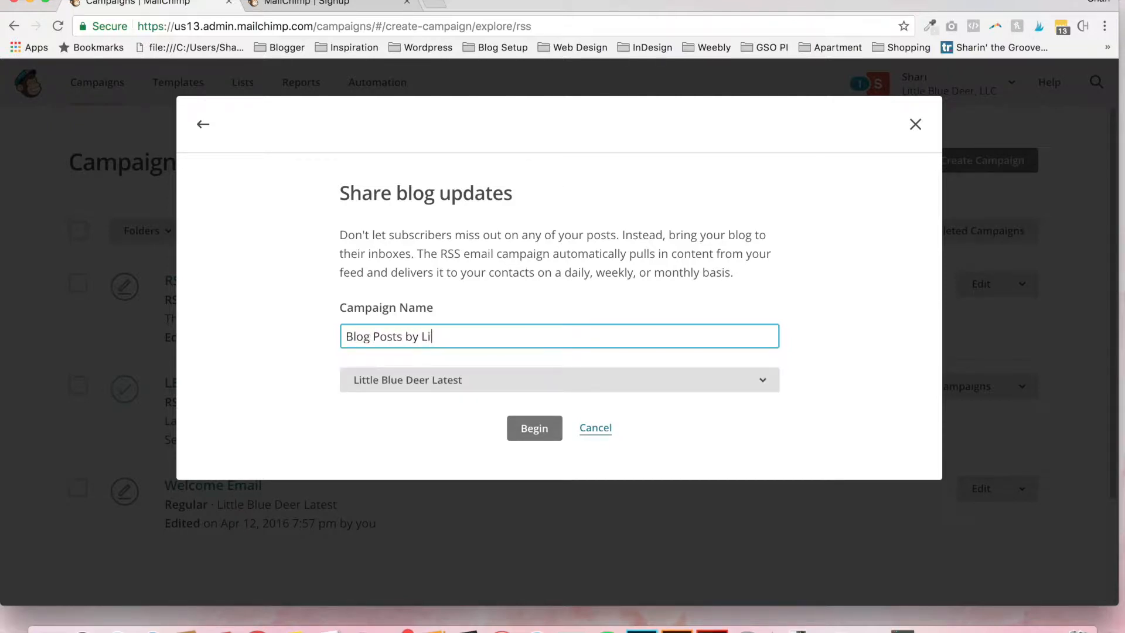
{"action": "type", "text": "ttle Blue Deer"}
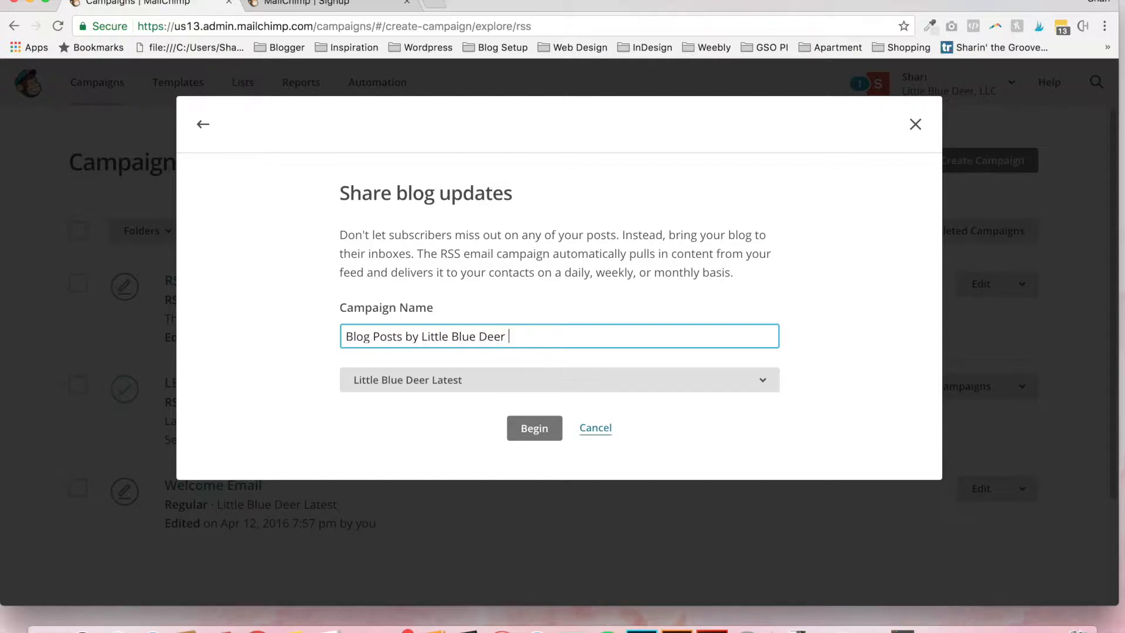
{"action": "type", "text": "Test"}
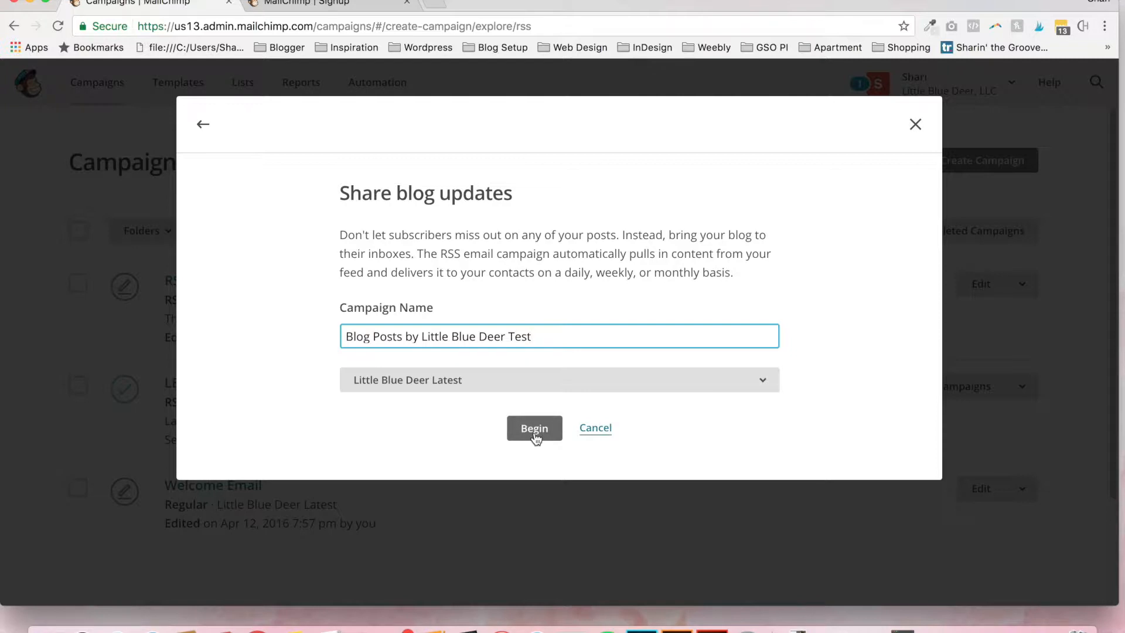
{"action": "left_click", "coordinate": [534, 427]}
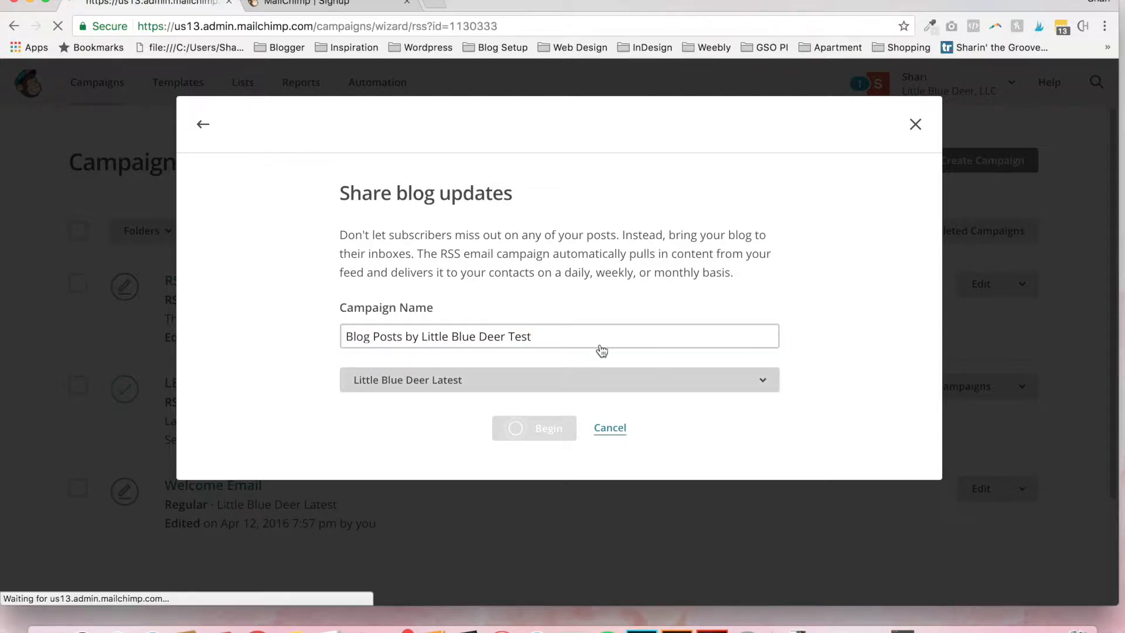
{"action": "left_click", "coordinate": [535, 427]}
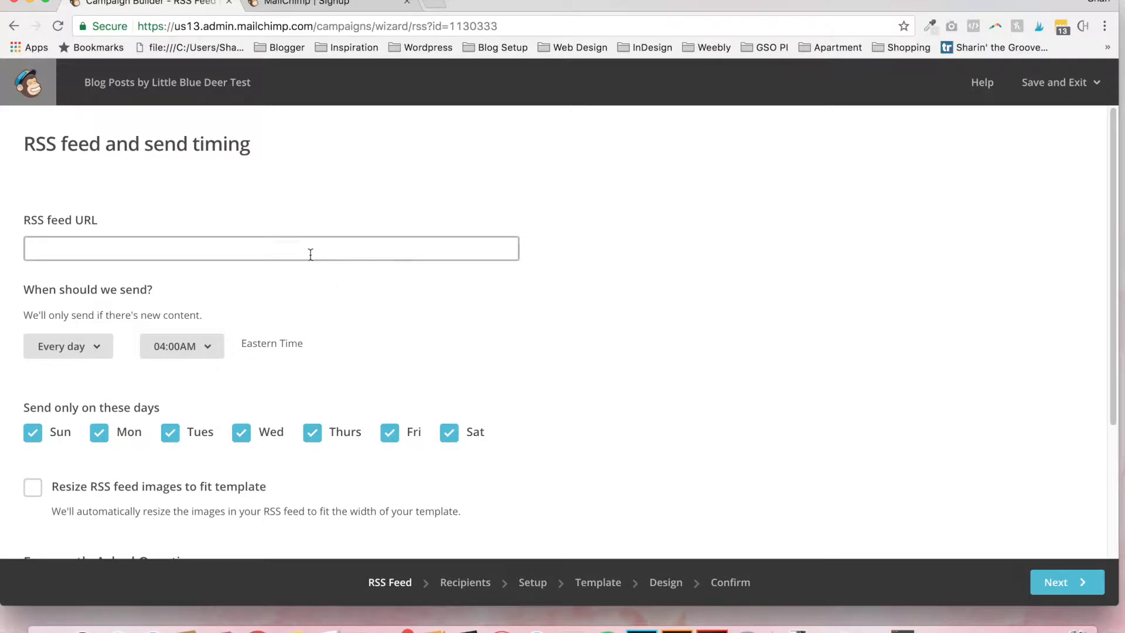
{"action": "left_click", "coordinate": [270, 248]}
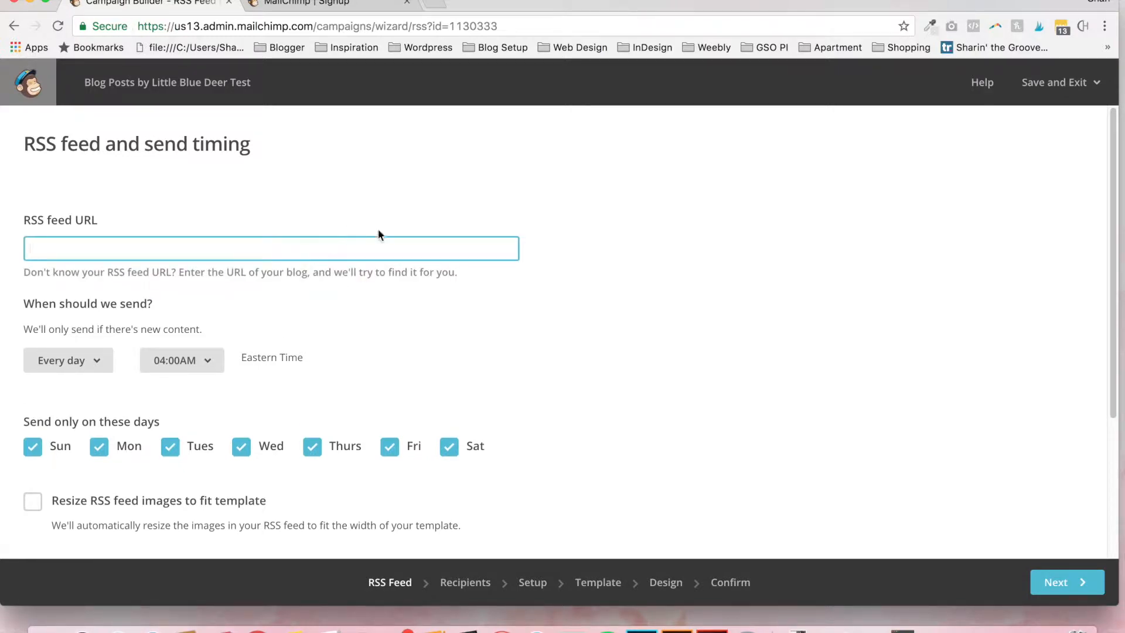
{"action": "type", "text": "http://littlebluedeerc"}
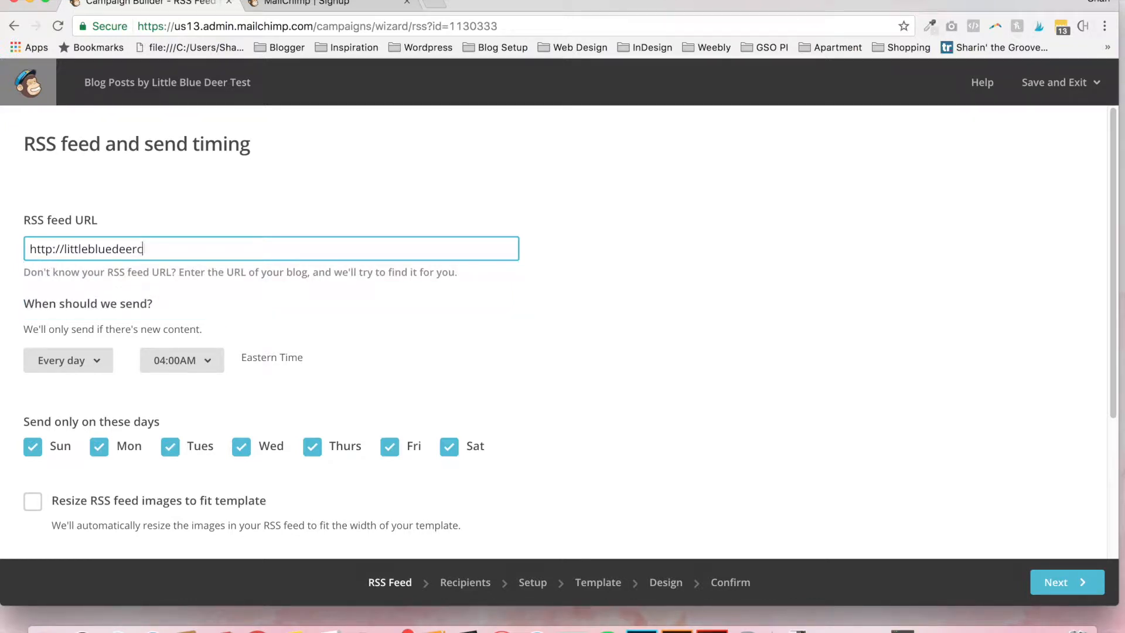
{"action": "type", "text": ".com"}
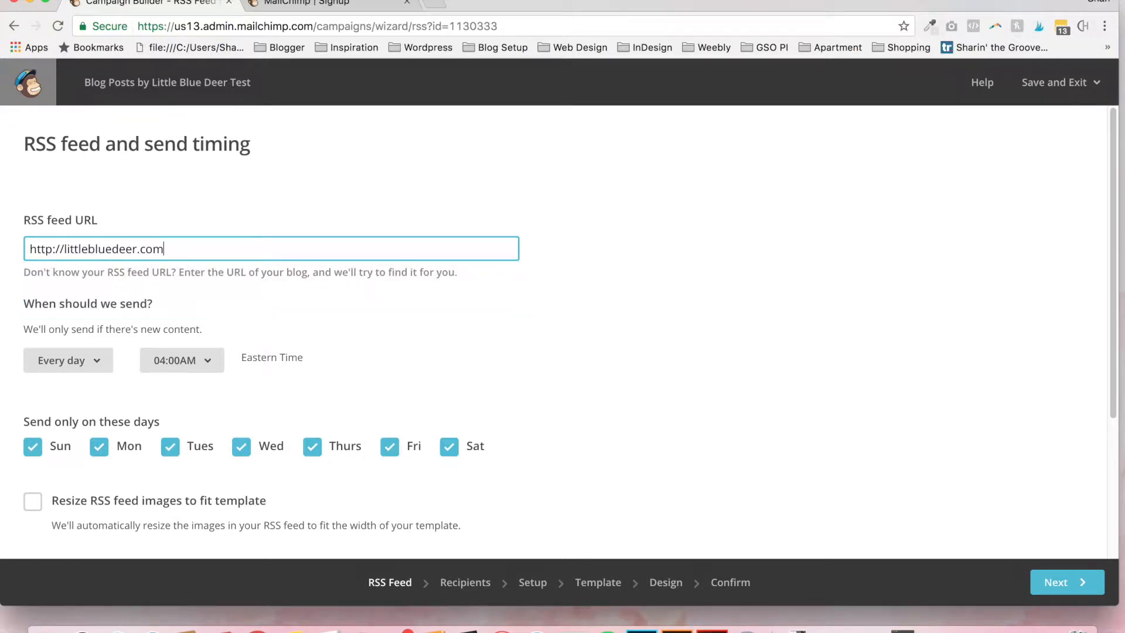
{"action": "mouse_move", "coordinate": [445, 234]}
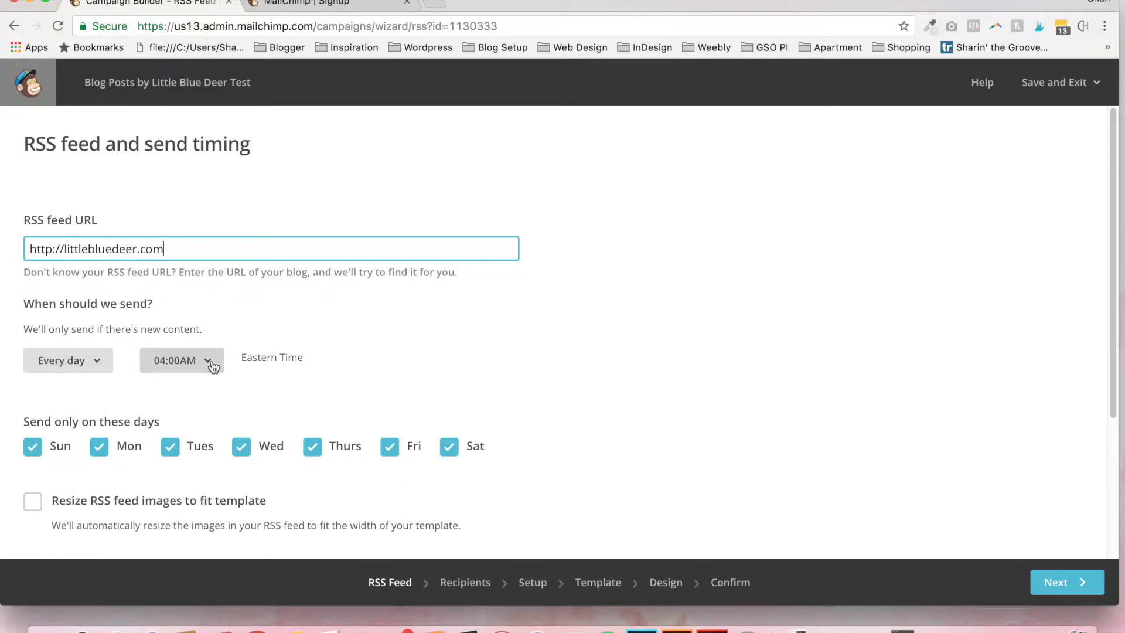
{"action": "left_click", "coordinate": [182, 360]}
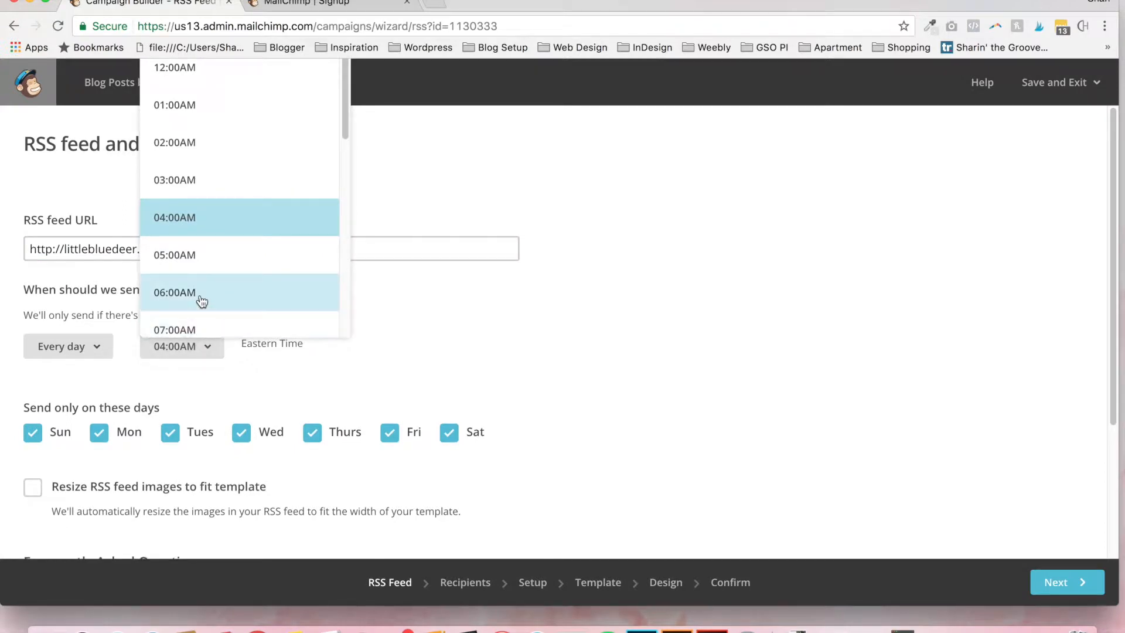
{"action": "left_click", "coordinate": [175, 292]}
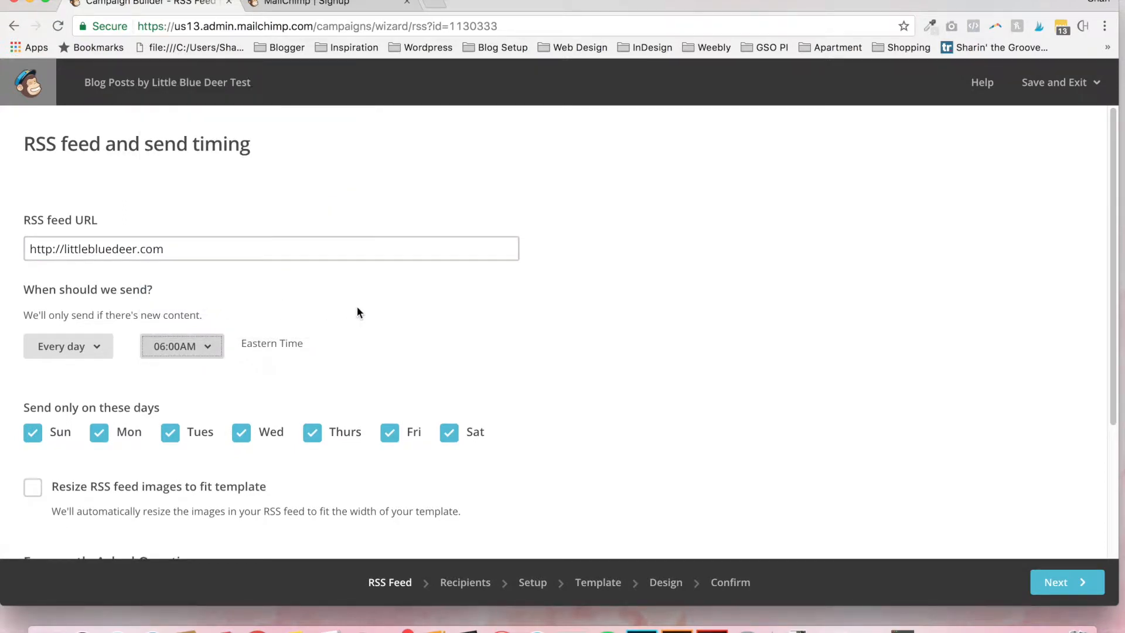
- Enable 'Resize RSS feed images to fit template' and continue to recipients
{"action": "scroll", "scroll_direction": "down", "scroll_amount": 3}
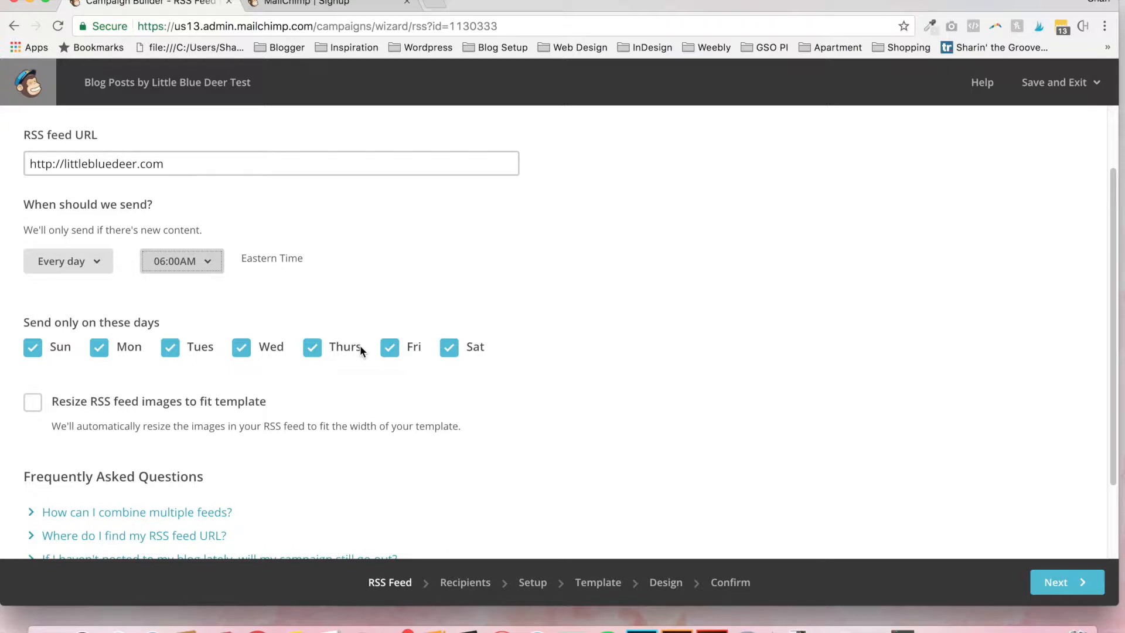
{"action": "mouse_move", "coordinate": [390, 312]}
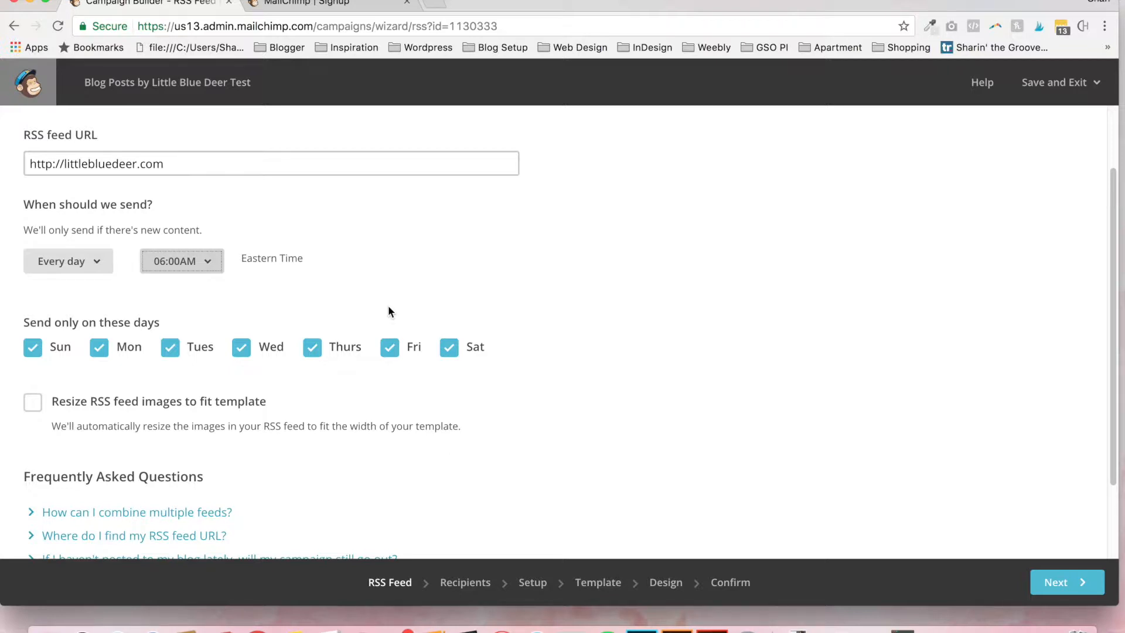
{"action": "mouse_move", "coordinate": [337, 327]}
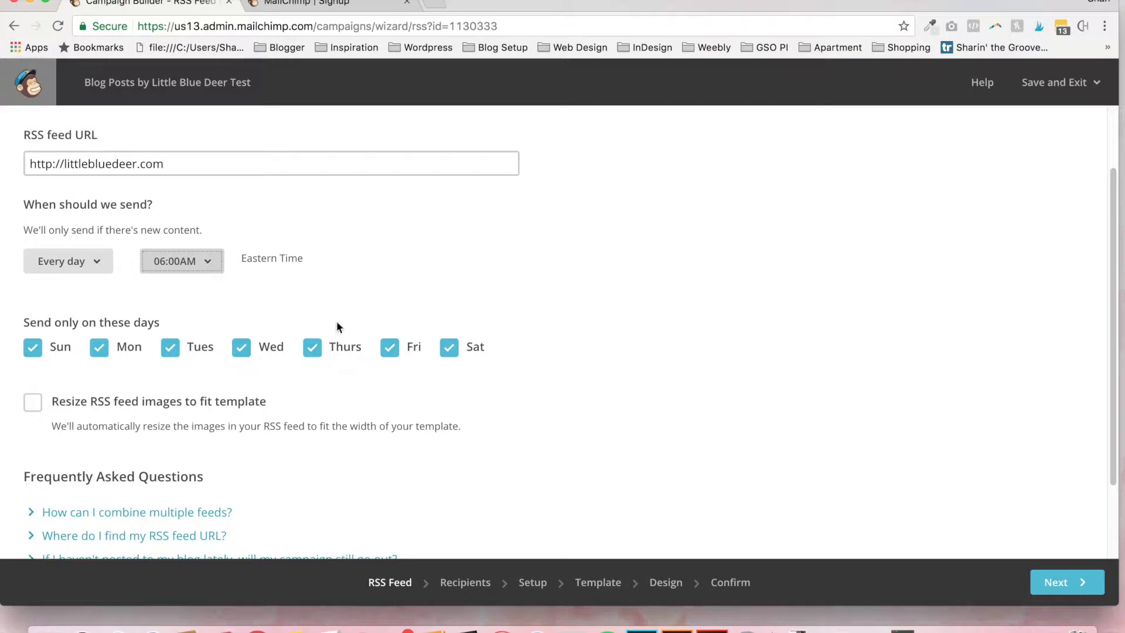
{"action": "mouse_move", "coordinate": [33, 402]}
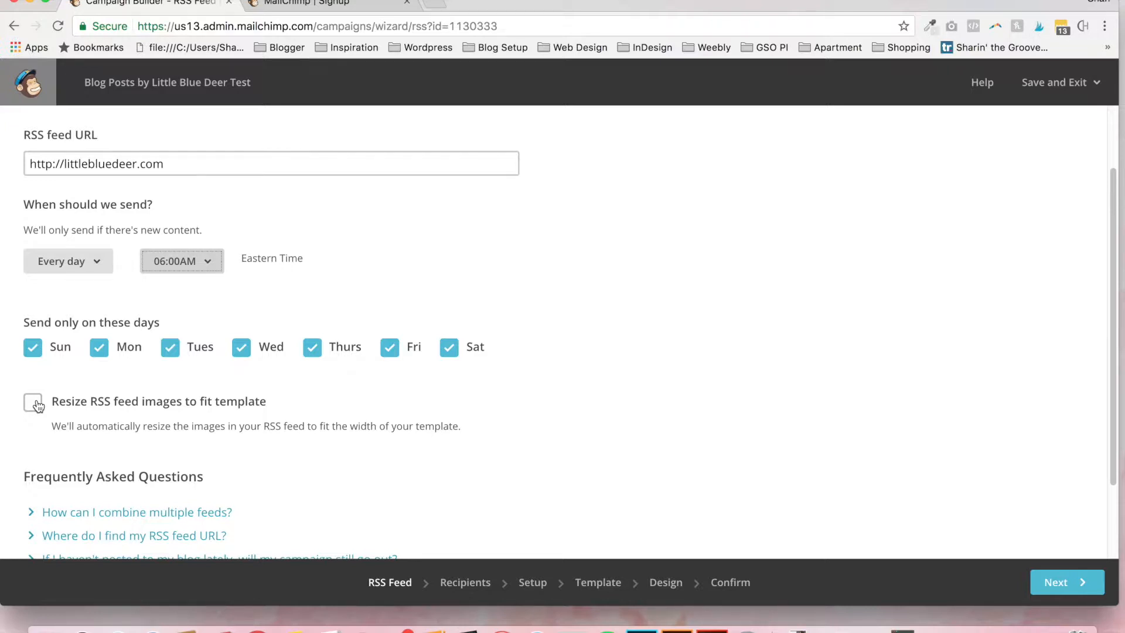
{"action": "left_click", "coordinate": [33, 402]}
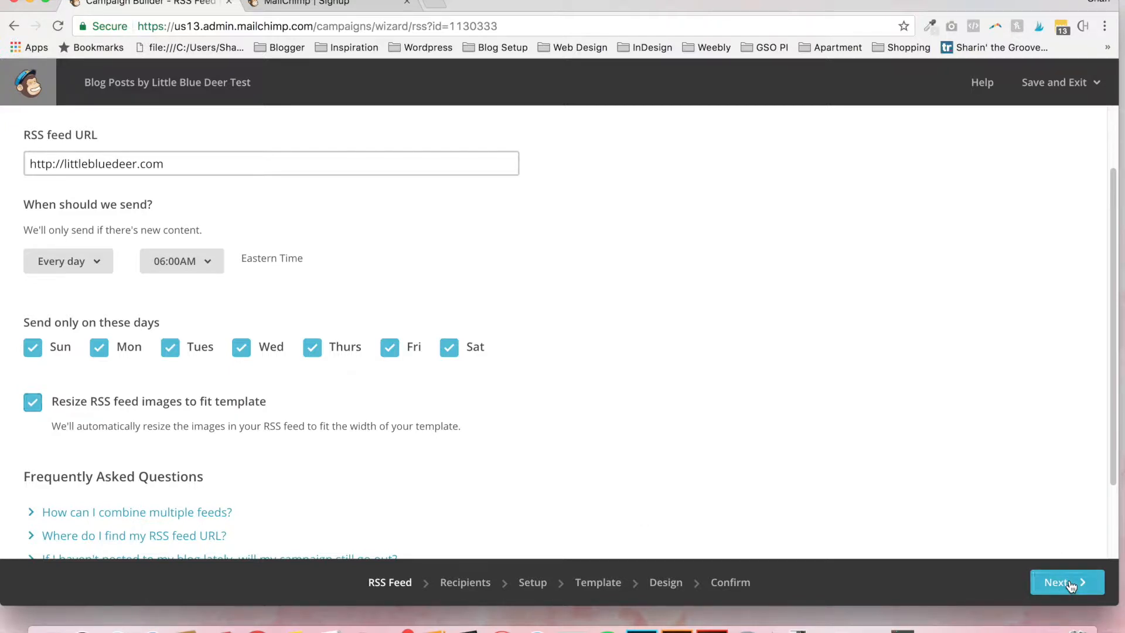
{"action": "left_click", "coordinate": [1066, 582]}
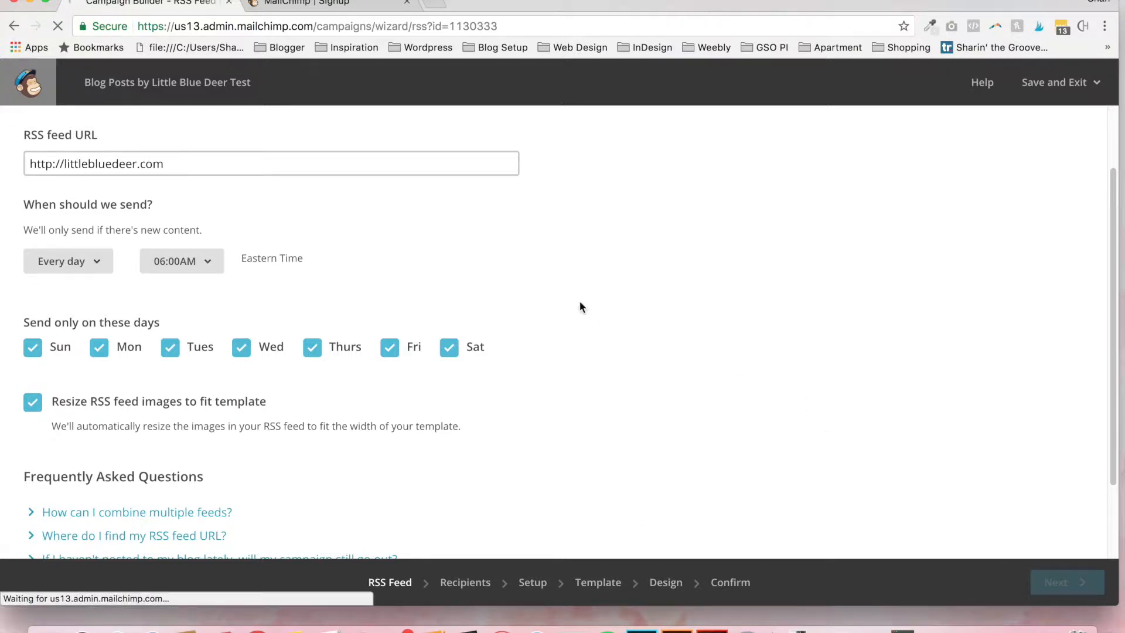
- Keep the entire Little Blue Deer Latest list (63 subscribers) as recipients and continue
{"action": "left_click", "coordinate": [1055, 582]}
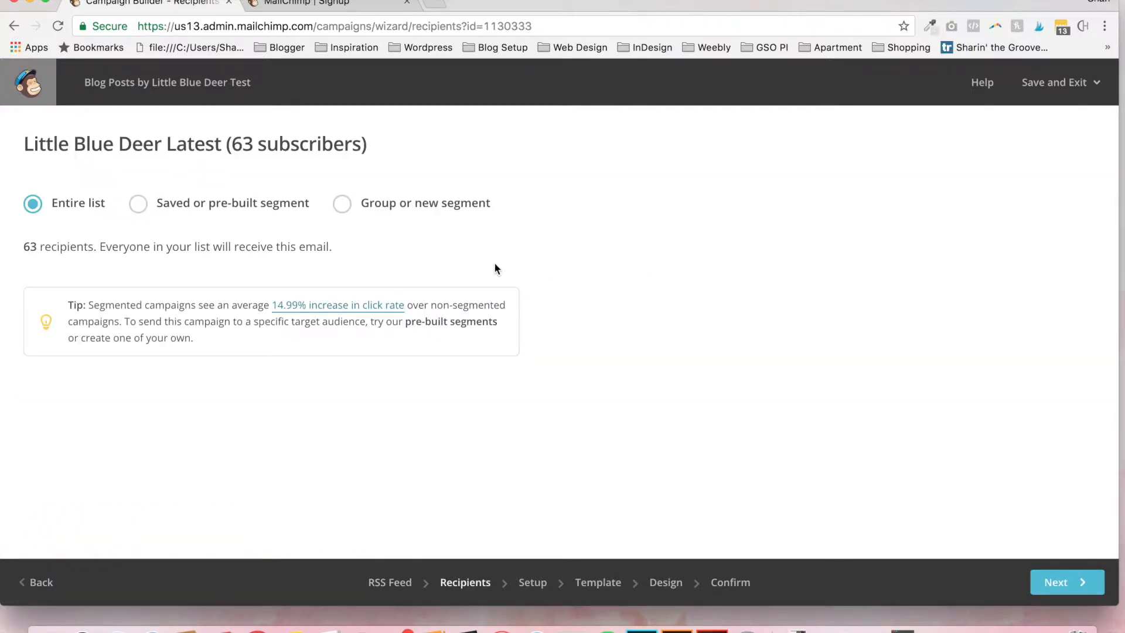
{"action": "mouse_move", "coordinate": [545, 227]}
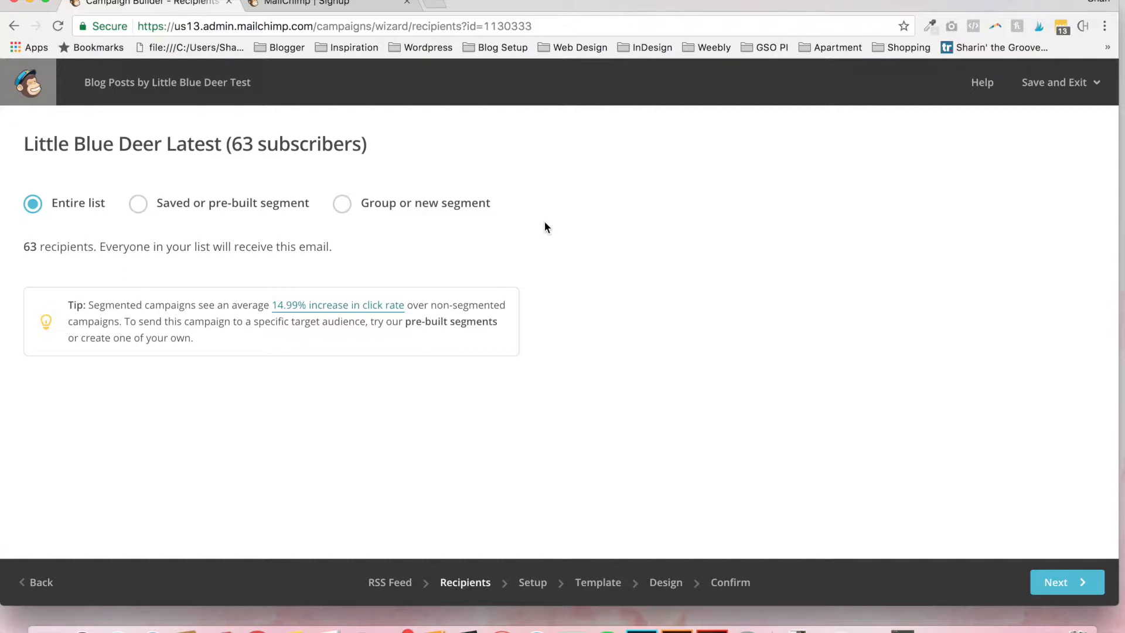
{"action": "mouse_move", "coordinate": [326, 206]}
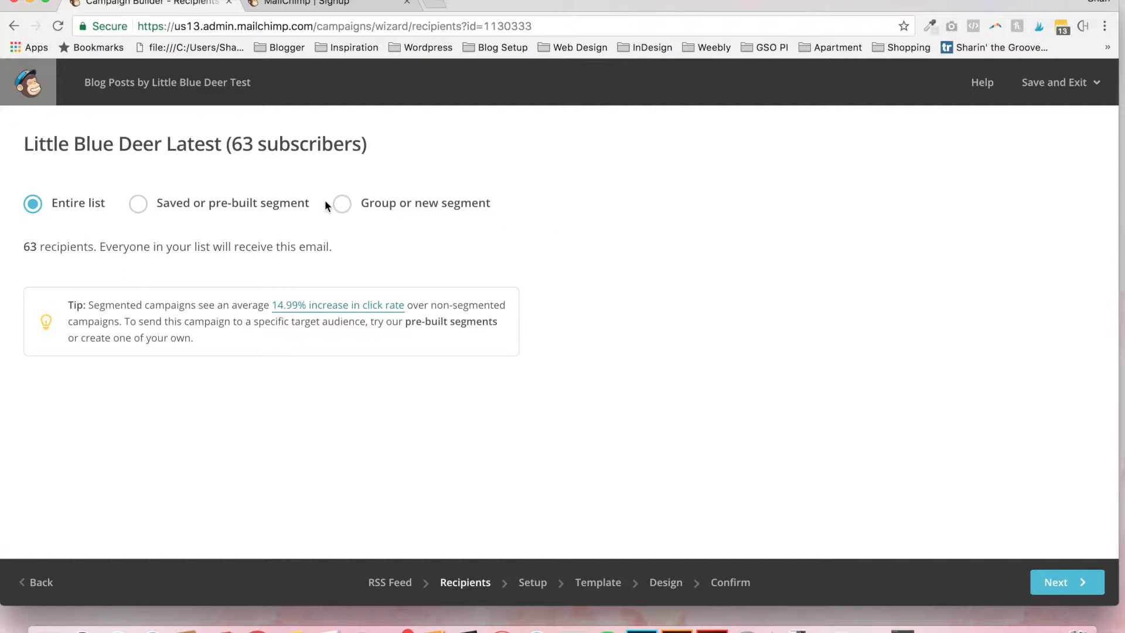
{"action": "mouse_move", "coordinate": [343, 225]}
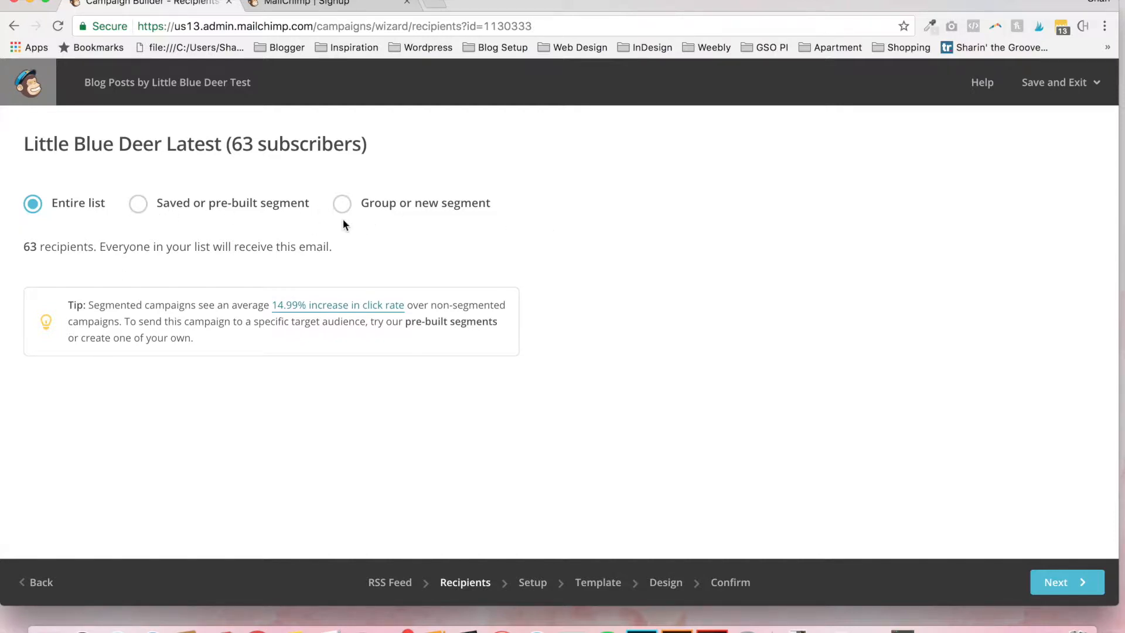
{"action": "mouse_move", "coordinate": [168, 202]}
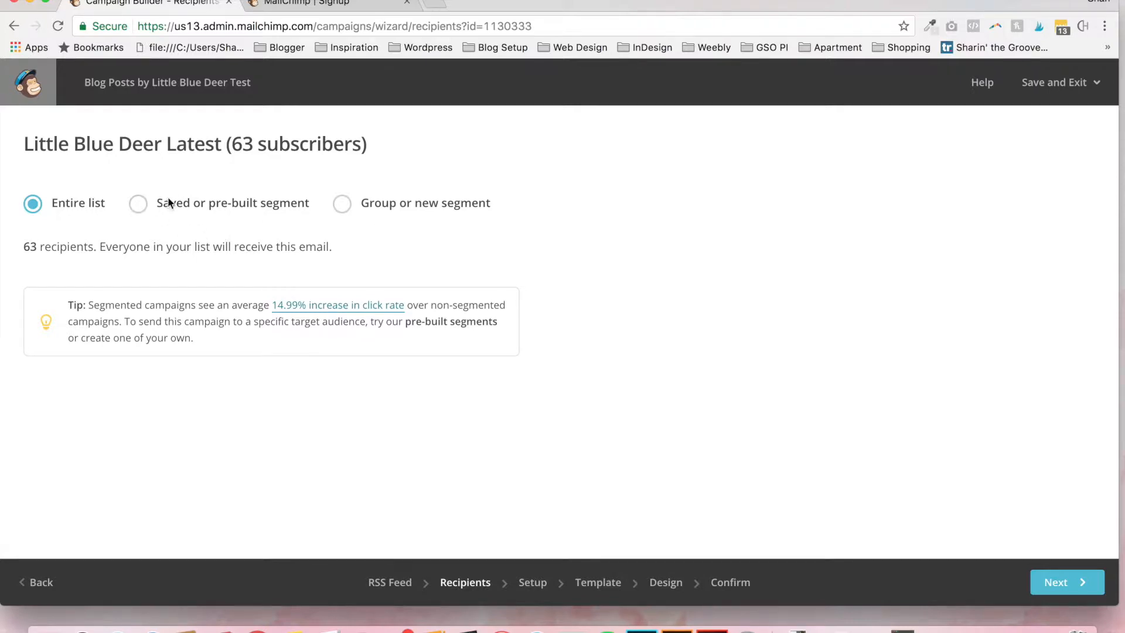
{"action": "mouse_move", "coordinate": [404, 193]}
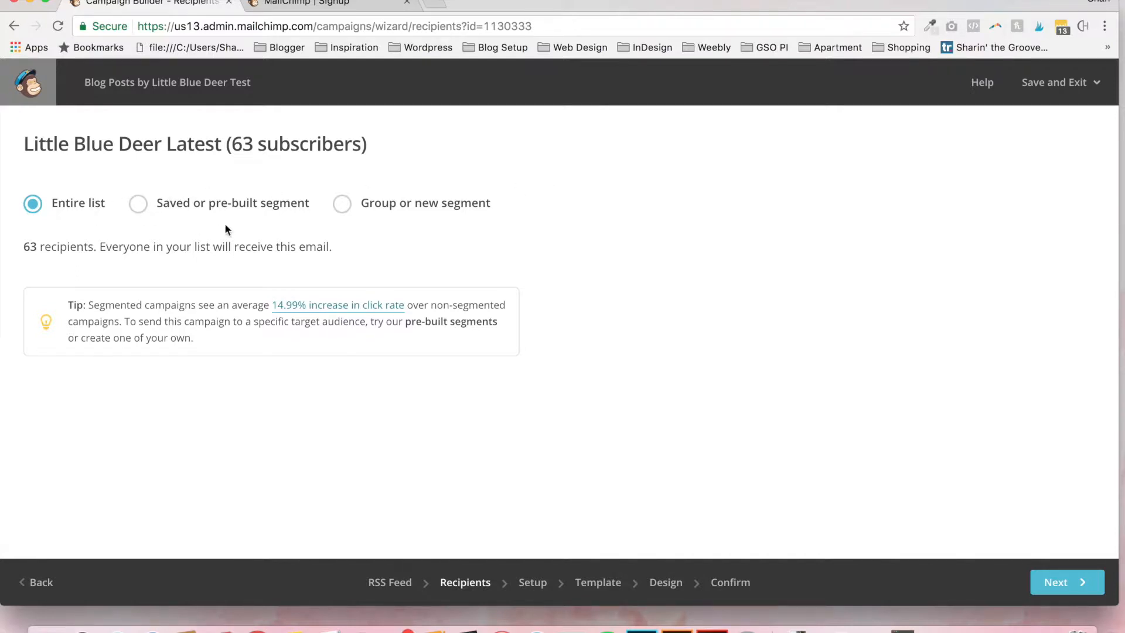
{"action": "mouse_move", "coordinate": [990, 547]}
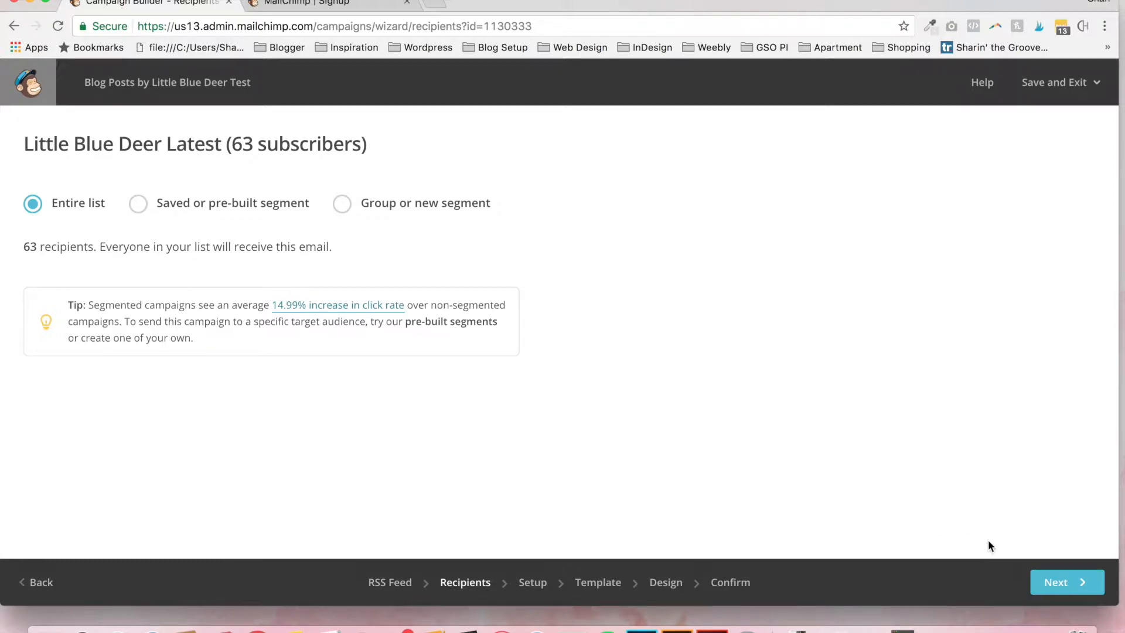
{"action": "left_click", "coordinate": [1066, 582]}
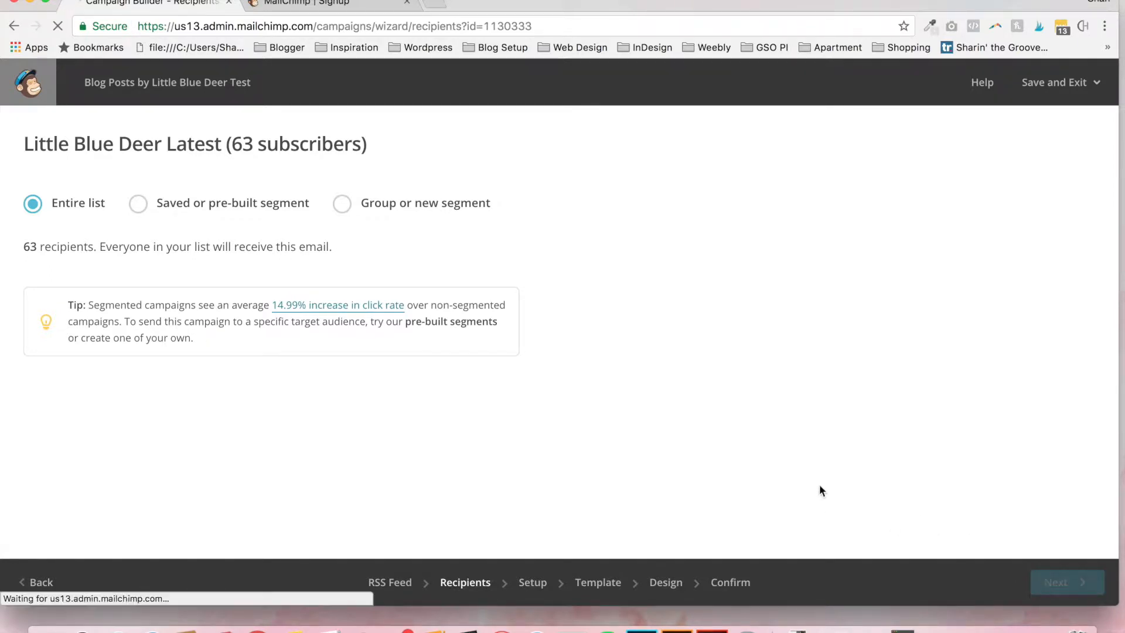
- Replace the email subject with 'The Latest from Little Blue Deer!', keeping From name Little Blue Deer
{"action": "left_click", "coordinate": [1066, 582]}
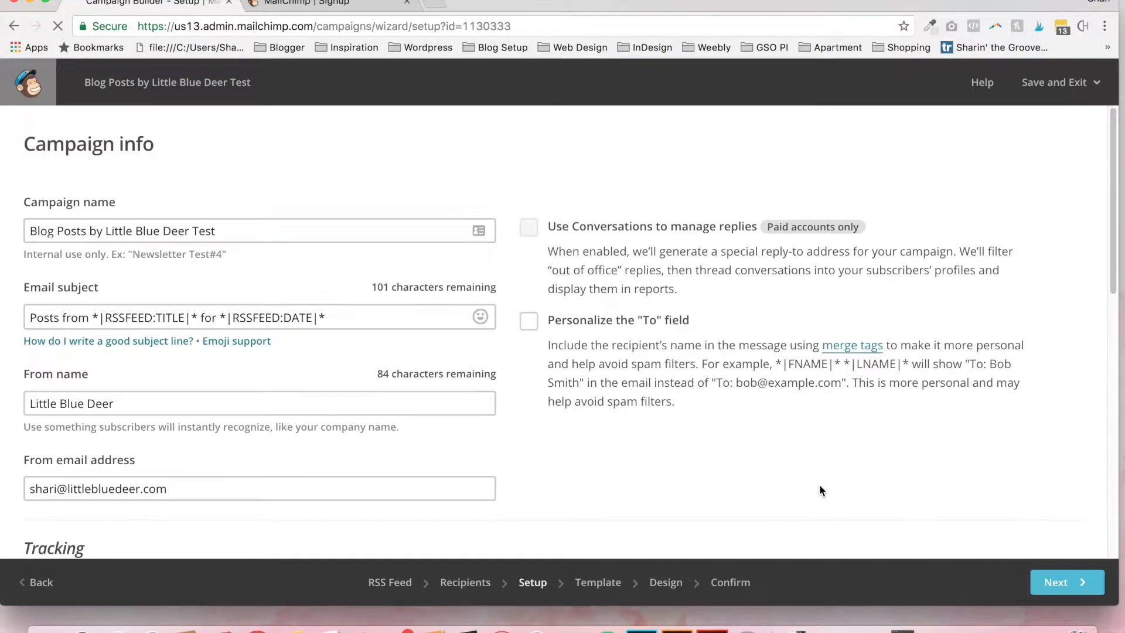
{"action": "left_click", "coordinate": [258, 231]}
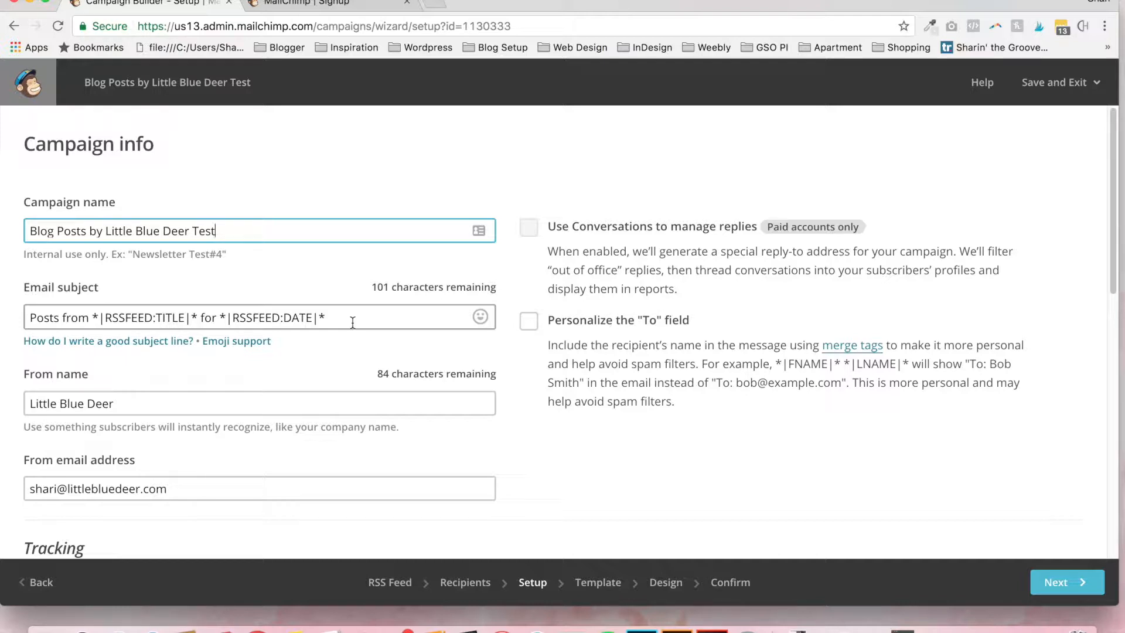
{"action": "triple_click", "coordinate": [179, 317]}
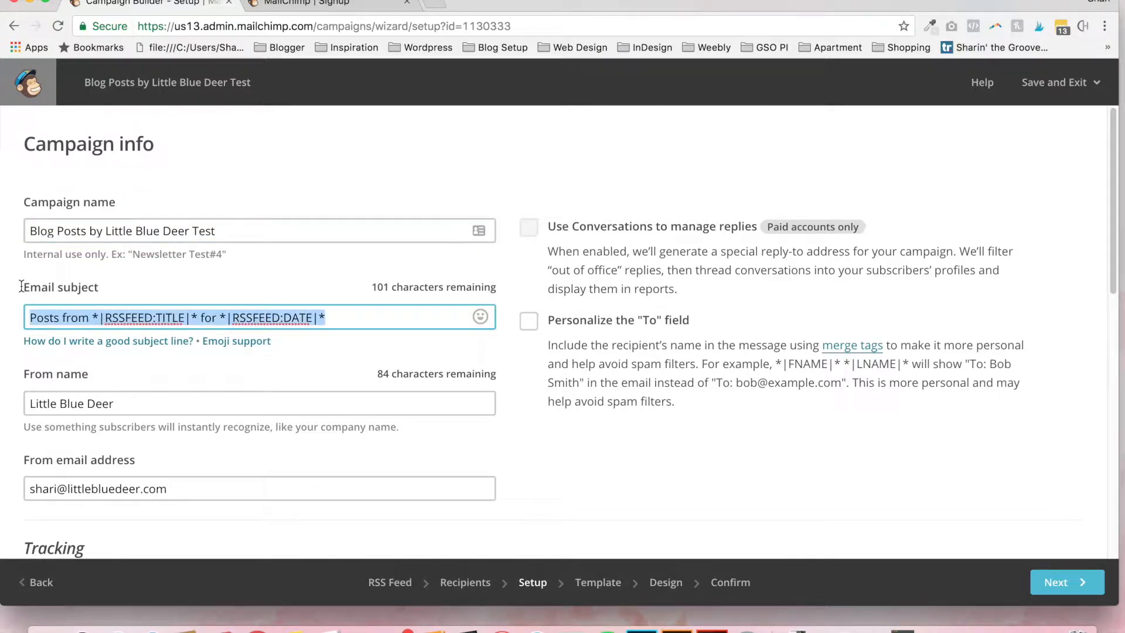
{"action": "type", "text": "The L"}
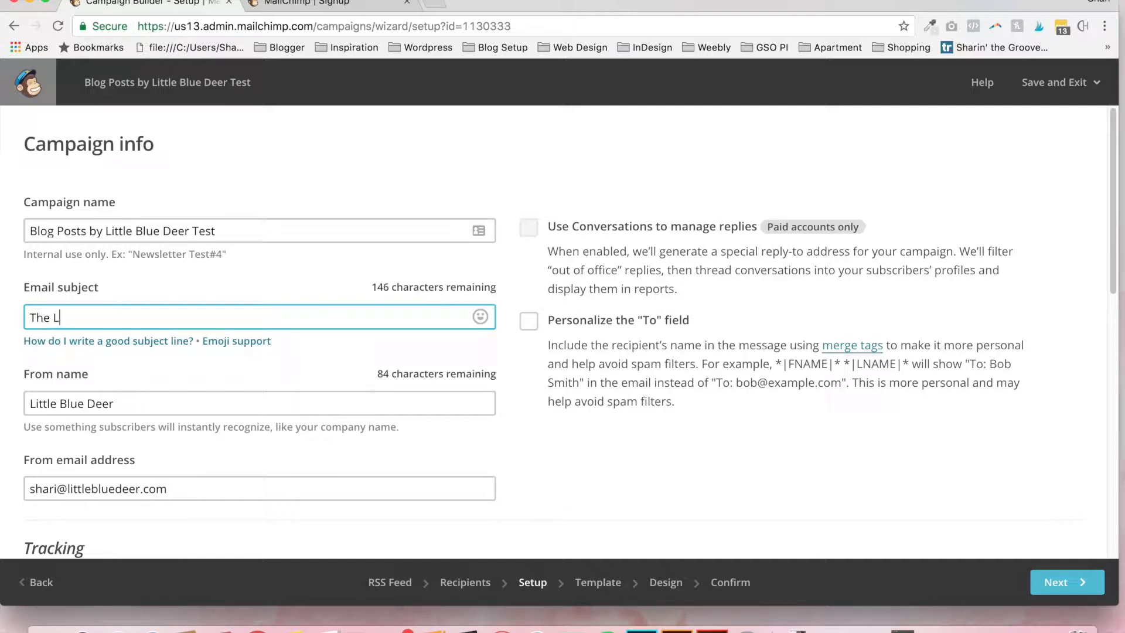
{"action": "type", "text": "atest from"}
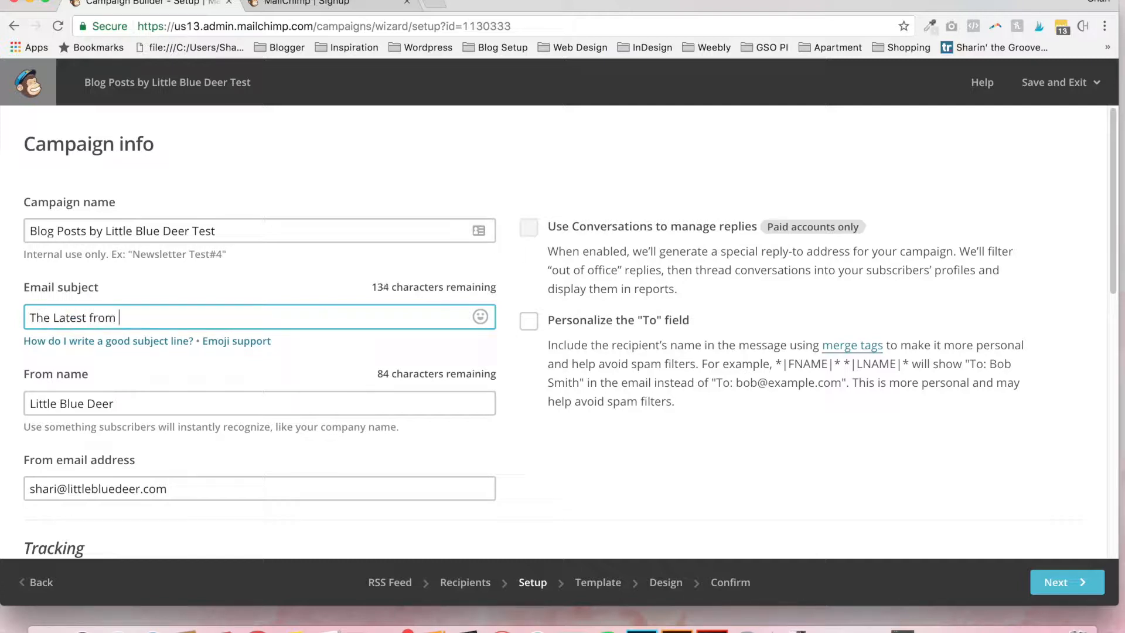
{"action": "type", "text": "Liltt"}
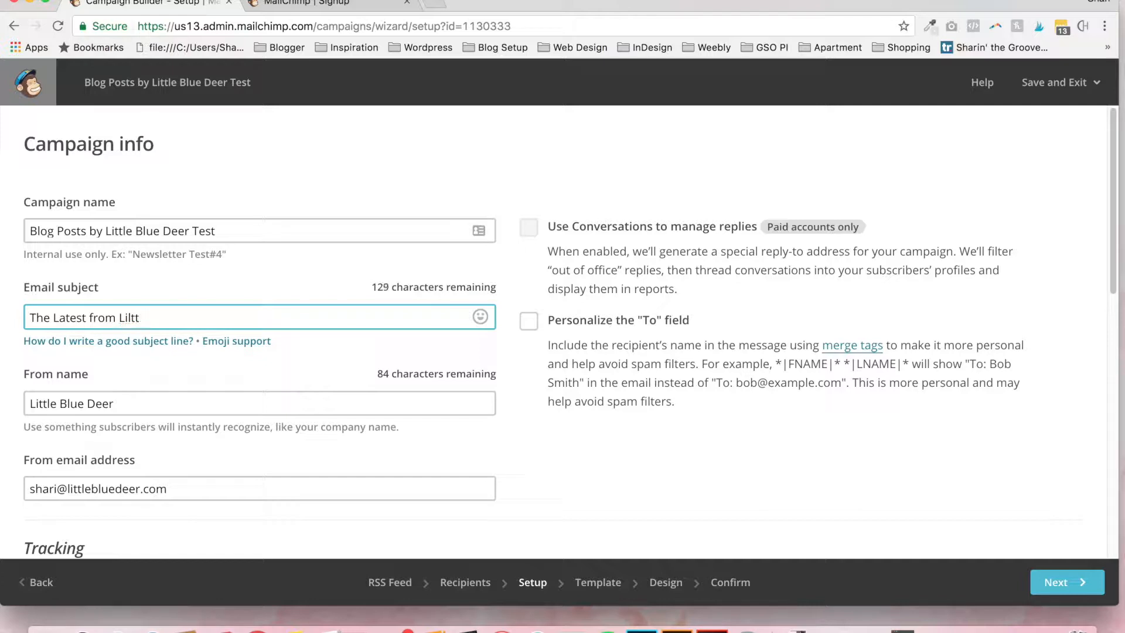
{"action": "type", "text": "Little"}
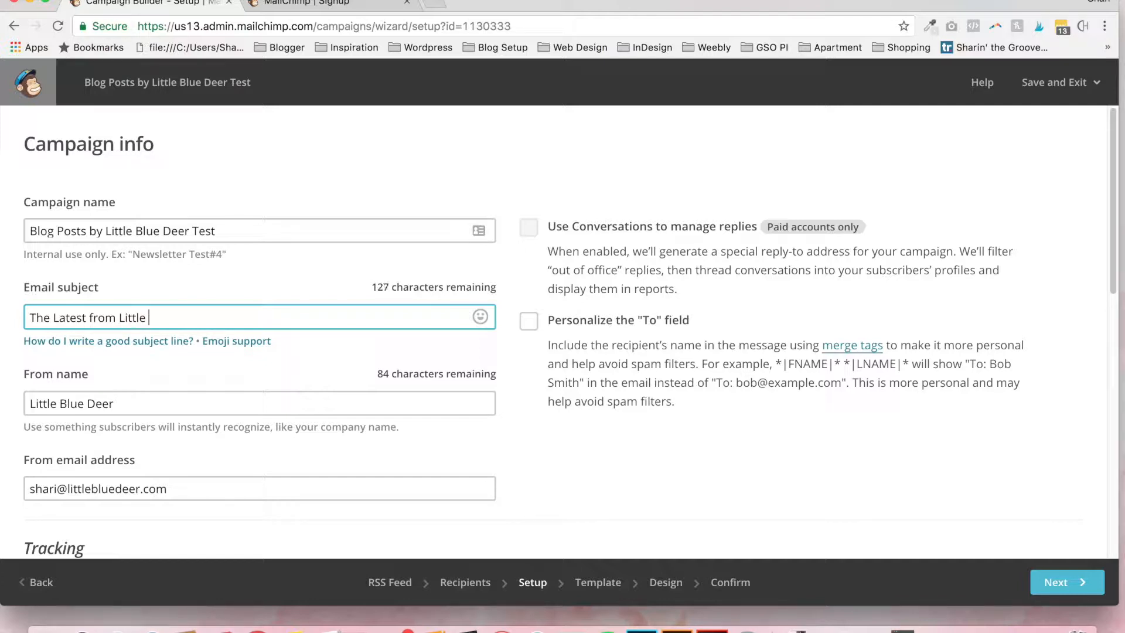
{"action": "type", "text": "Blue Deer"}
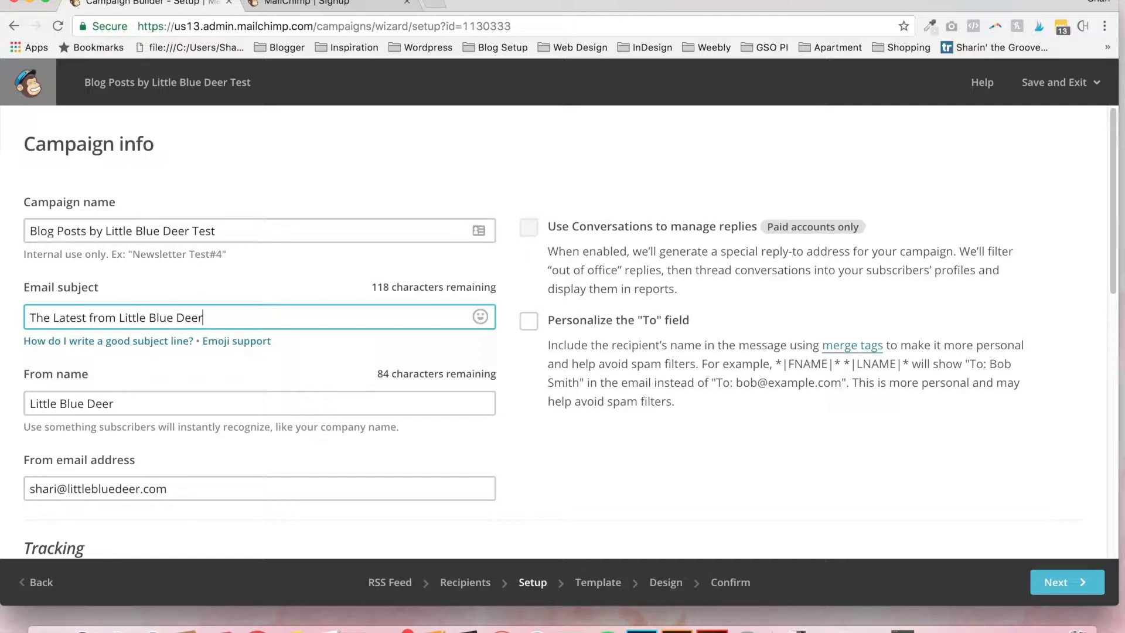
{"action": "type", "text": "!"}
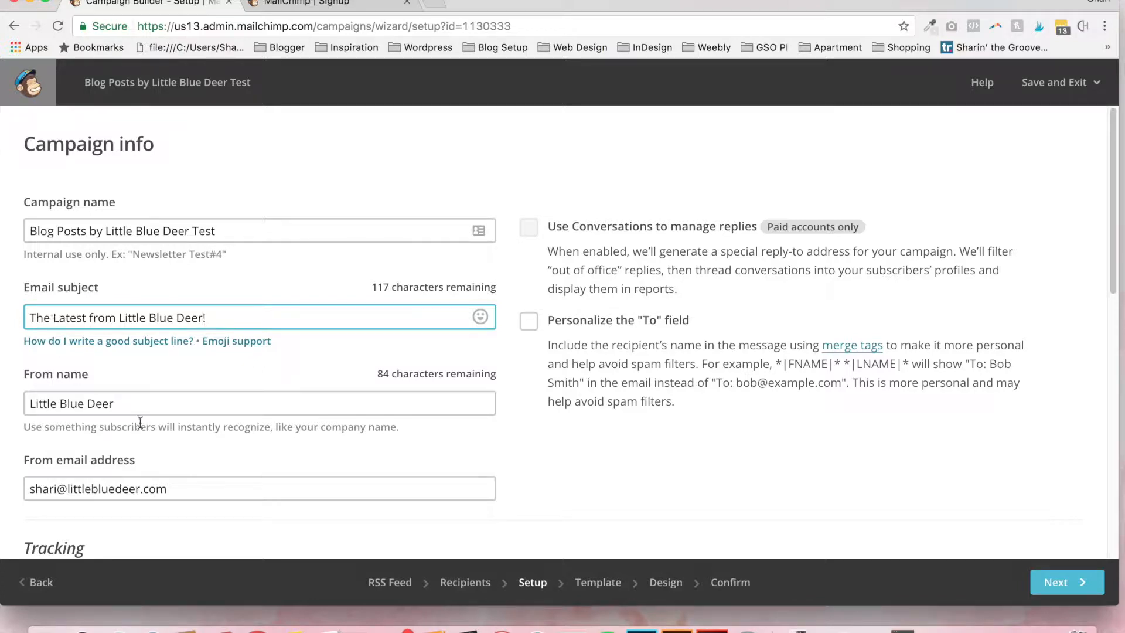
{"action": "left_click", "coordinate": [257, 401]}
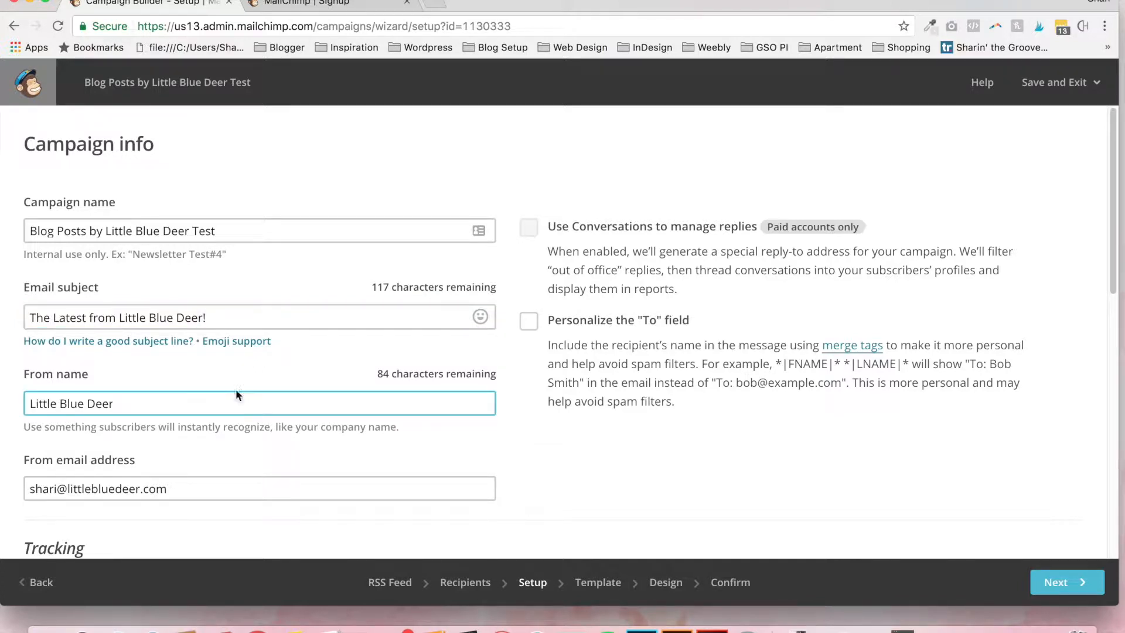
{"action": "mouse_move", "coordinate": [367, 379]}
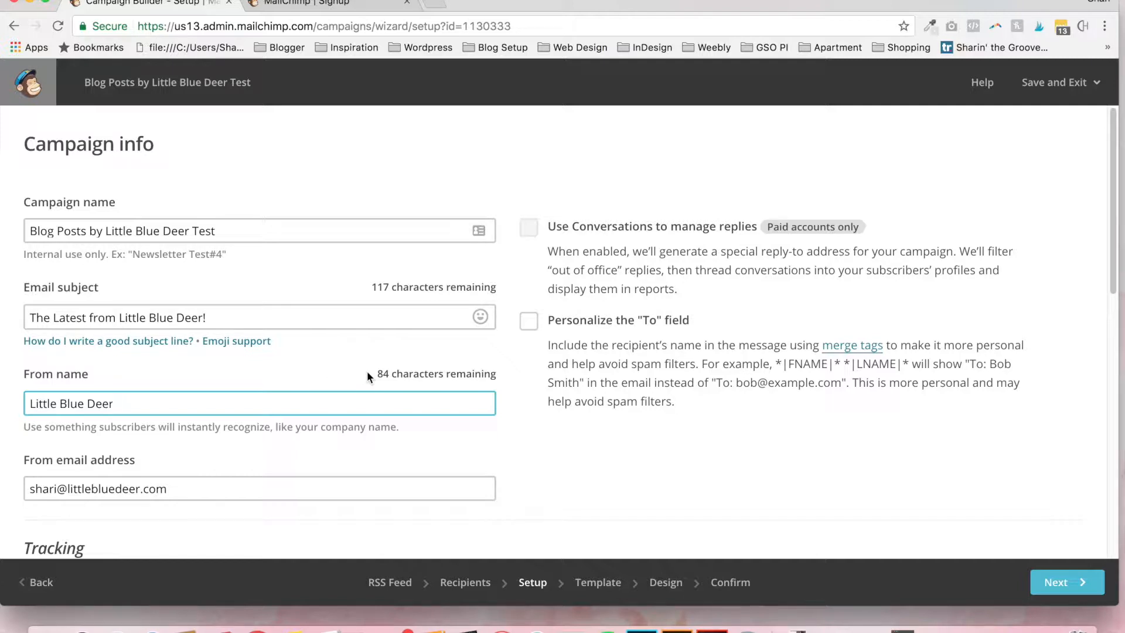
{"action": "mouse_move", "coordinate": [666, 385]}
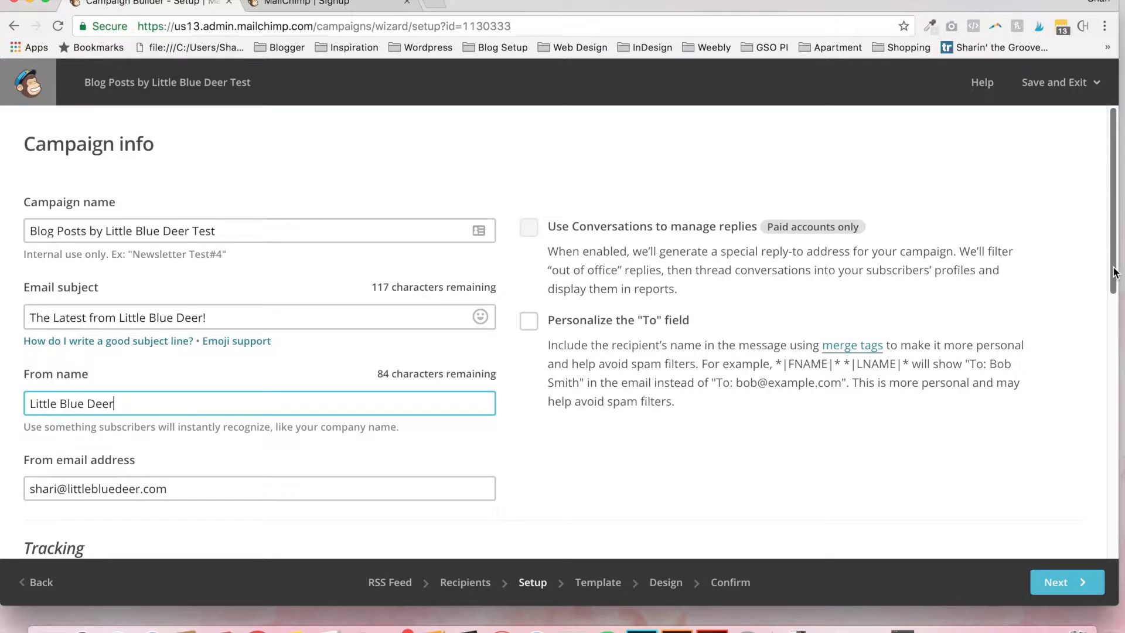
- Review the tracking options and continue to the Template step
{"action": "scroll", "scroll_direction": "down", "scroll_amount": 3}
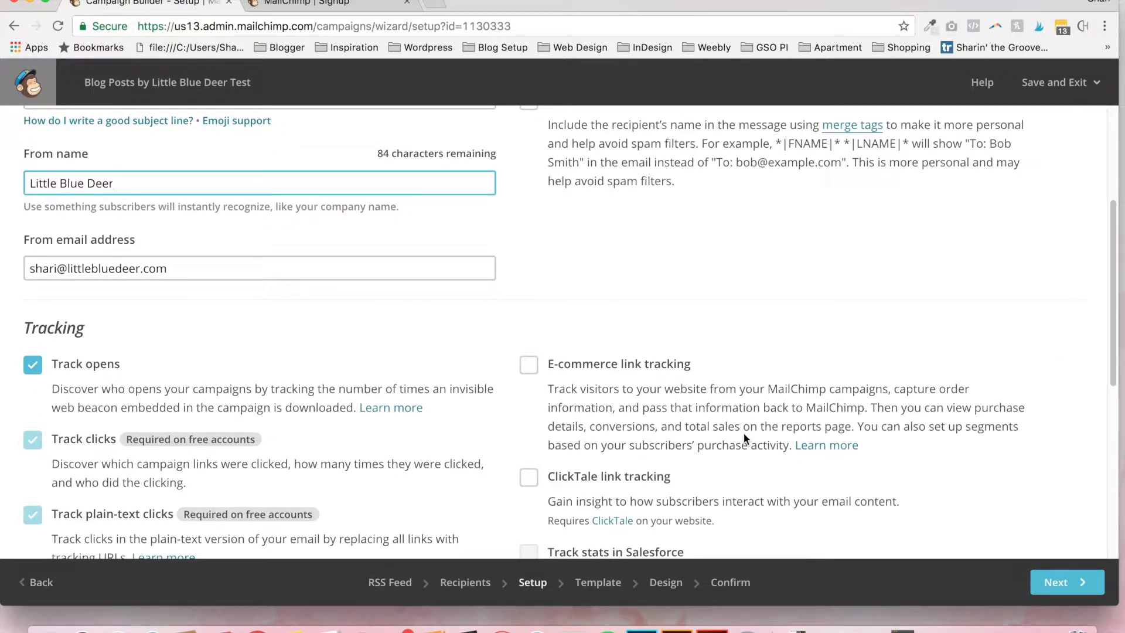
{"action": "scroll", "scroll_direction": "down", "scroll_amount": 3}
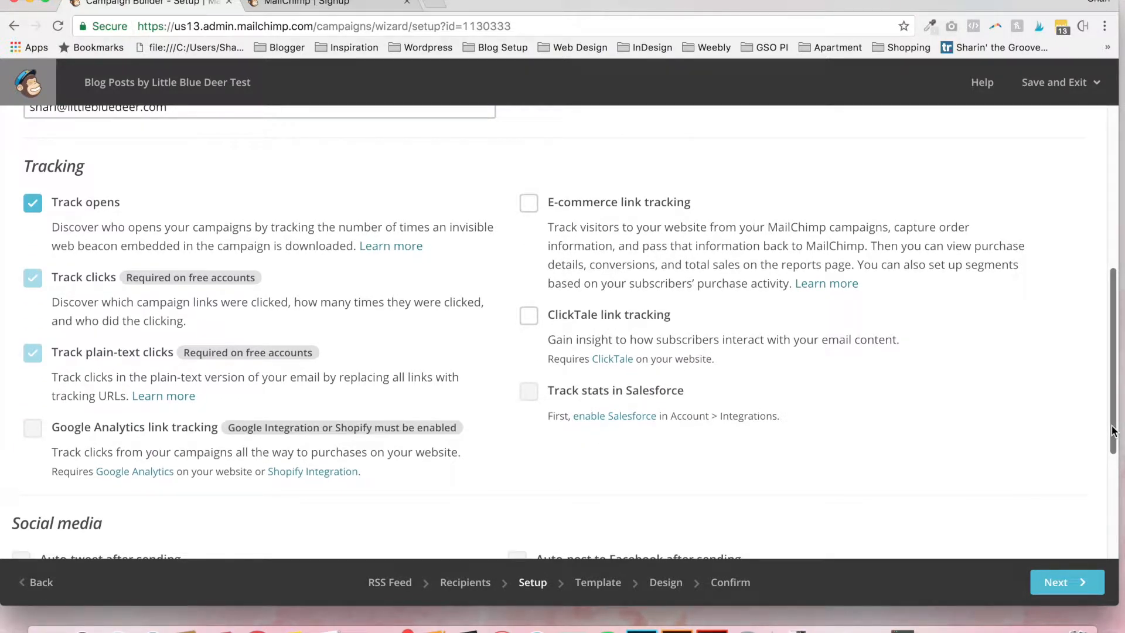
{"action": "mouse_move", "coordinate": [901, 397]}
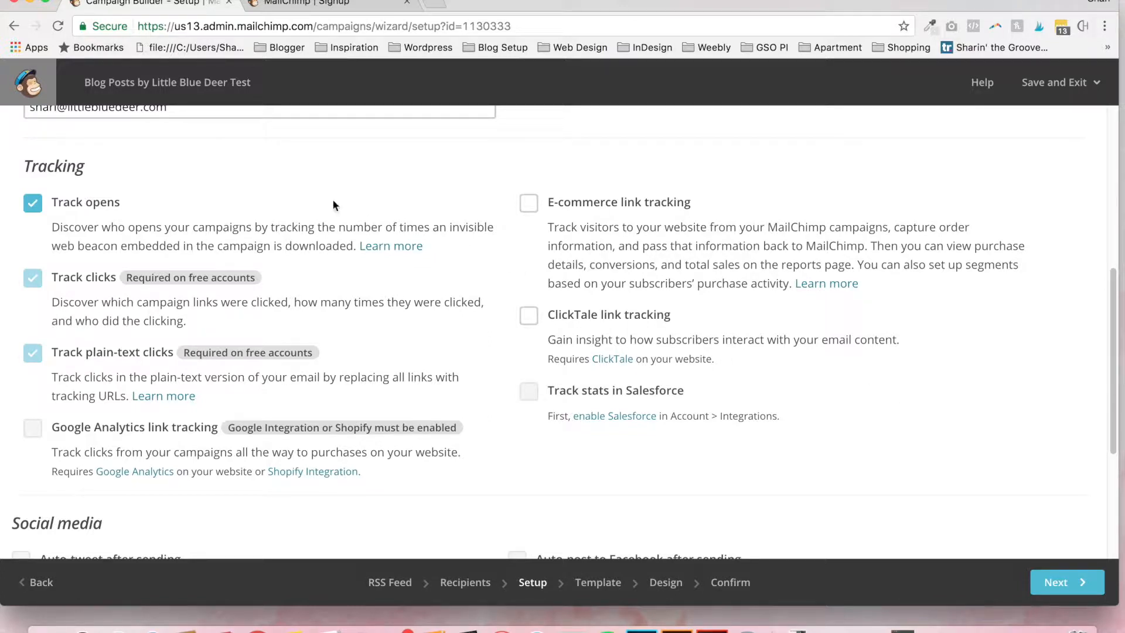
{"action": "mouse_move", "coordinate": [107, 283]}
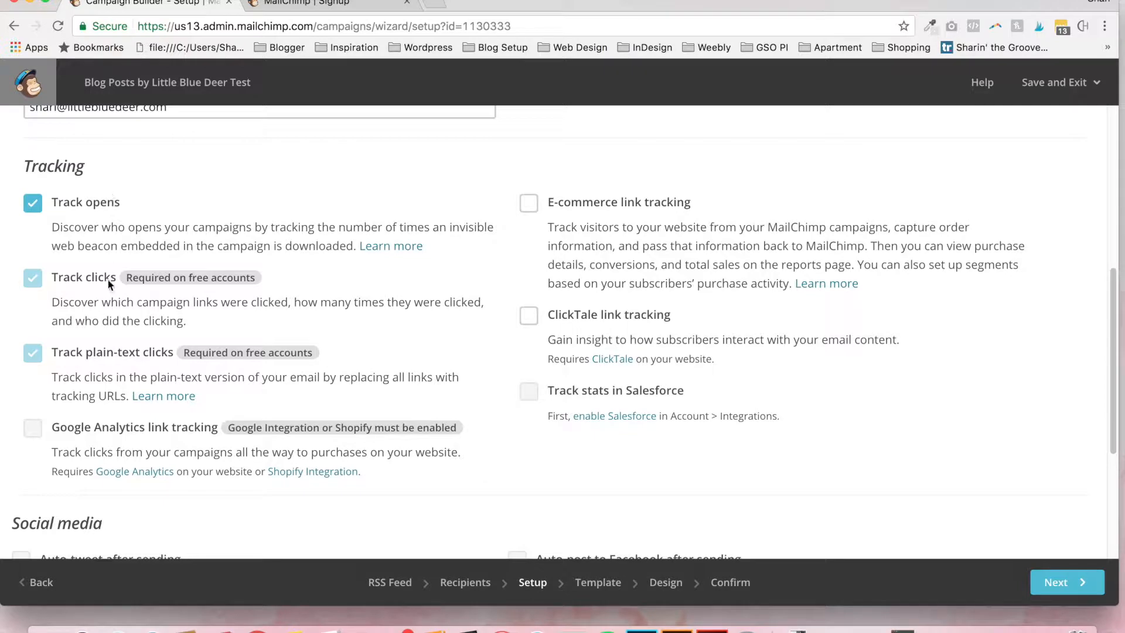
{"action": "mouse_move", "coordinate": [515, 375]}
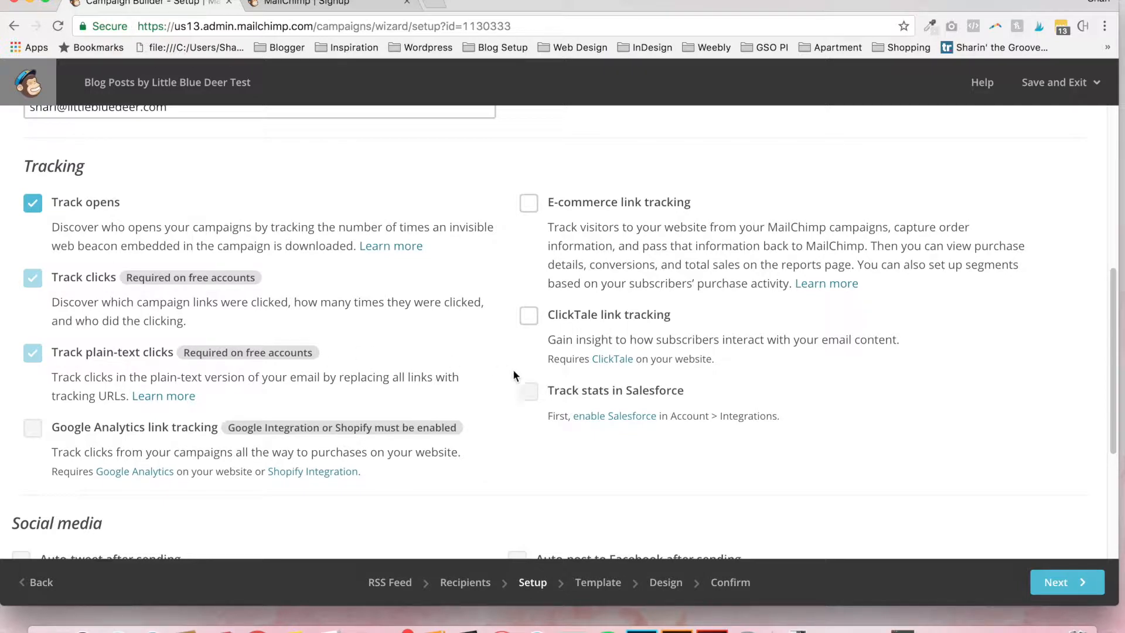
{"action": "mouse_move", "coordinate": [1066, 582]}
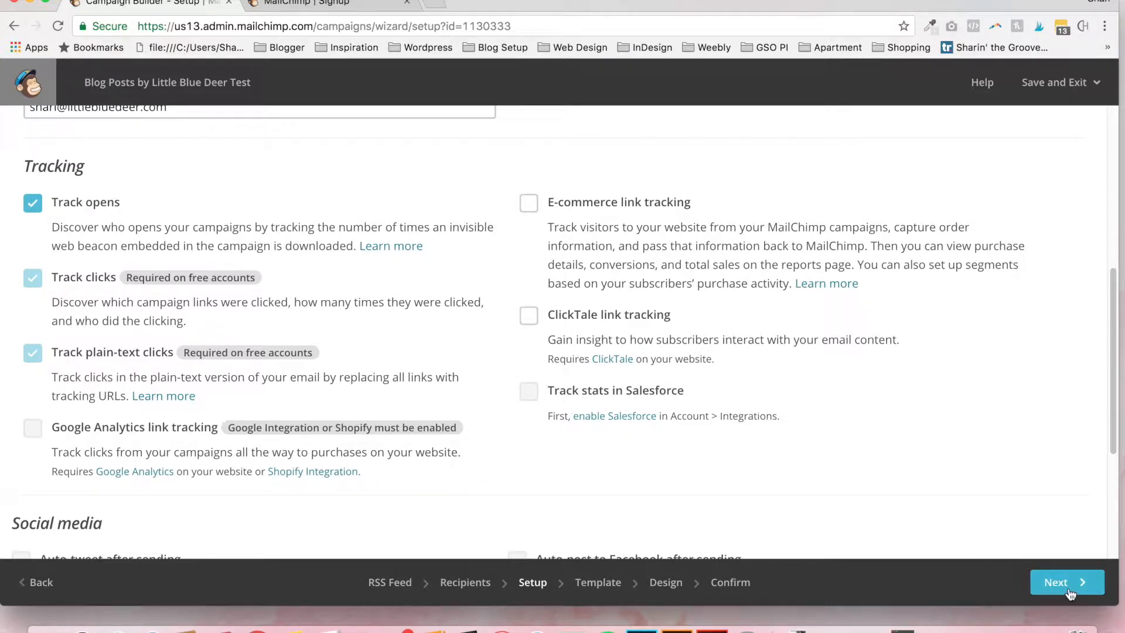
{"action": "left_click", "coordinate": [1065, 582]}
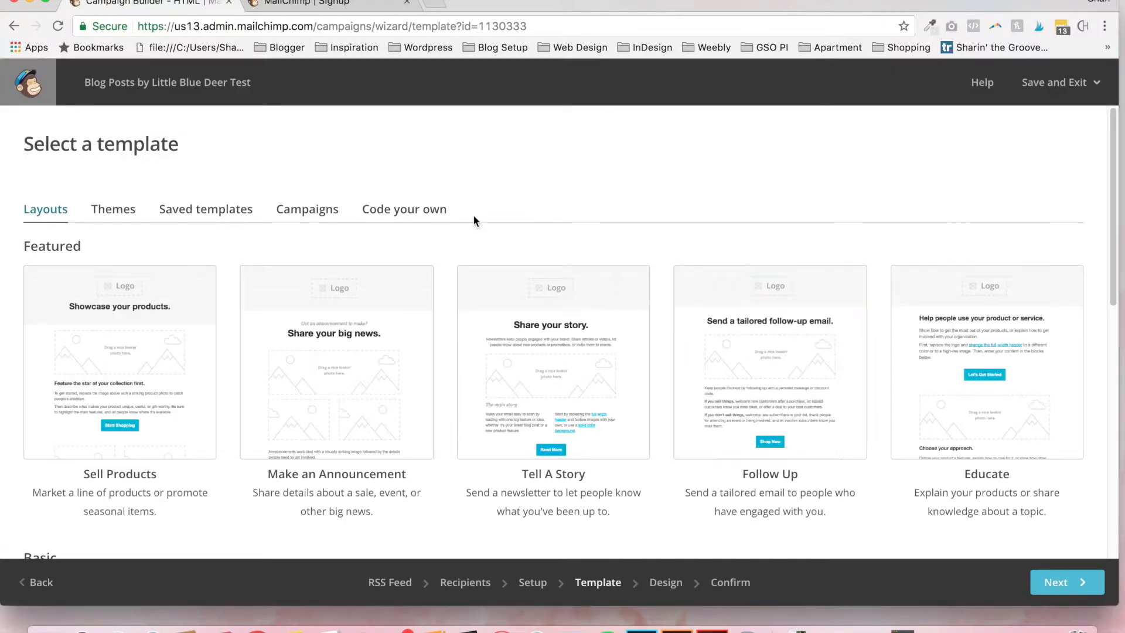
{"action": "mouse_move", "coordinate": [886, 255]}
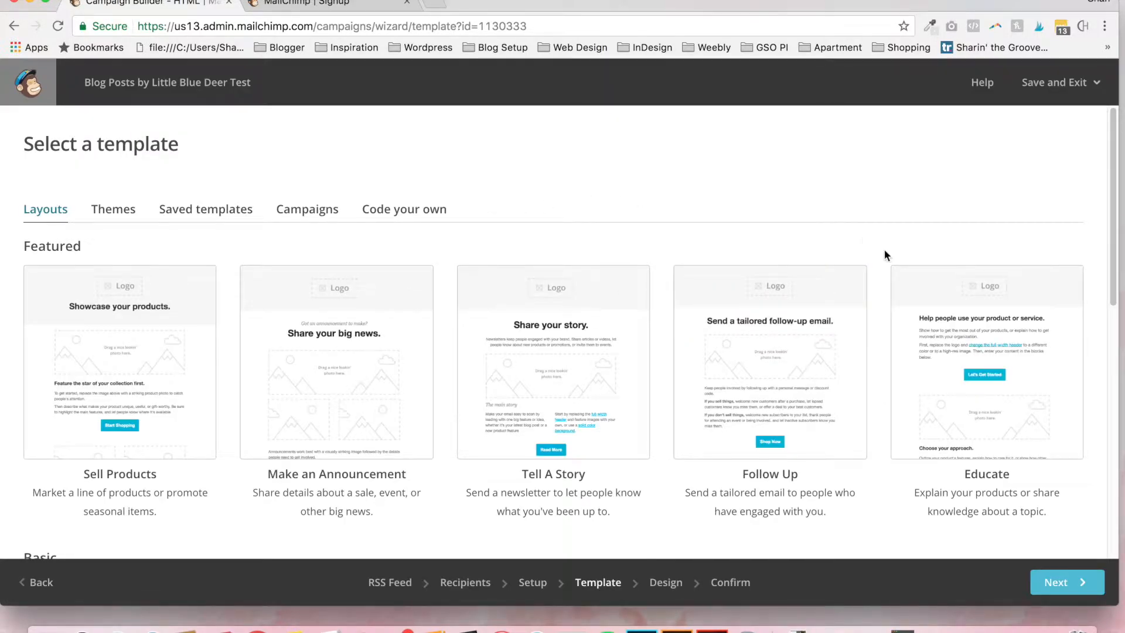
- Choose the 1 Column basic layout, landing in the email design editor
{"action": "scroll", "scroll_direction": "down", "scroll_amount": 3}
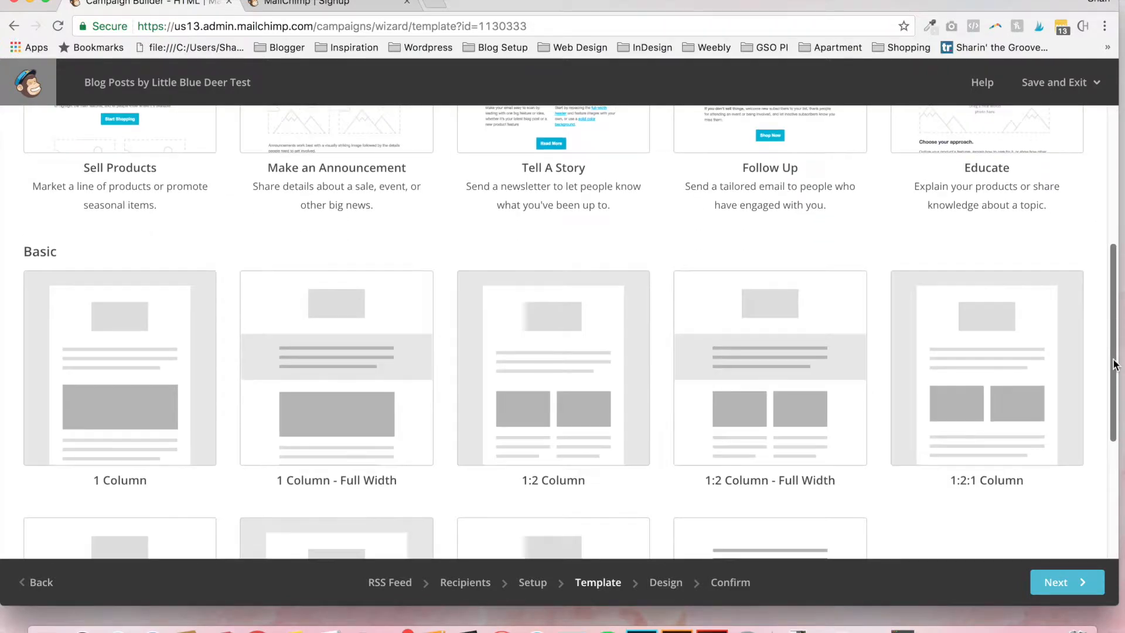
{"action": "scroll", "scroll_direction": "down", "scroll_amount": 3}
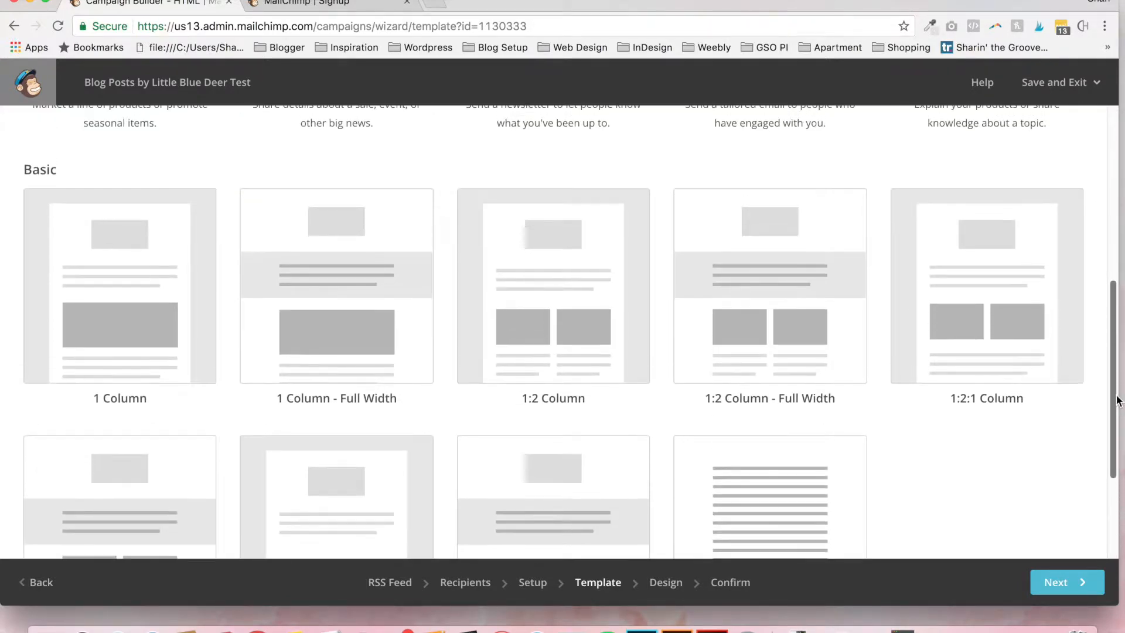
{"action": "scroll", "scroll_direction": "down", "scroll_amount": 3}
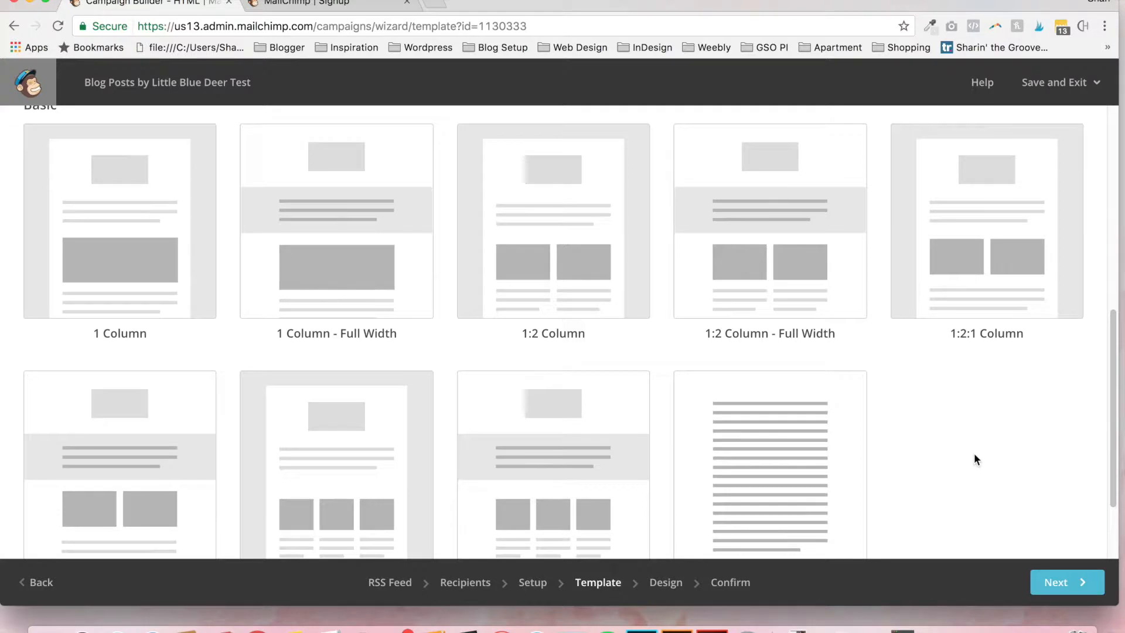
{"action": "mouse_move", "coordinate": [114, 219]}
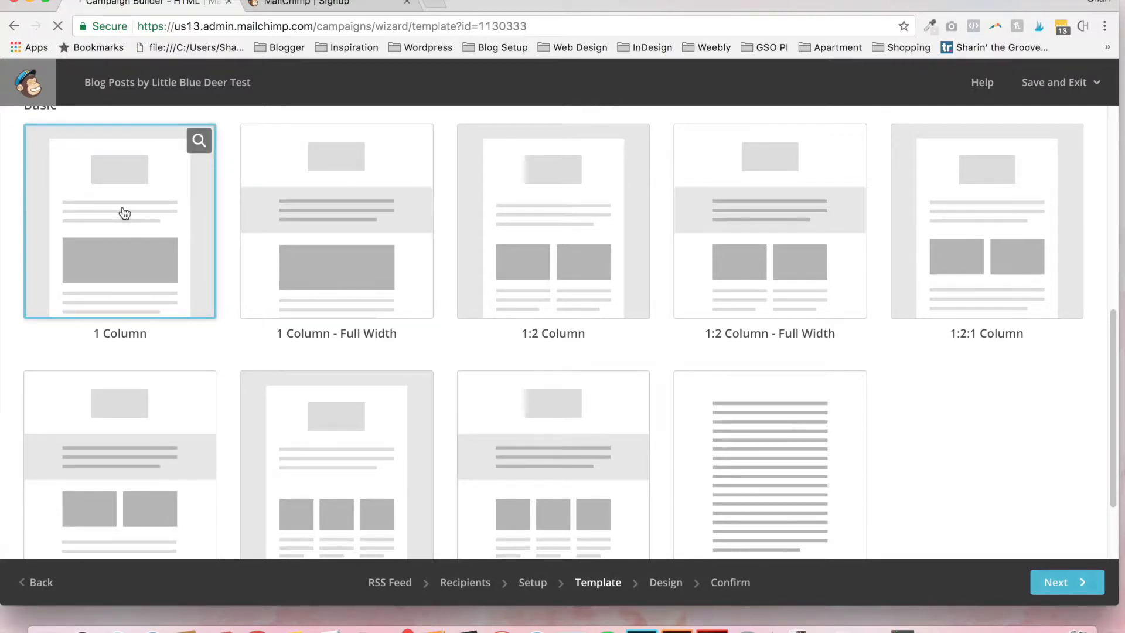
{"action": "left_click", "coordinate": [1055, 582]}
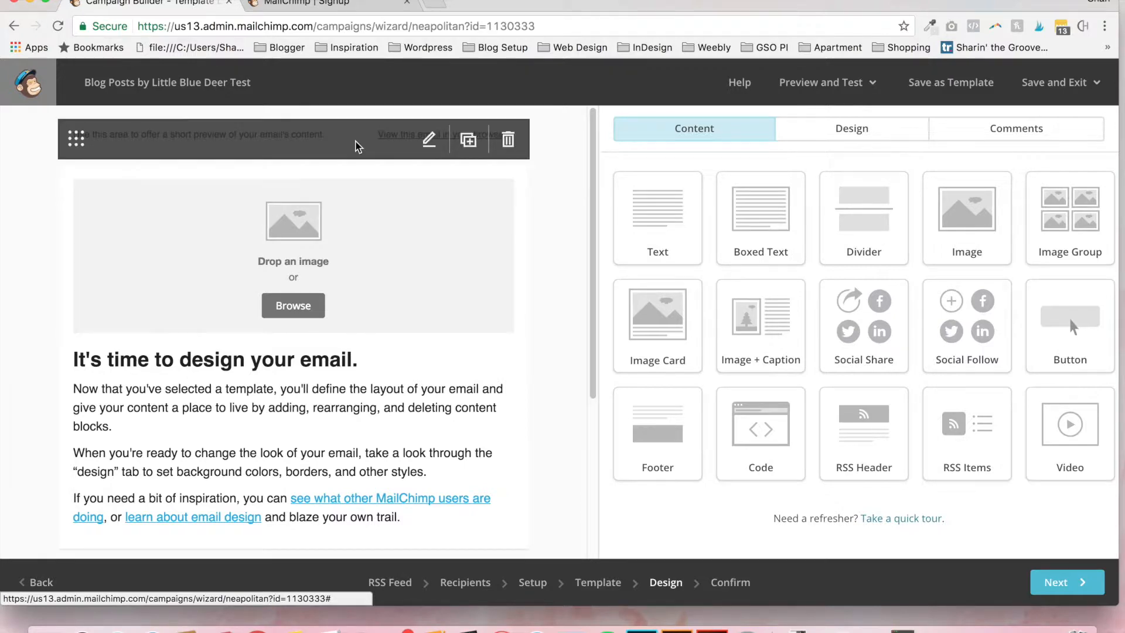
{"action": "mouse_move", "coordinate": [323, 142]}
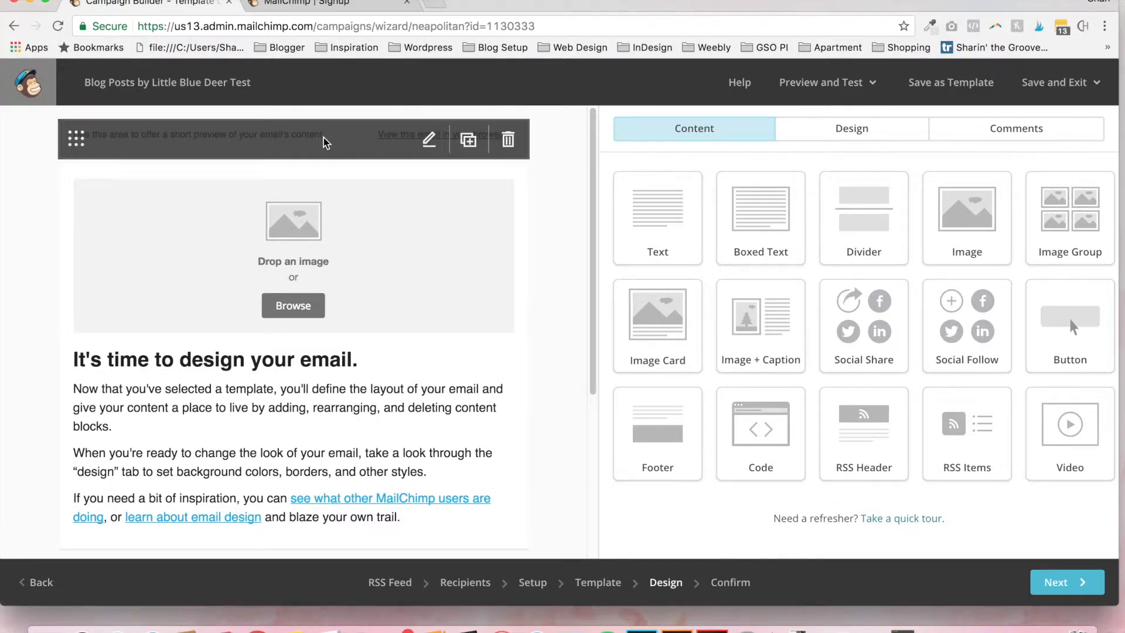
- Replace the placeholder preheader with 'The latest in fashion, interiors and design from Little Blue Deer'
{"action": "left_click", "coordinate": [429, 138]}
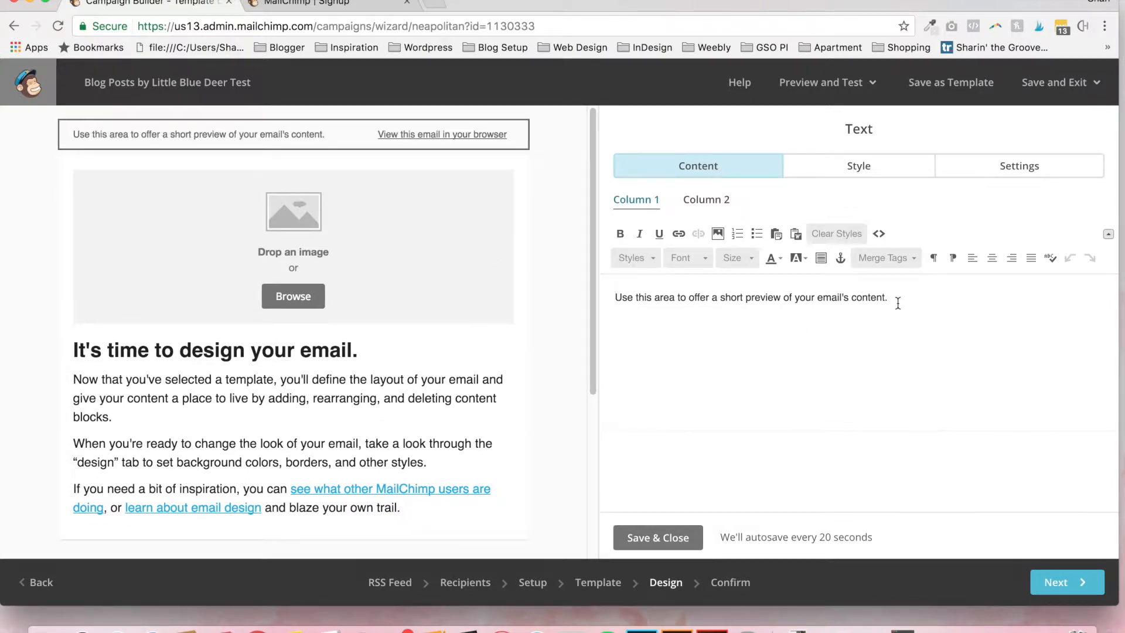
{"action": "triple_click", "coordinate": [750, 296]}
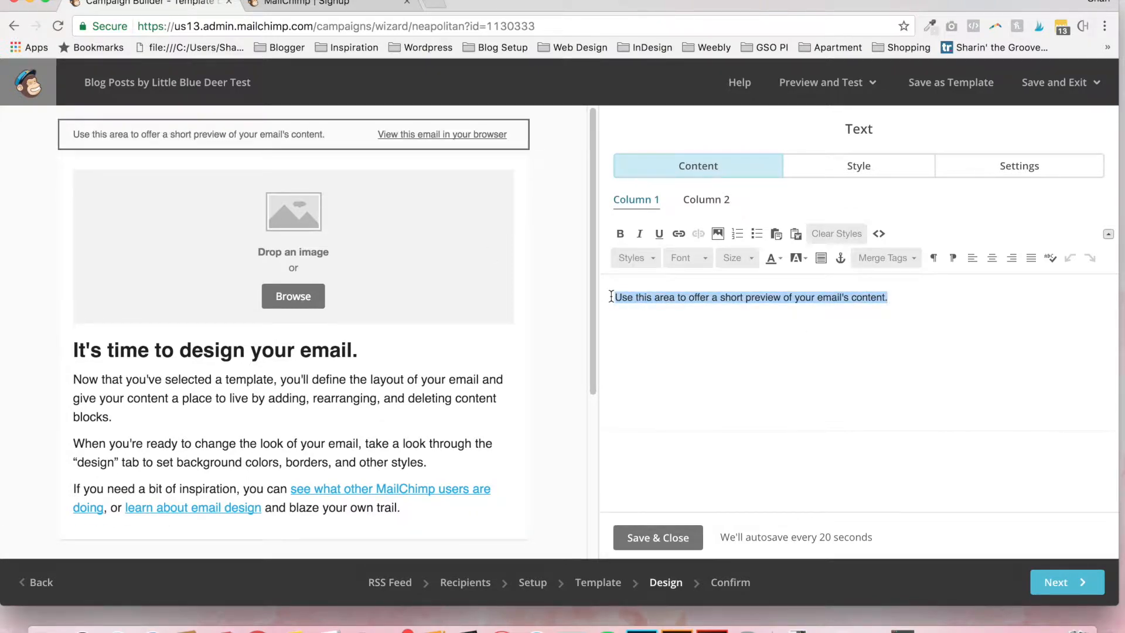
{"action": "type", "text": "The latest in"}
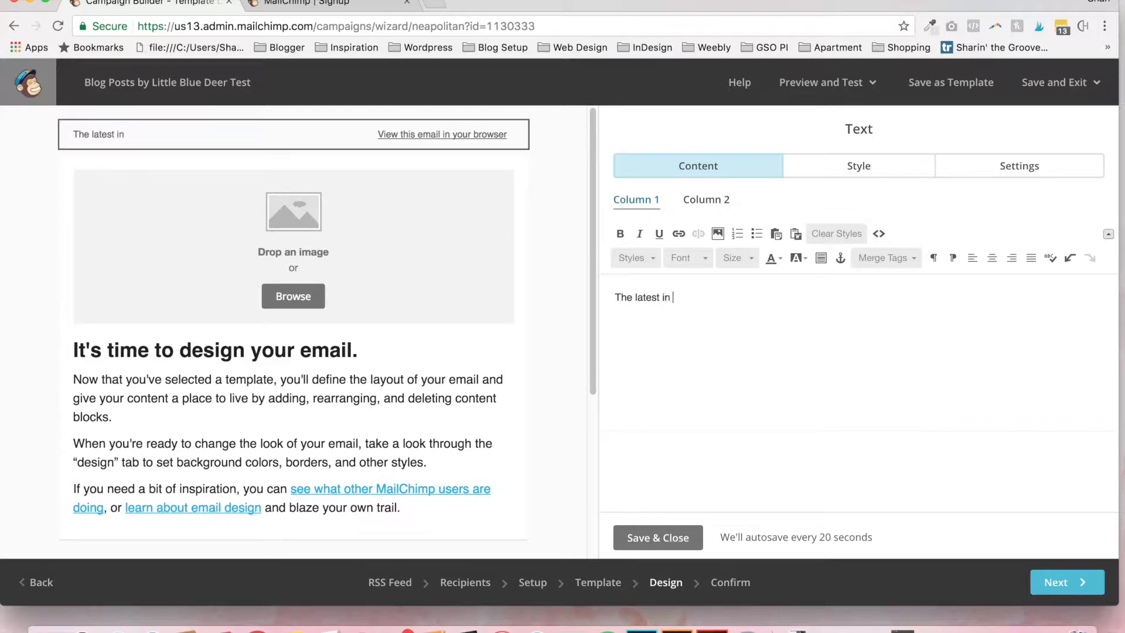
{"action": "type", "text": "fashion, int"}
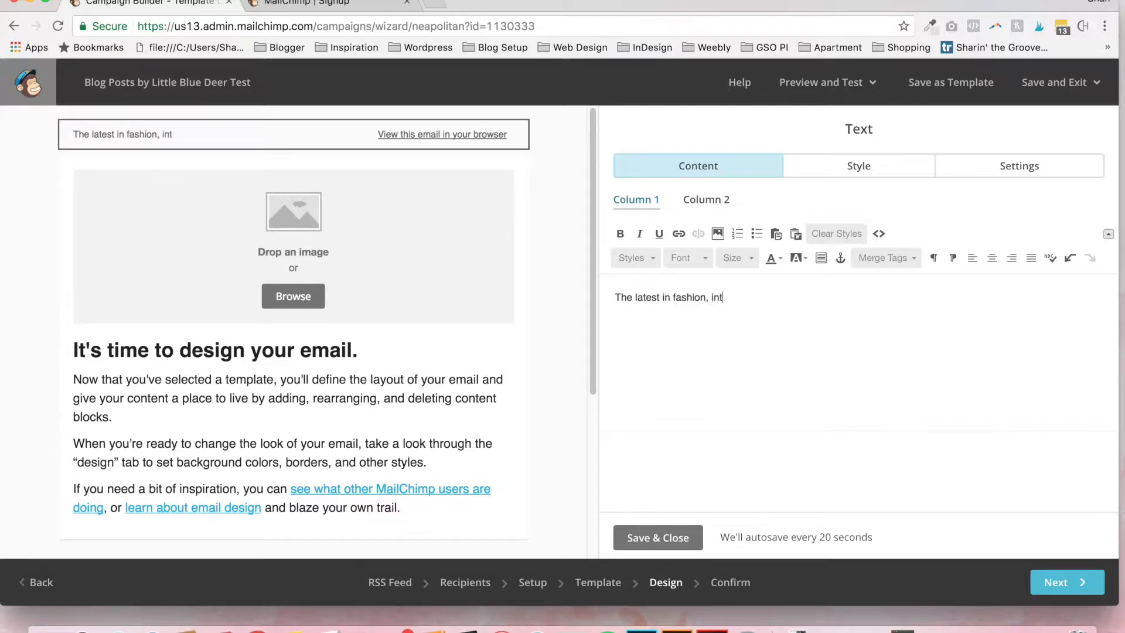
{"action": "type", "text": "eriors and design"}
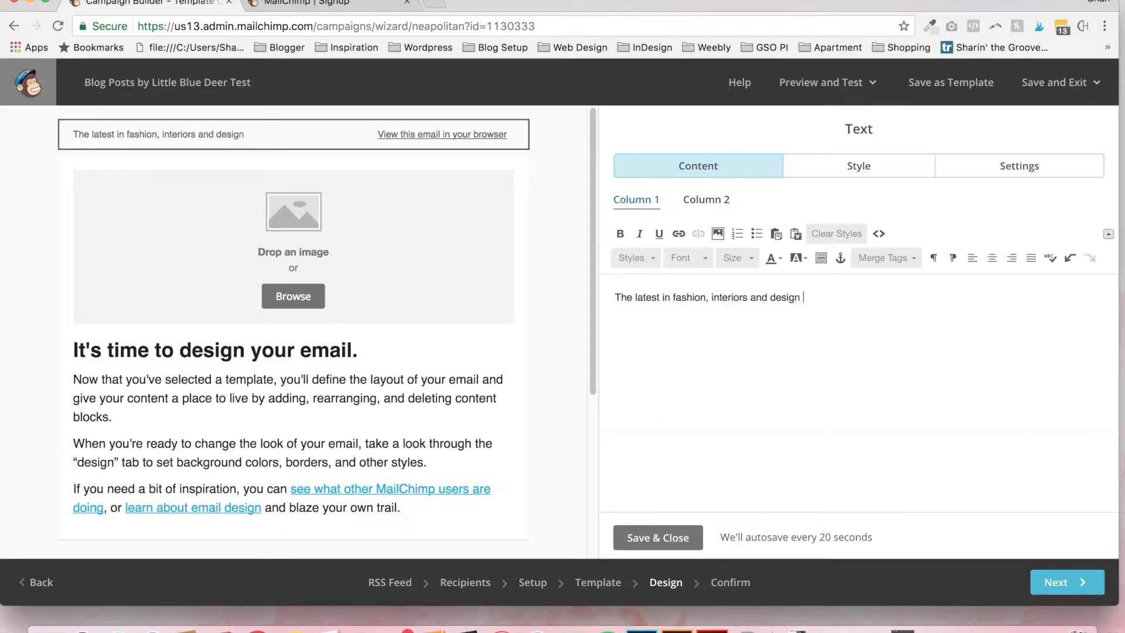
{"action": "type", "text": "from Little Blue Deer"}
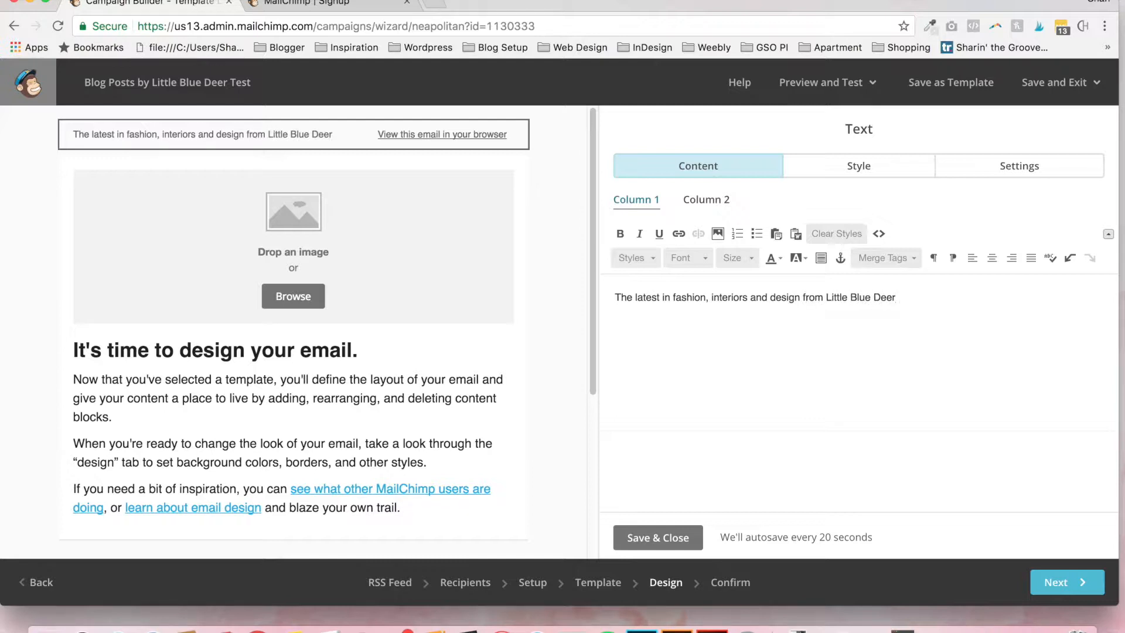
{"action": "mouse_move", "coordinate": [584, 315]}
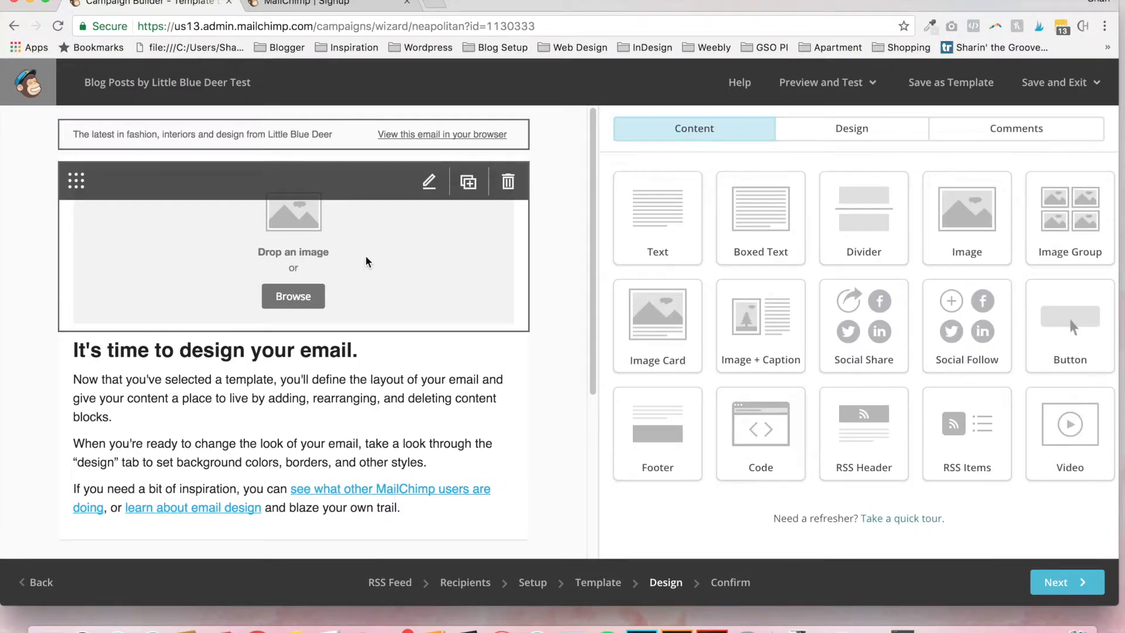
- Insert the Little Blue Deer logo from Content Manager into the empty header image block
{"action": "left_click", "coordinate": [293, 258]}
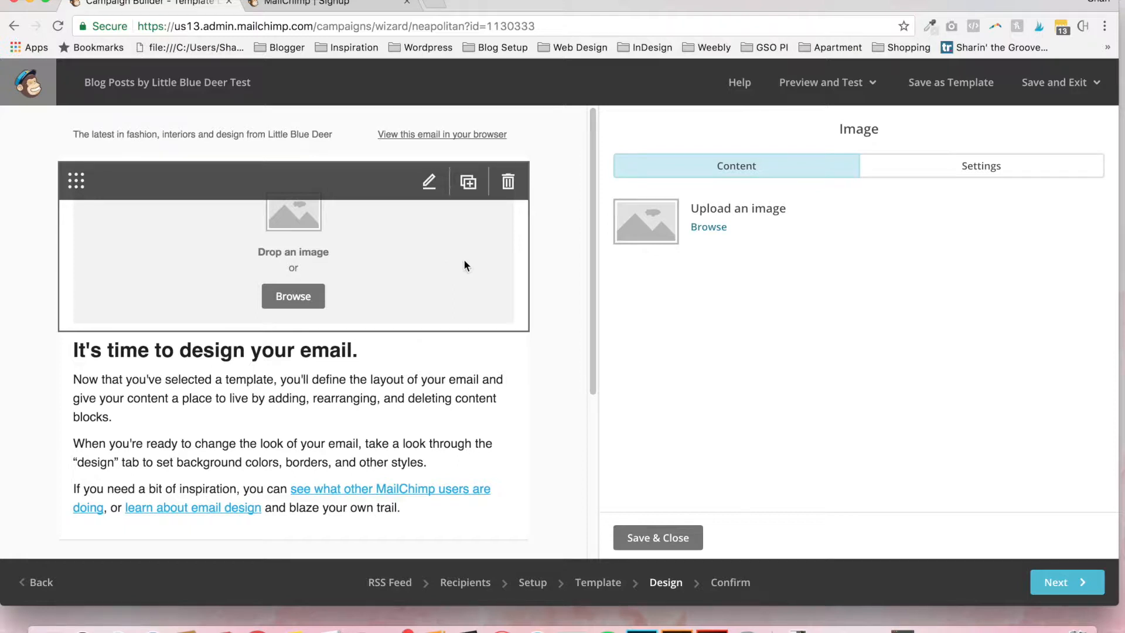
{"action": "mouse_move", "coordinate": [399, 258]}
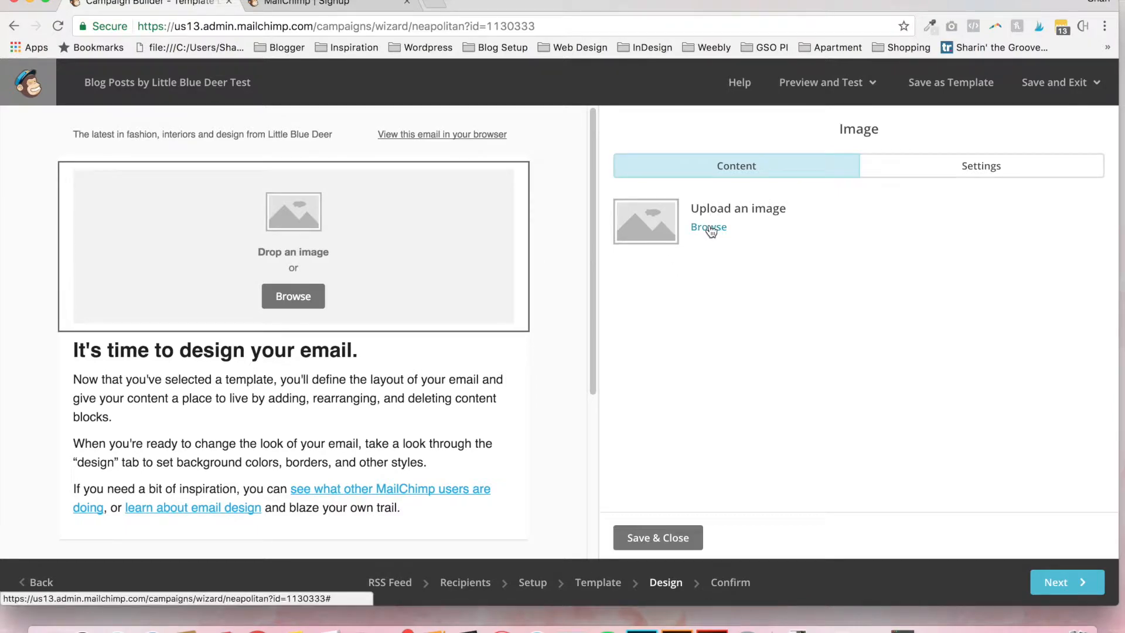
{"action": "left_click", "coordinate": [707, 226]}
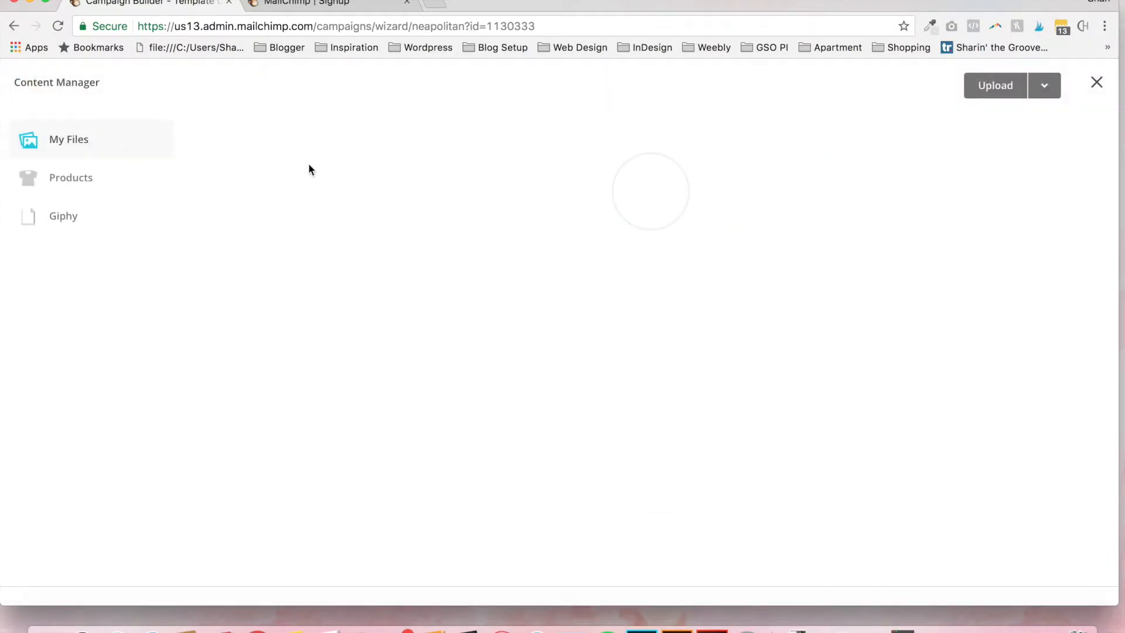
{"action": "mouse_move", "coordinate": [581, 180]}
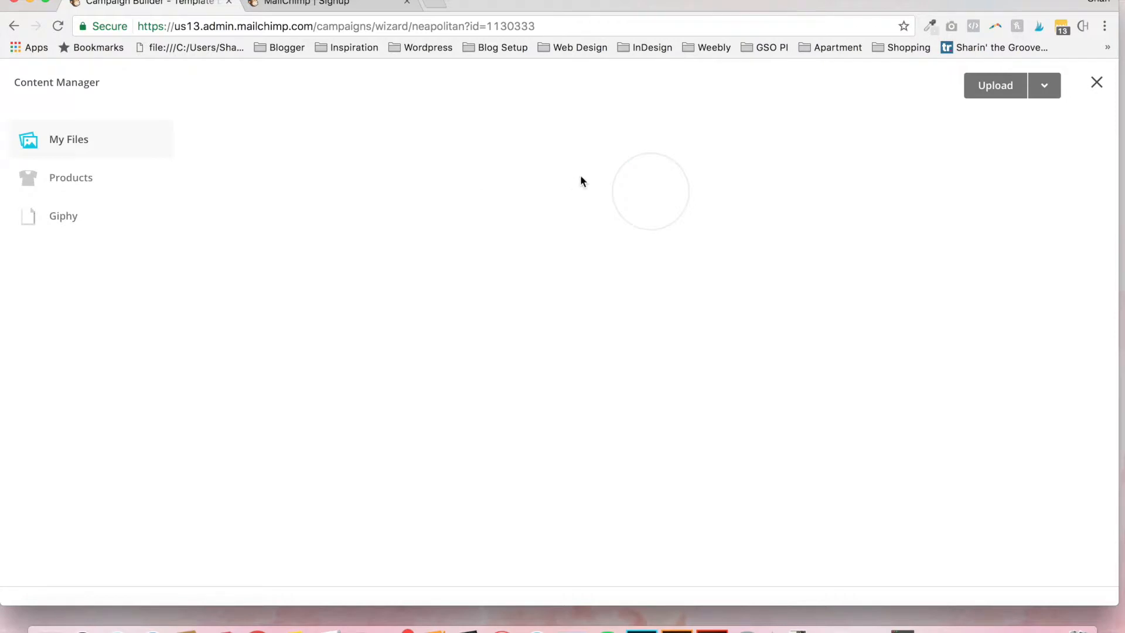
{"action": "mouse_move", "coordinate": [715, 164]}
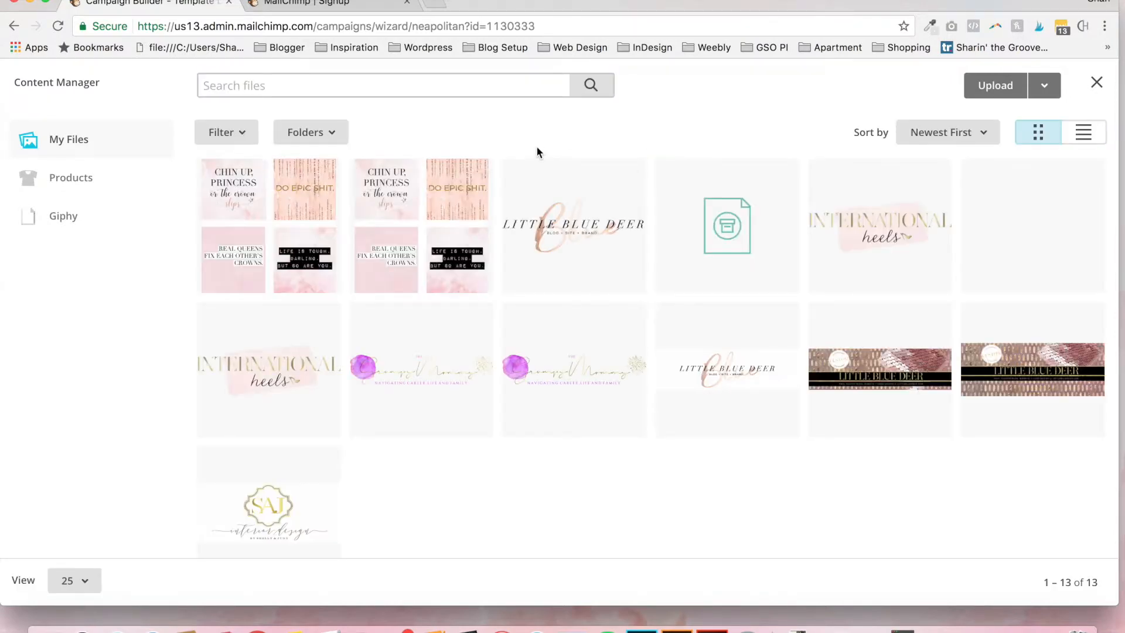
{"action": "left_click", "coordinate": [573, 225]}
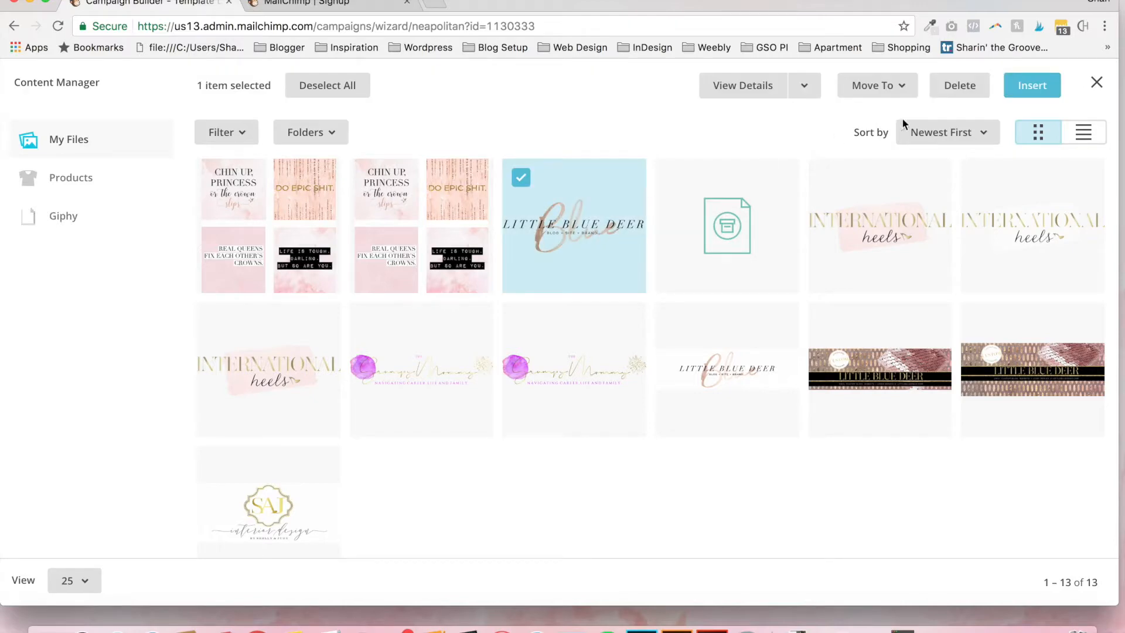
{"action": "left_click", "coordinate": [1031, 85]}
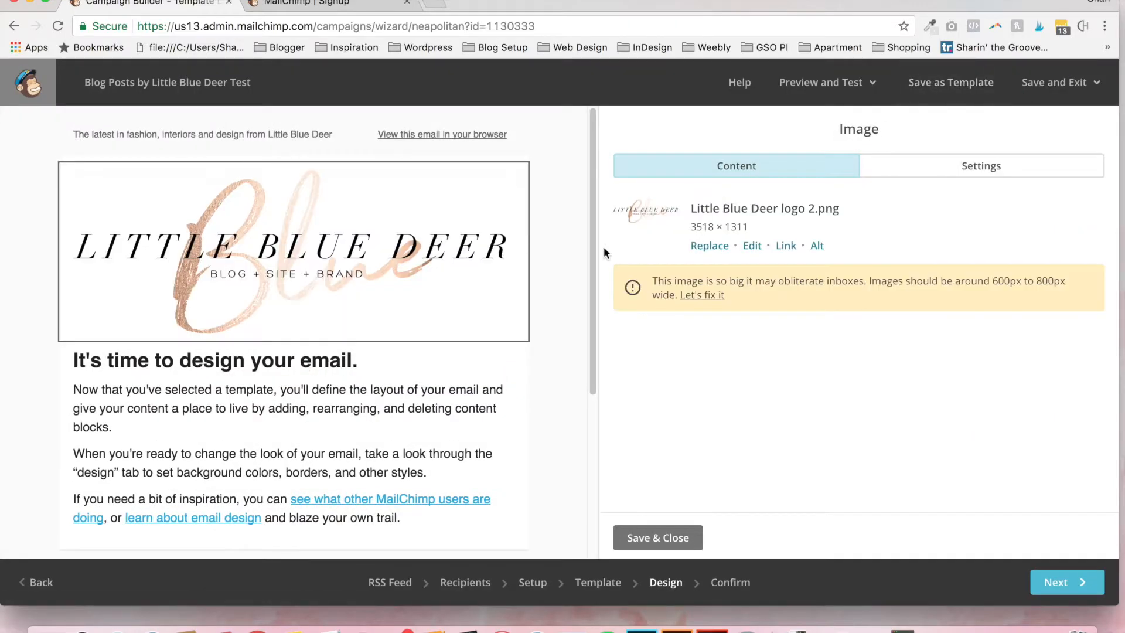
{"action": "mouse_move", "coordinate": [660, 324]}
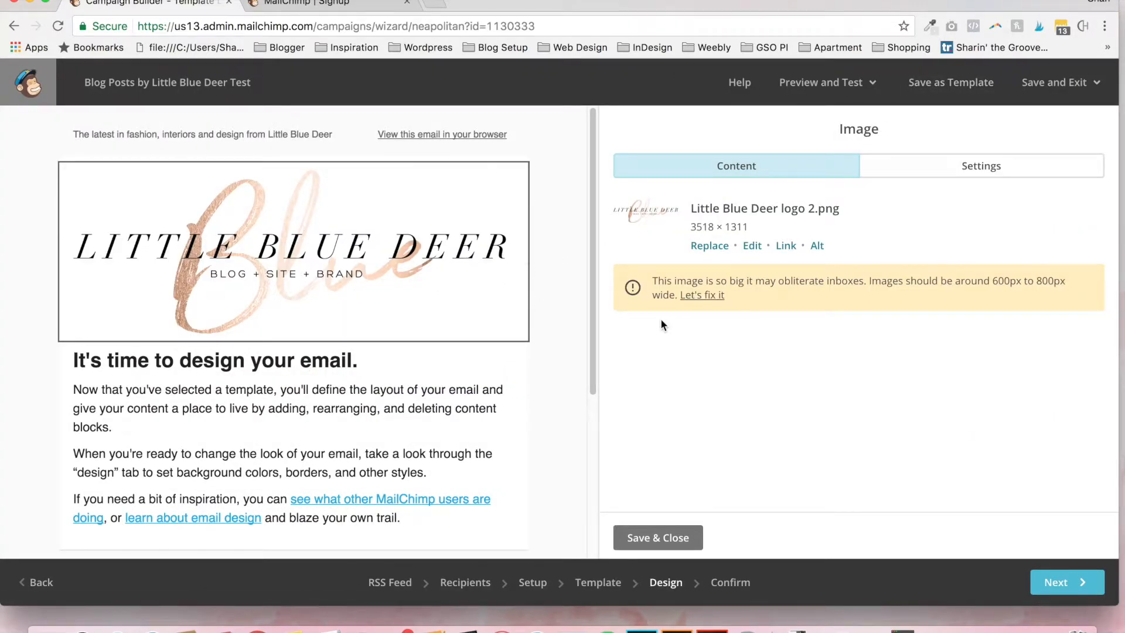
{"action": "mouse_move", "coordinate": [788, 308]}
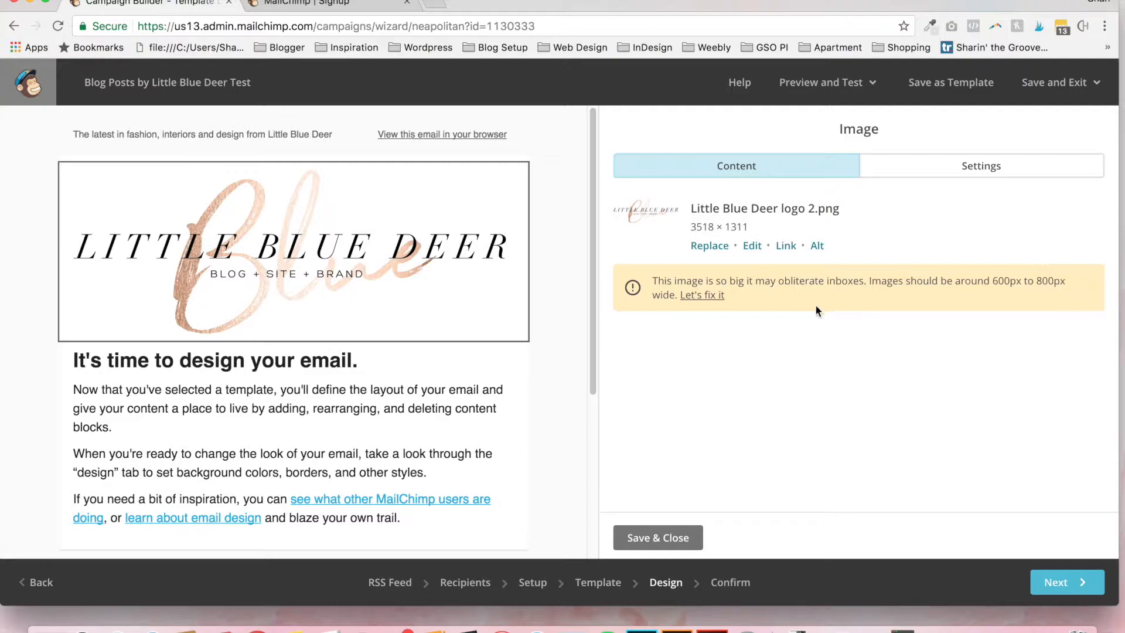
- Resize the oversized logo to 600 by 223 pixels in the Photo Editor and save it
{"action": "left_click", "coordinate": [702, 296]}
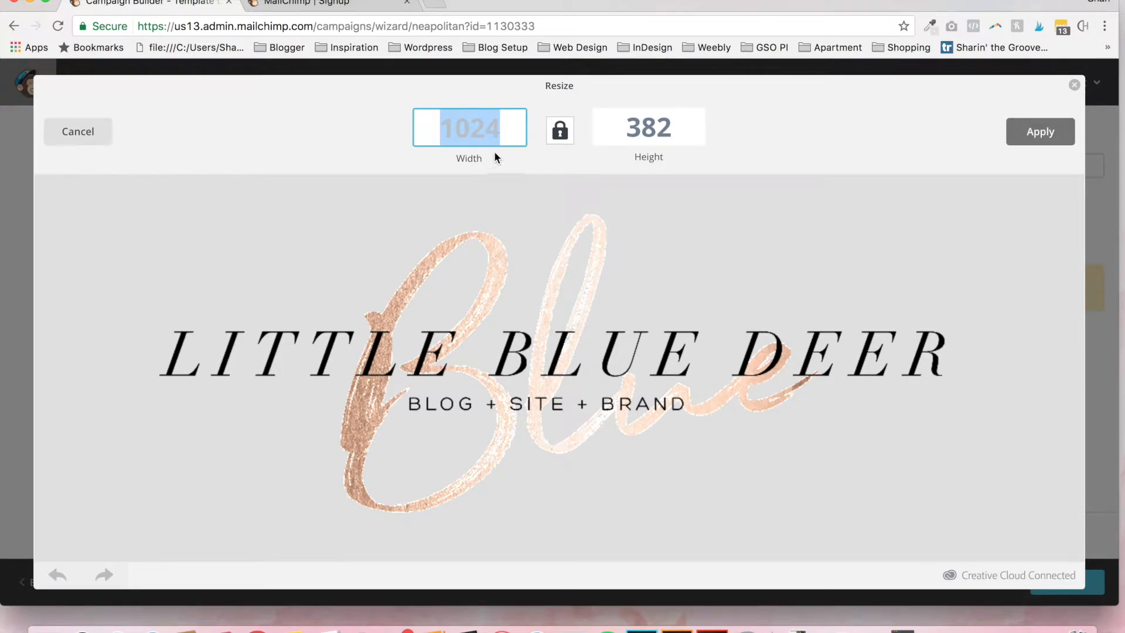
{"action": "type", "text": "6"}
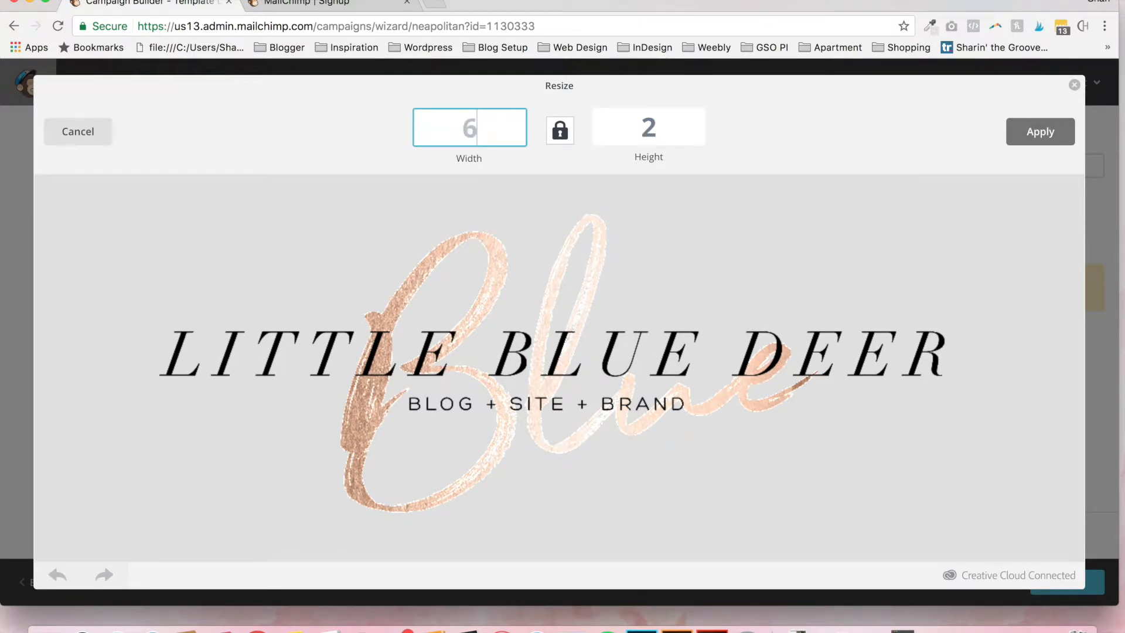
{"action": "type", "text": "00"}
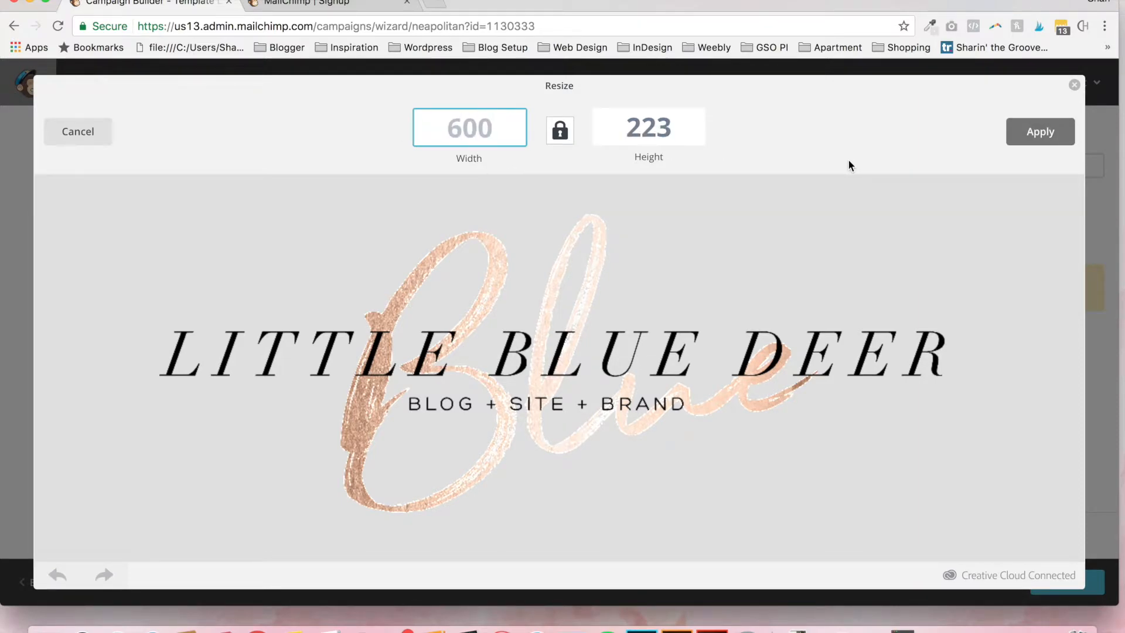
{"action": "mouse_move", "coordinate": [865, 168]}
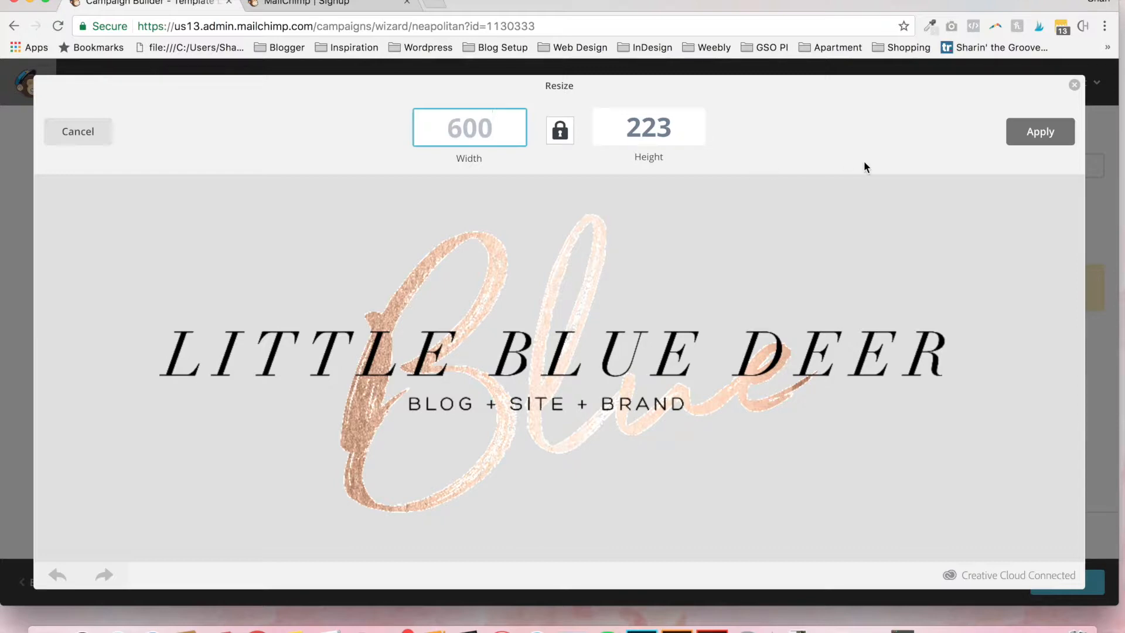
{"action": "mouse_move", "coordinate": [992, 158]}
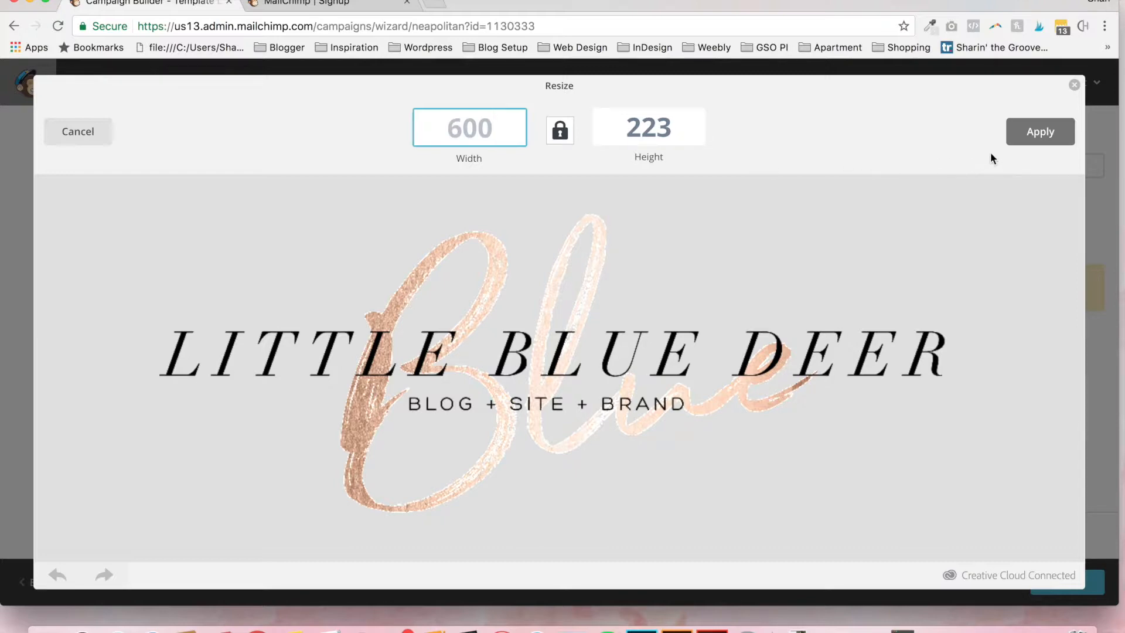
{"action": "left_click", "coordinate": [1039, 132]}
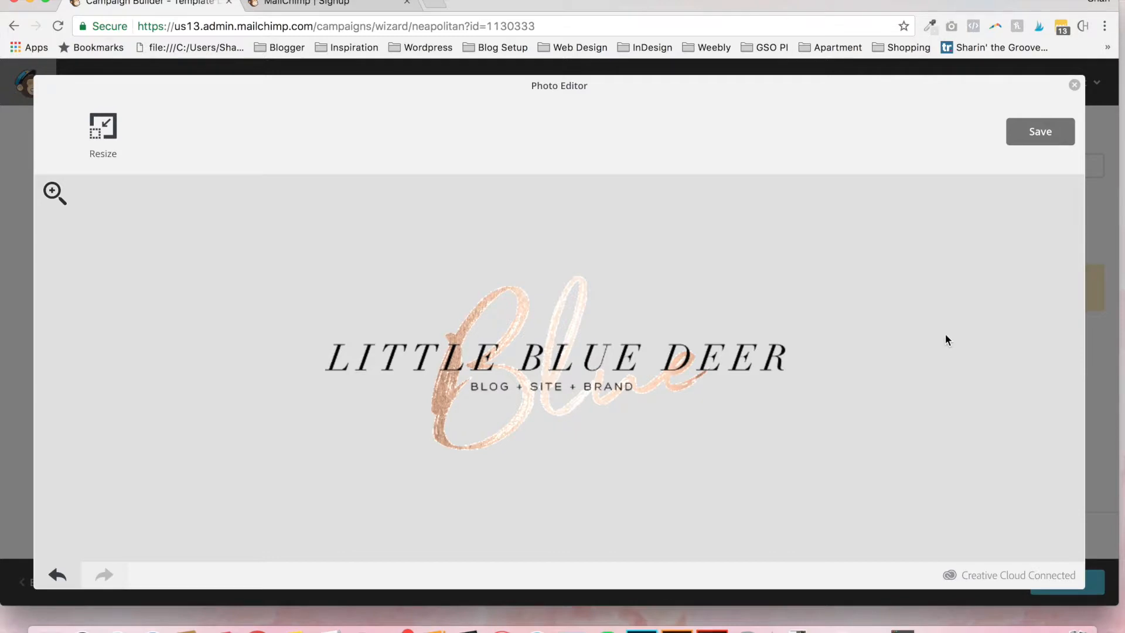
{"action": "left_click", "coordinate": [1040, 131]}
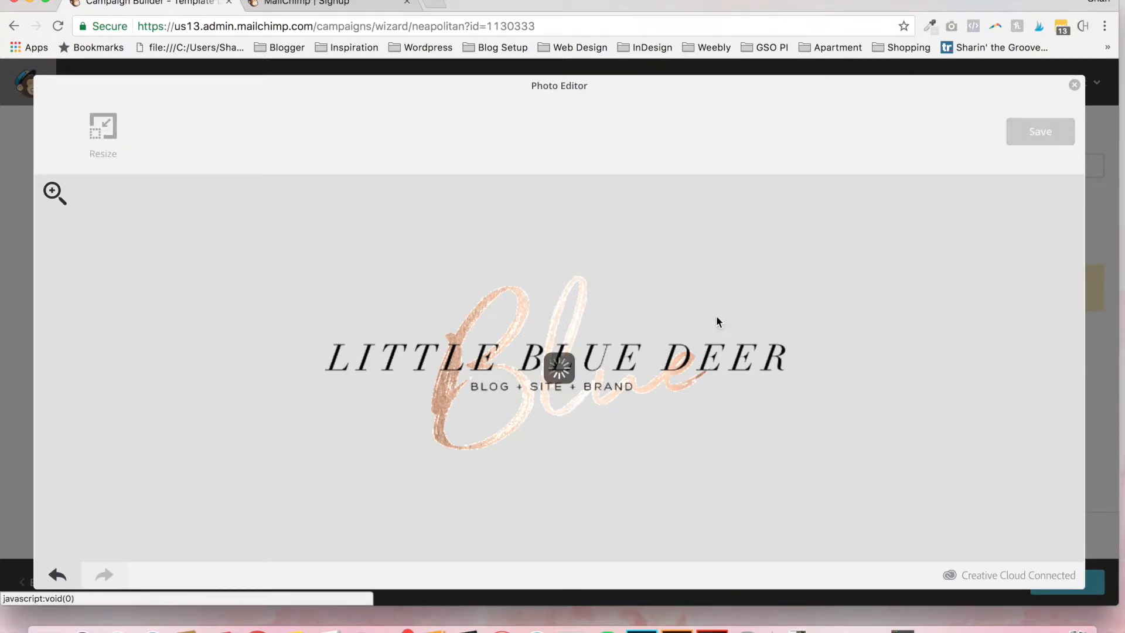
{"action": "left_click", "coordinate": [1073, 85]}
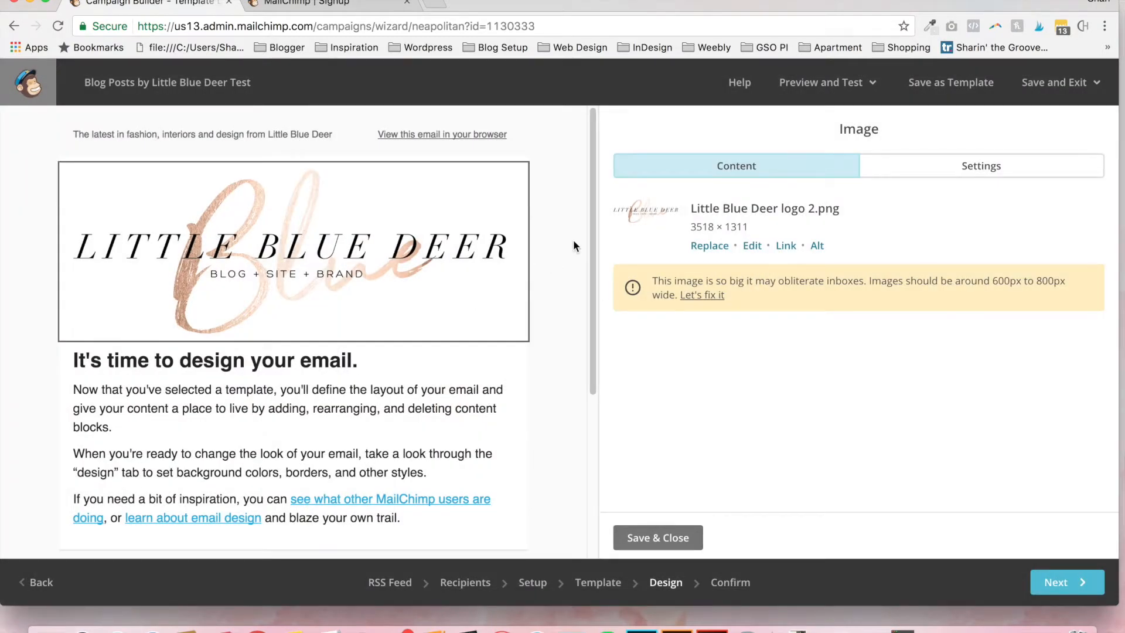
- Delete the placeholder 'It's time to design your email' text block and confirm
{"action": "left_click", "coordinate": [702, 294]}
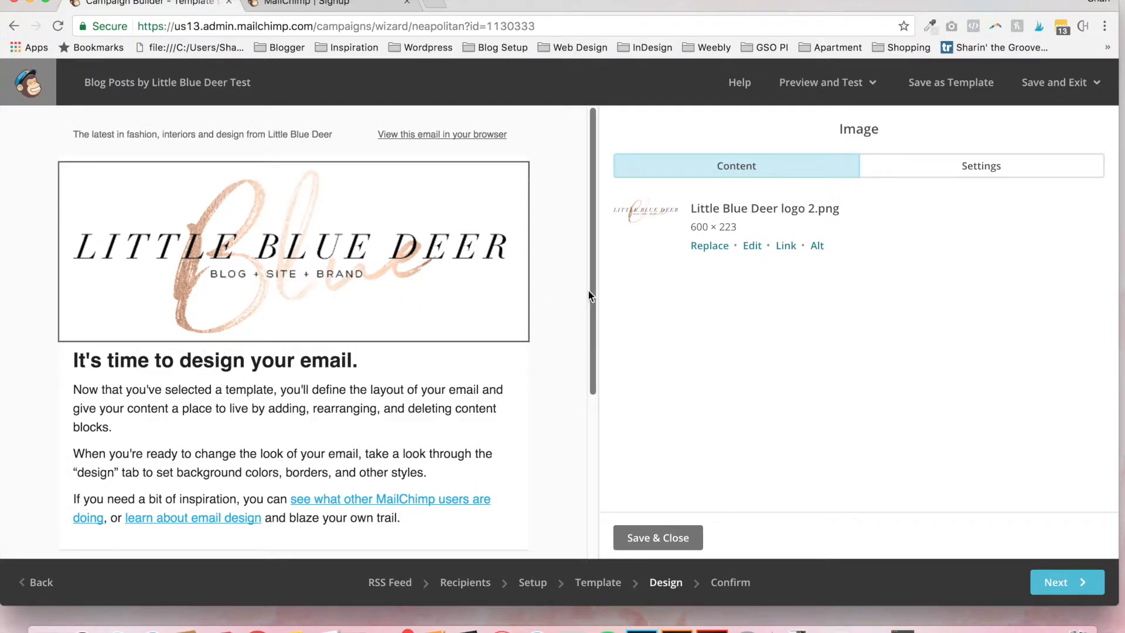
{"action": "scroll", "scroll_direction": "down", "scroll_amount": 3}
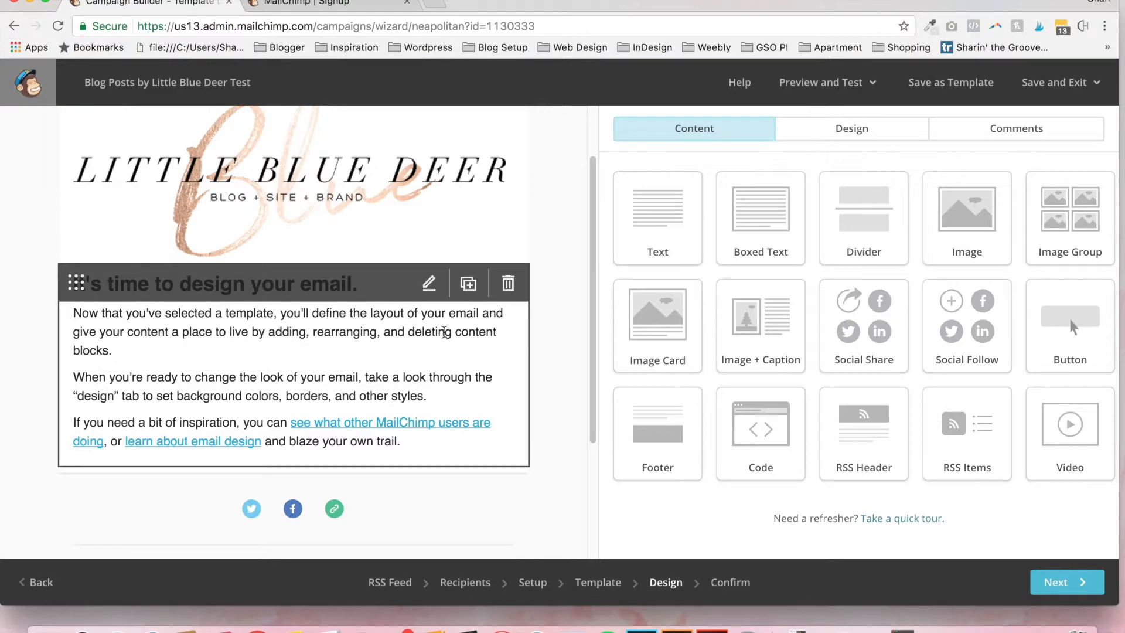
{"action": "mouse_move", "coordinate": [325, 389]}
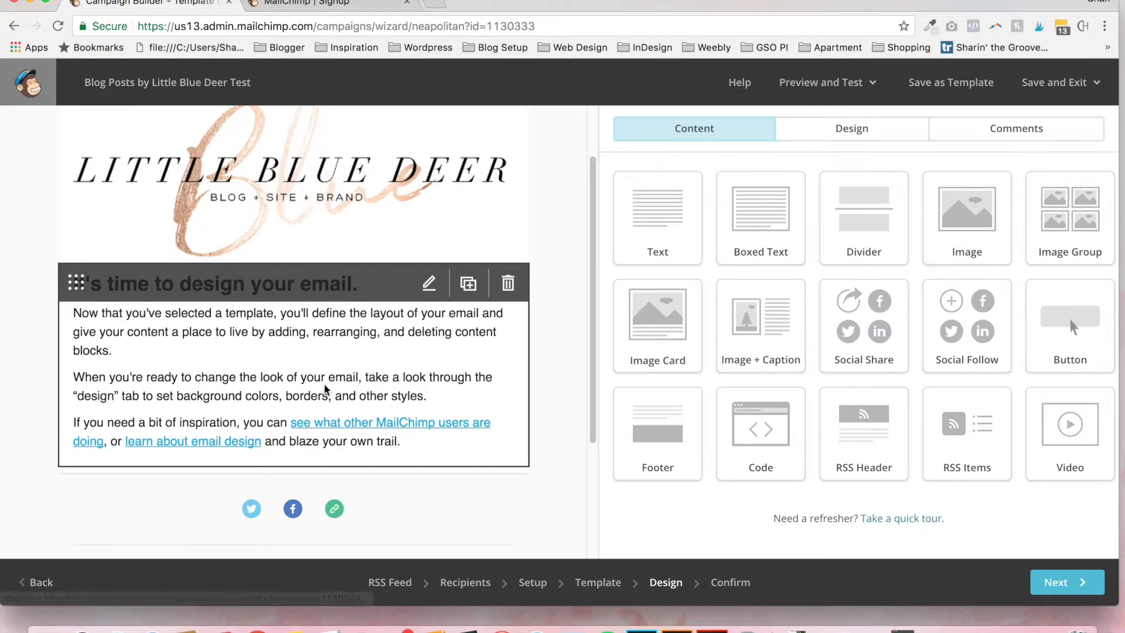
{"action": "mouse_move", "coordinate": [508, 283]}
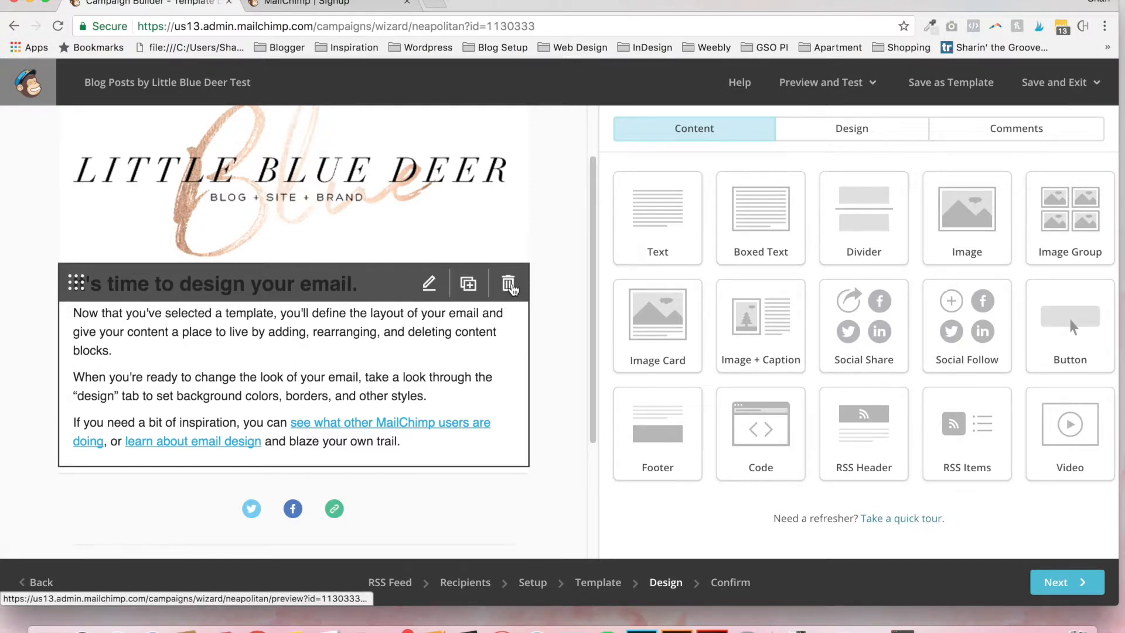
{"action": "mouse_move", "coordinate": [508, 282]}
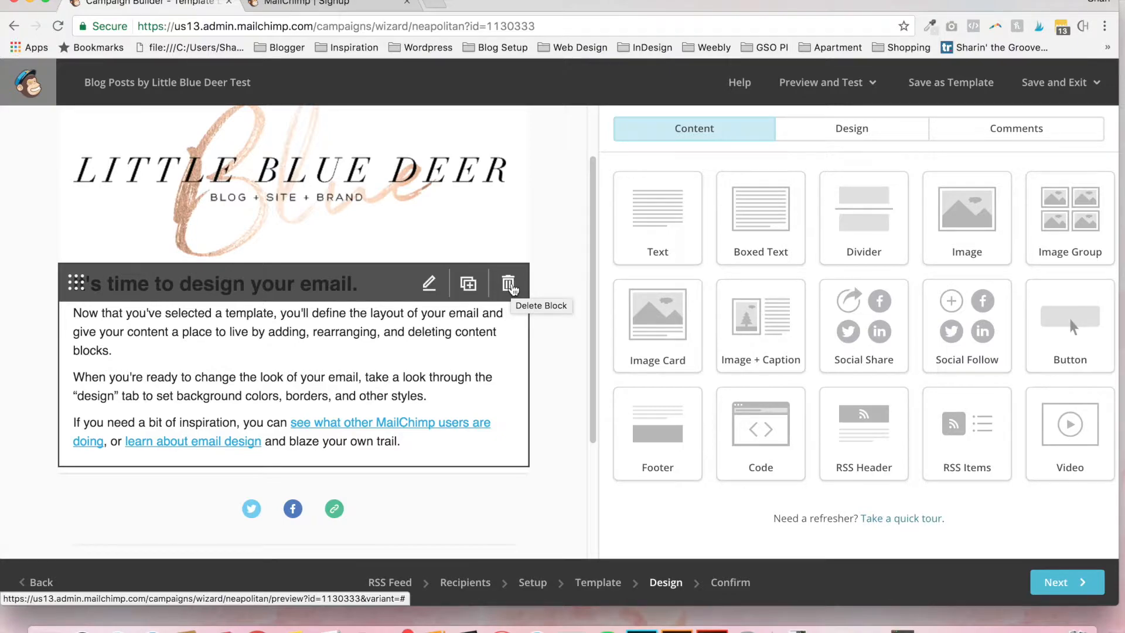
{"action": "left_click", "coordinate": [510, 282]}
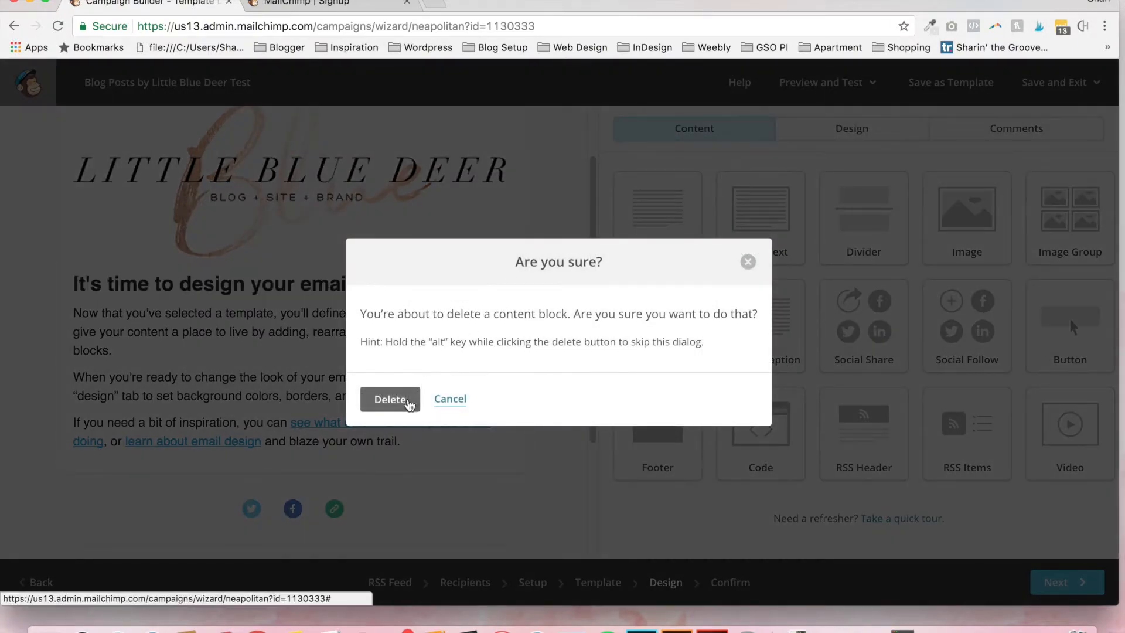
{"action": "left_click", "coordinate": [390, 398]}
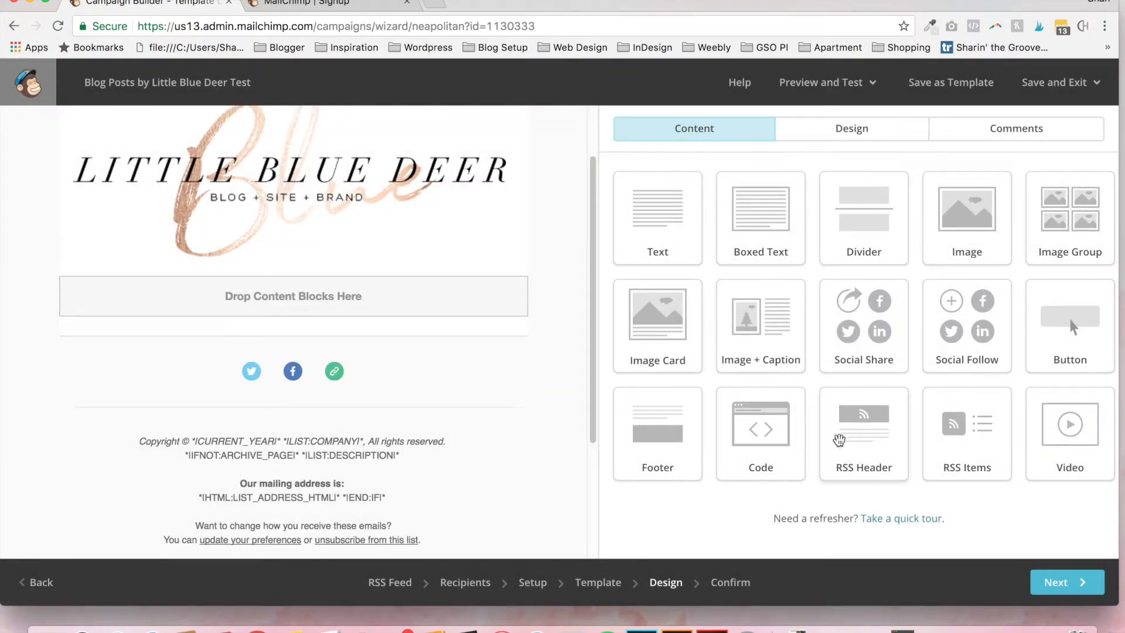
{"action": "mouse_move", "coordinate": [1069, 329]}
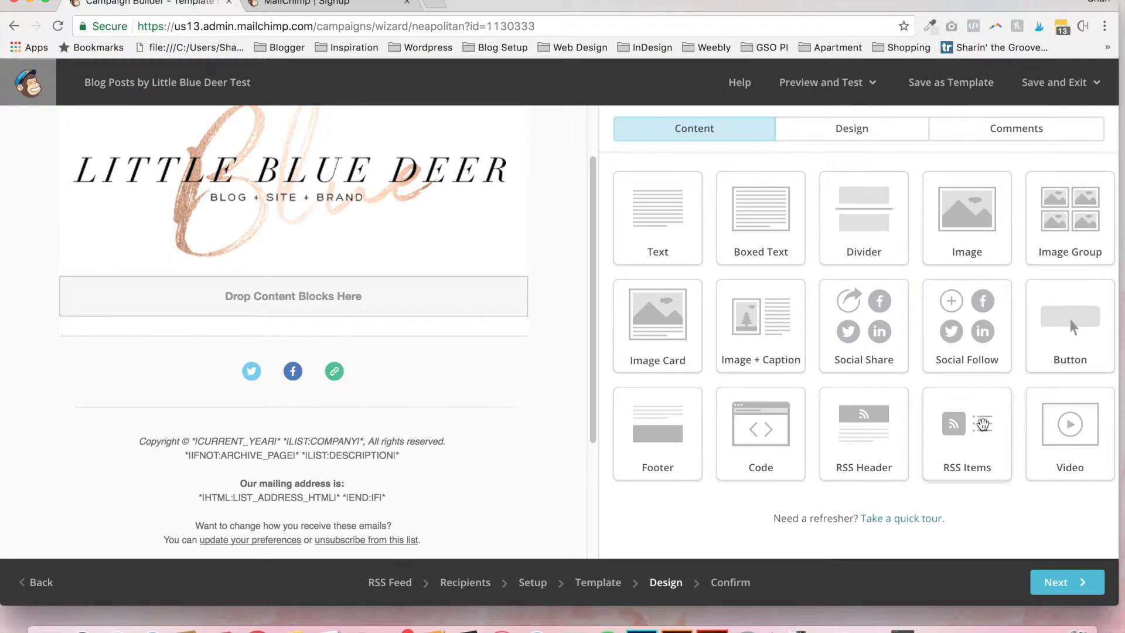
{"action": "mouse_move", "coordinate": [1014, 403]}
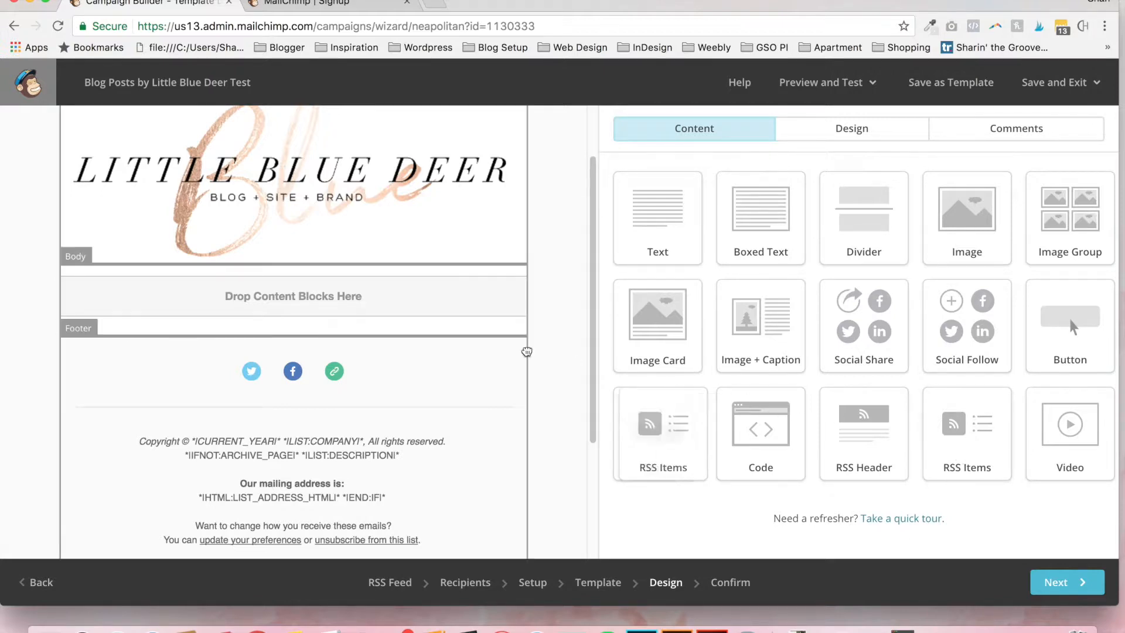
- Drop an RSS Items block into the body and set its style to Full Content
{"action": "left_click", "coordinate": [662, 433]}
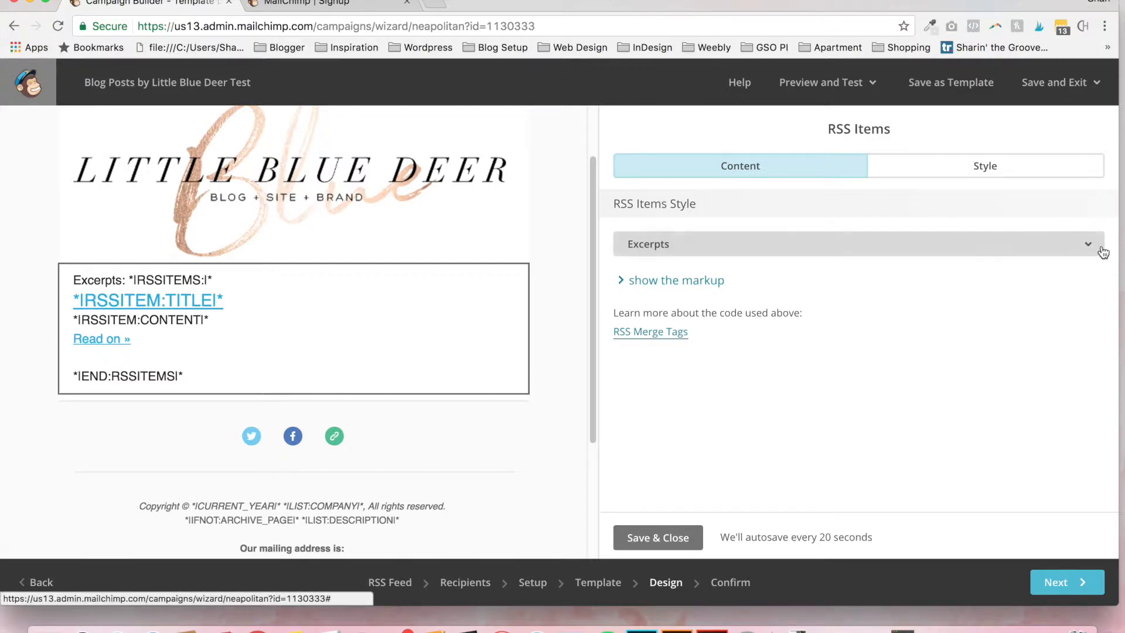
{"action": "left_click", "coordinate": [854, 244]}
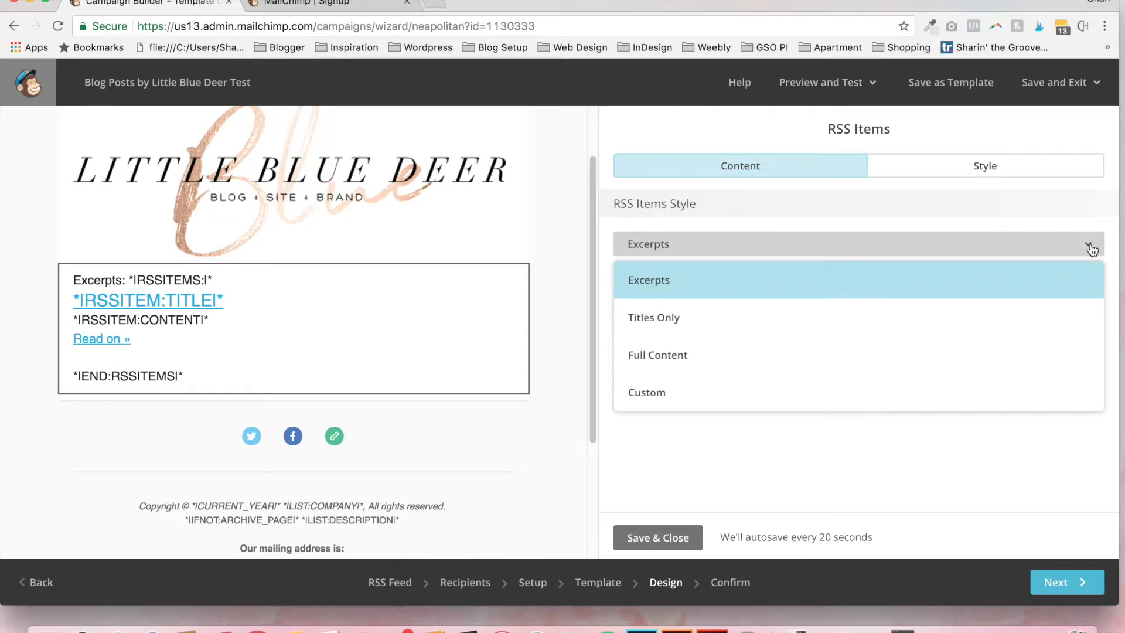
{"action": "mouse_move", "coordinate": [748, 358]}
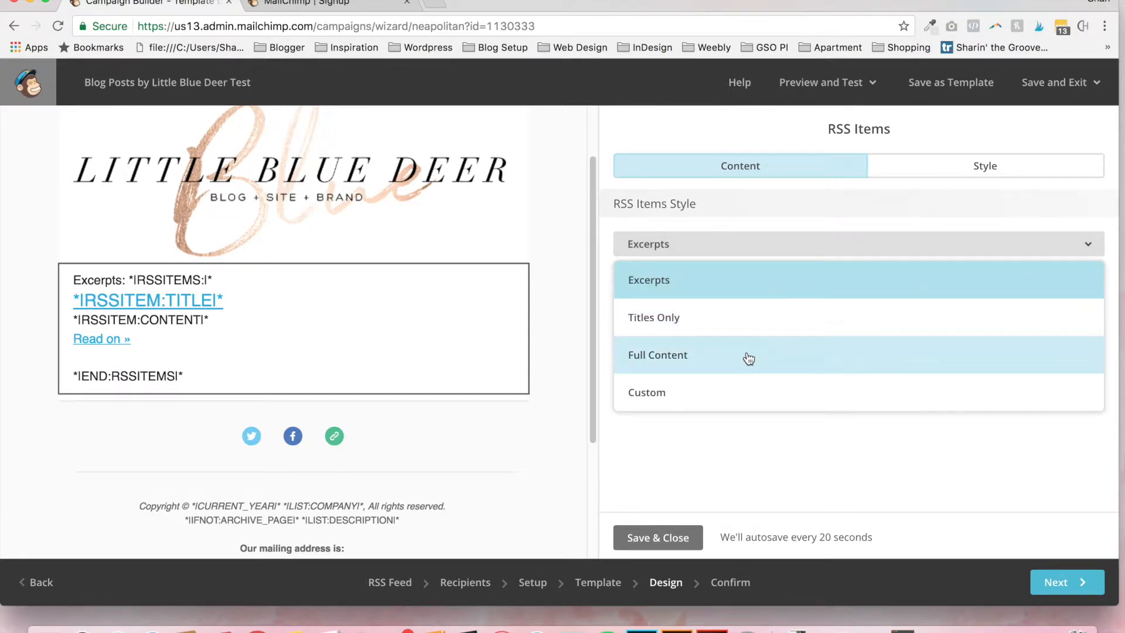
{"action": "left_click", "coordinate": [657, 354]}
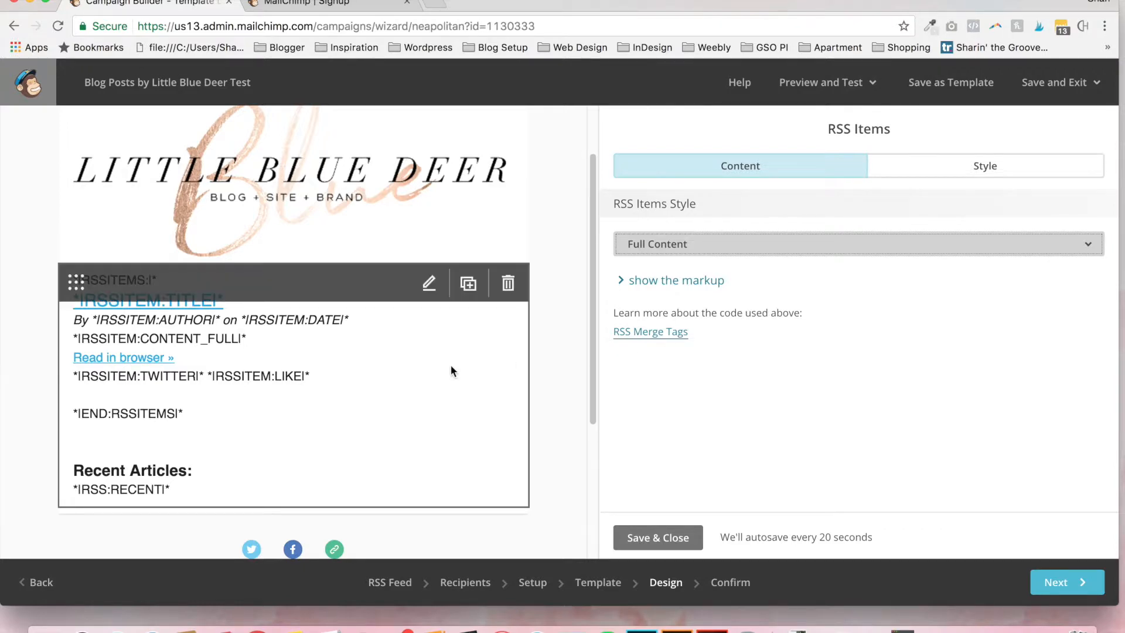
{"action": "mouse_move", "coordinate": [422, 341]}
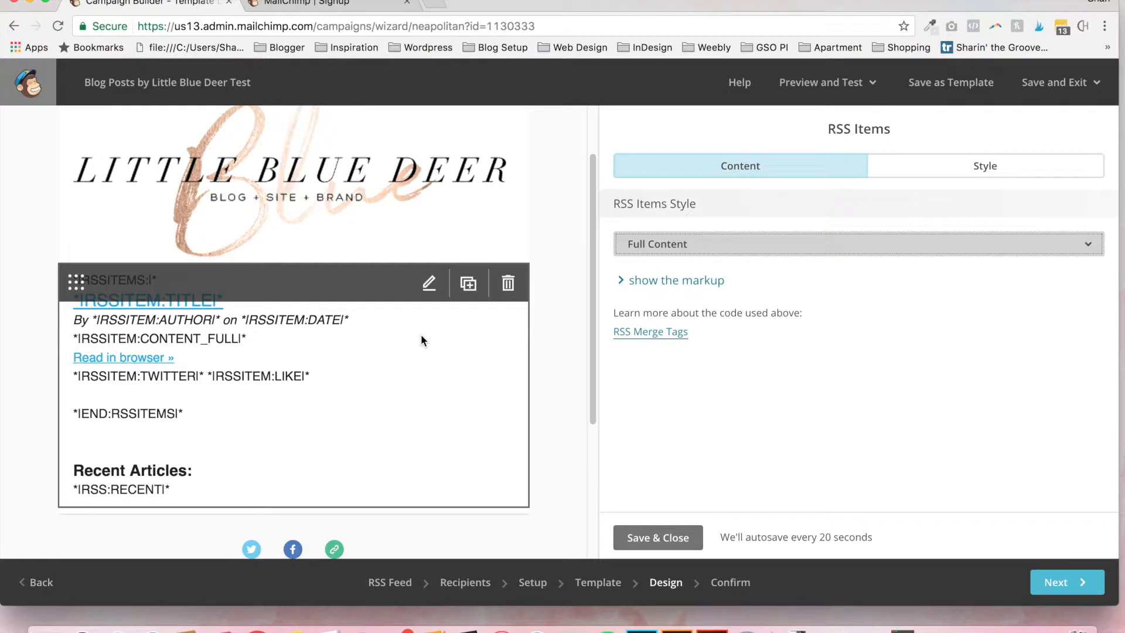
{"action": "mouse_move", "coordinate": [682, 361]}
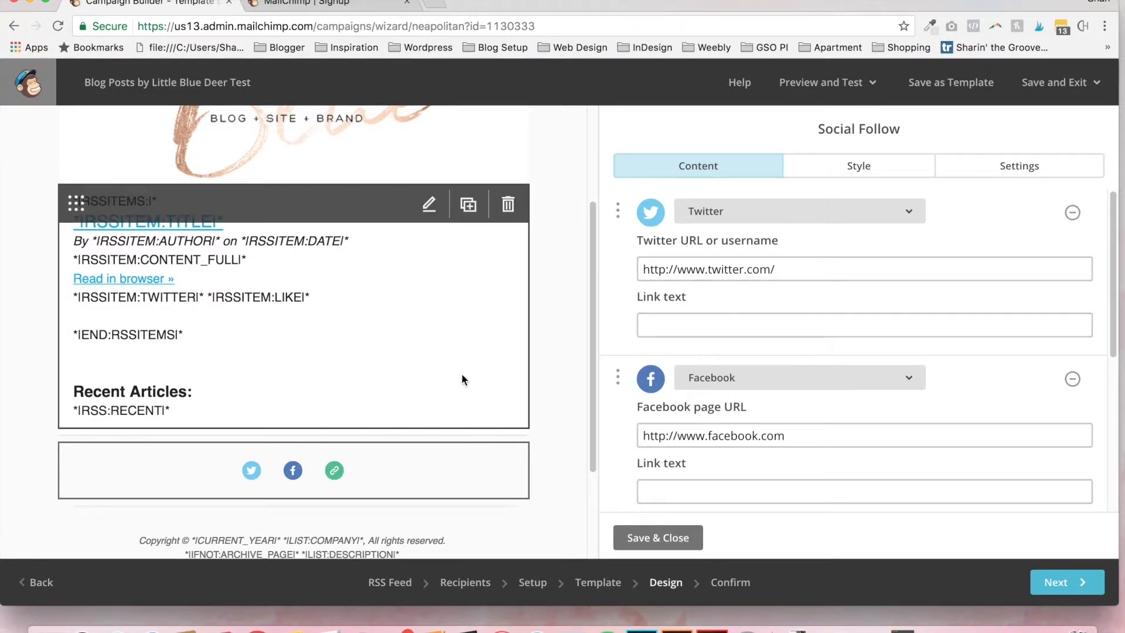
- Save & Close the Social Follow block settings to return to the content blocks
{"action": "left_click", "coordinate": [656, 538]}
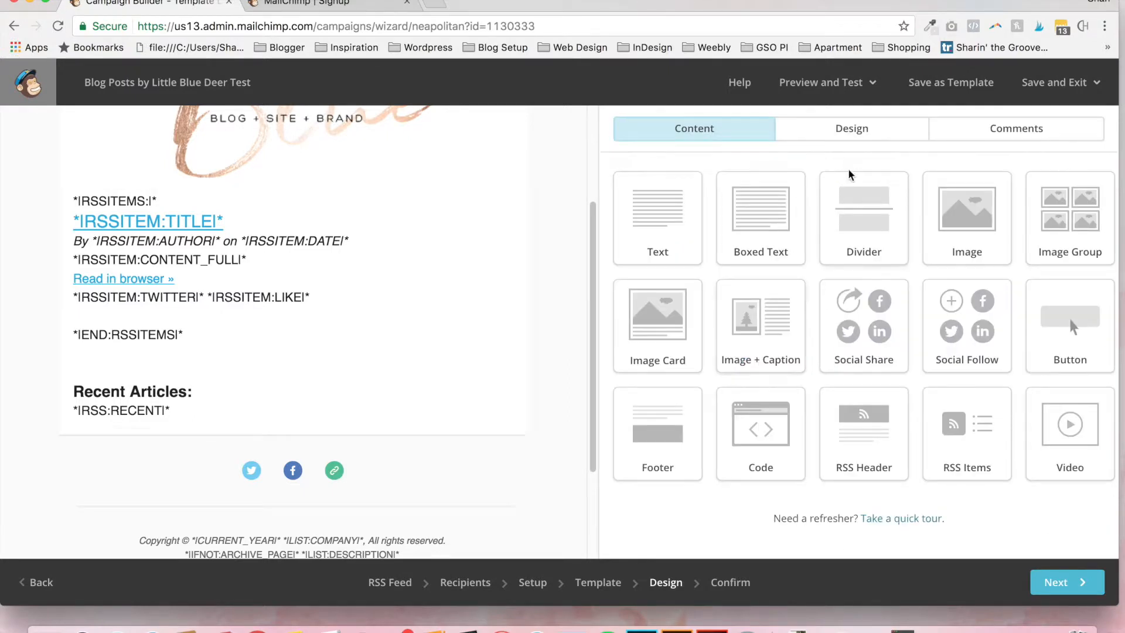
- In Design > Page, set the background to white and keep the top border at None
{"action": "left_click", "coordinate": [851, 129]}
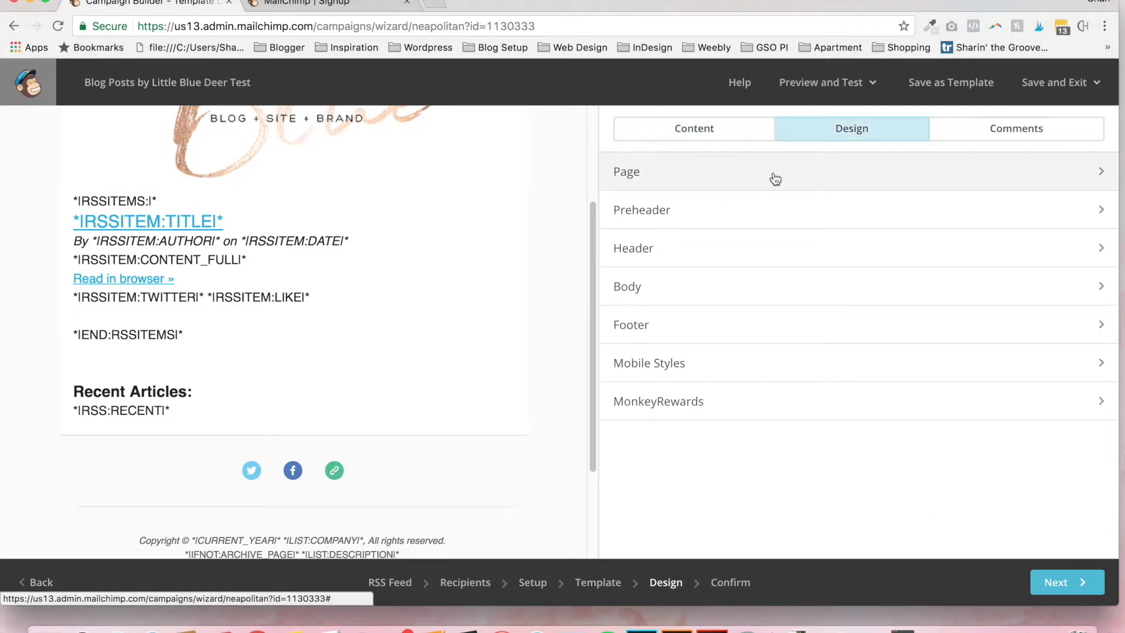
{"action": "left_click", "coordinate": [626, 171]}
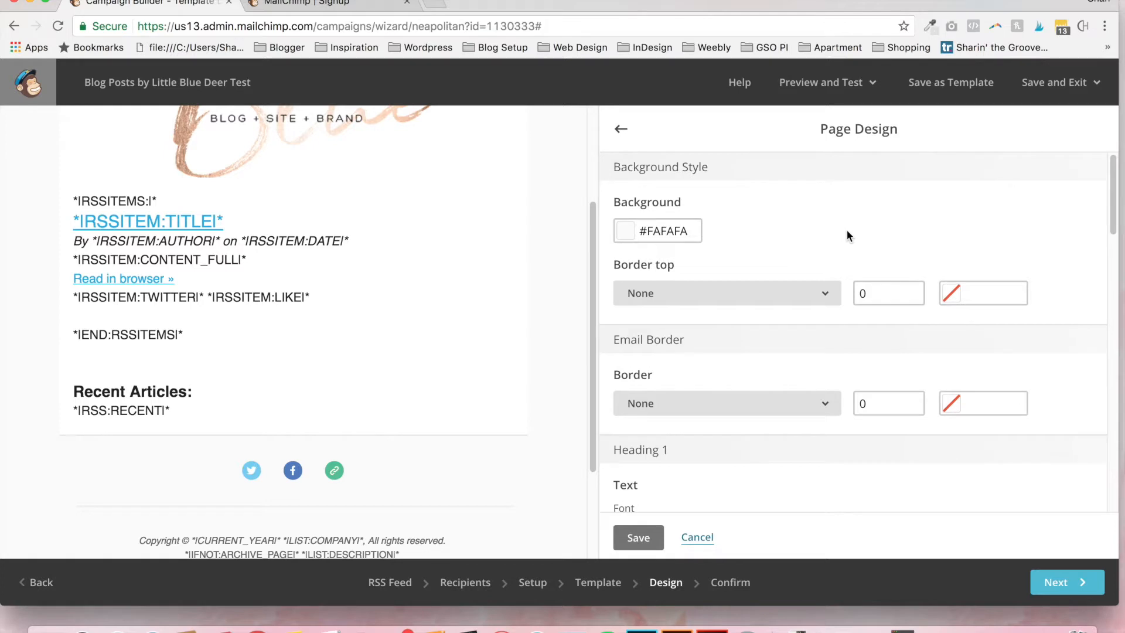
{"action": "mouse_move", "coordinate": [573, 255]}
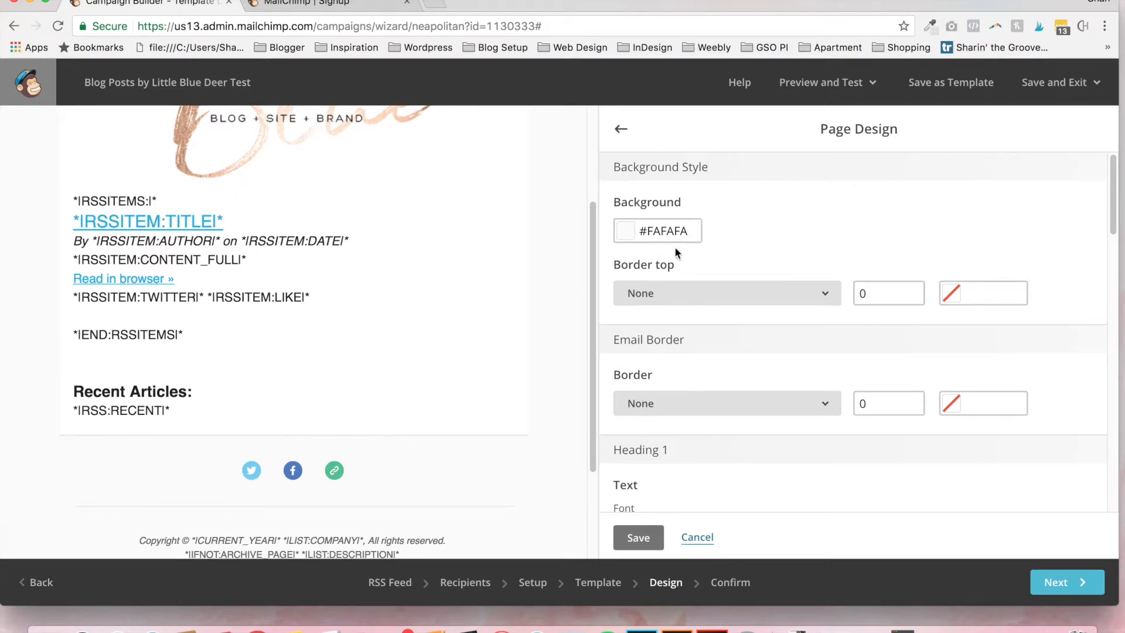
{"action": "left_click", "coordinate": [623, 231]}
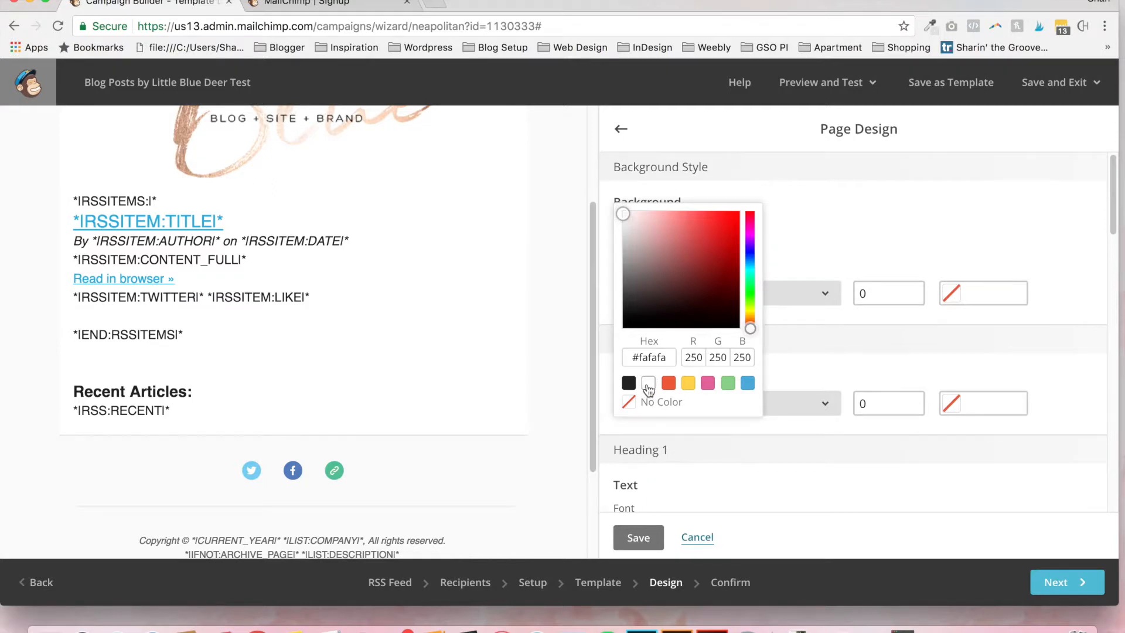
{"action": "left_click", "coordinate": [628, 382]}
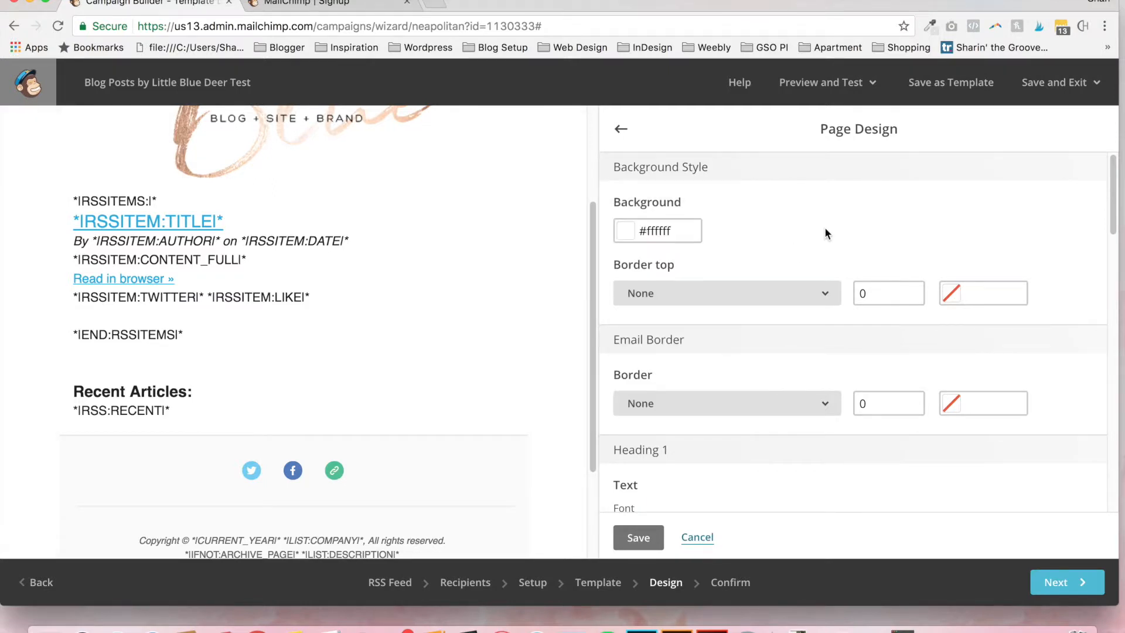
{"action": "left_click", "coordinate": [726, 293]}
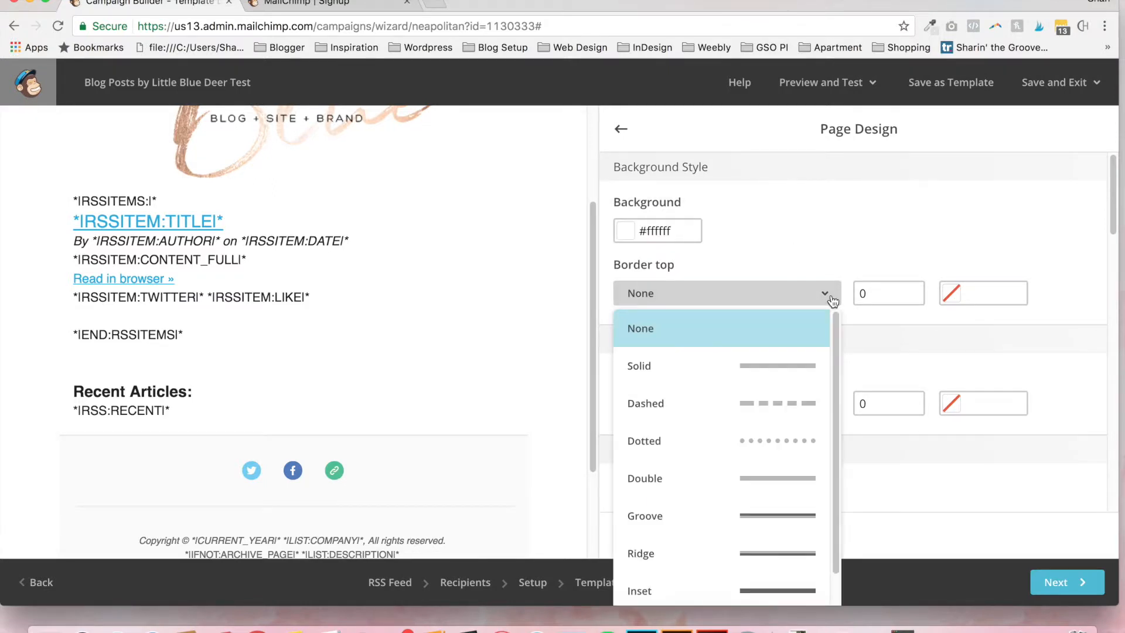
{"action": "left_click", "coordinate": [640, 328]}
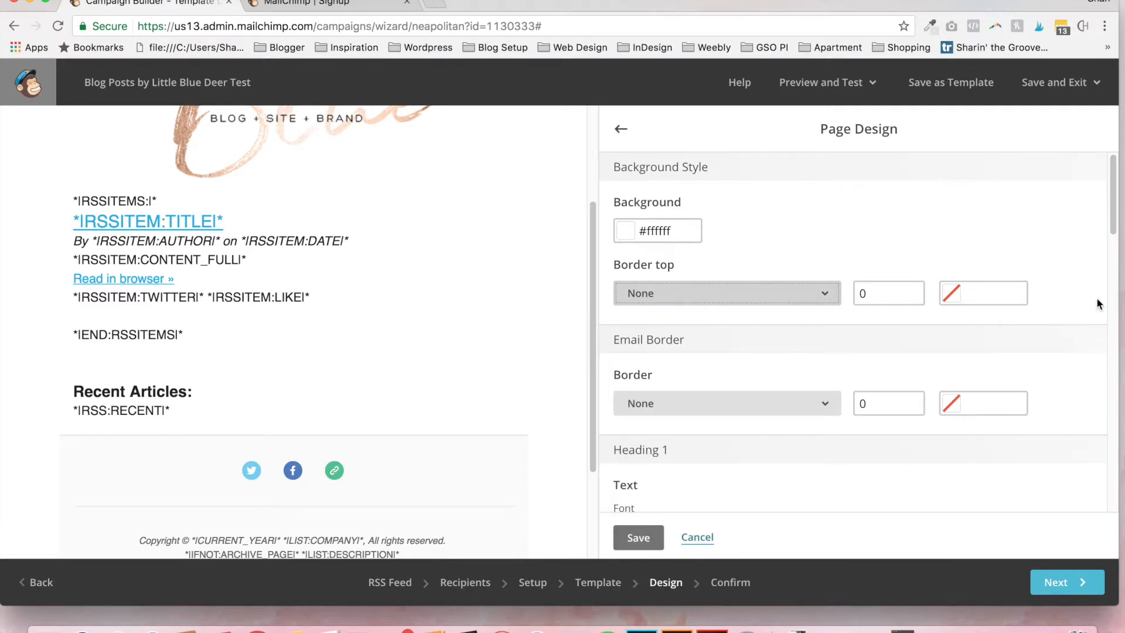
- Scroll through the remaining page heading font and style settings
{"action": "scroll", "scroll_direction": "down", "scroll_amount": 3}
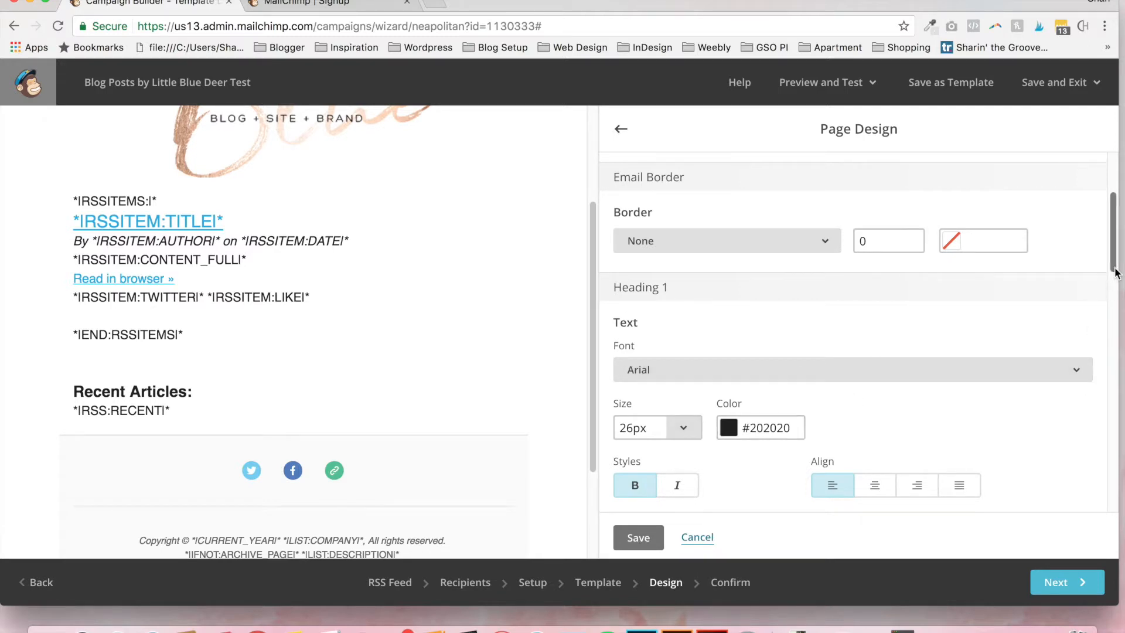
{"action": "scroll", "scroll_direction": "down", "scroll_amount": 3}
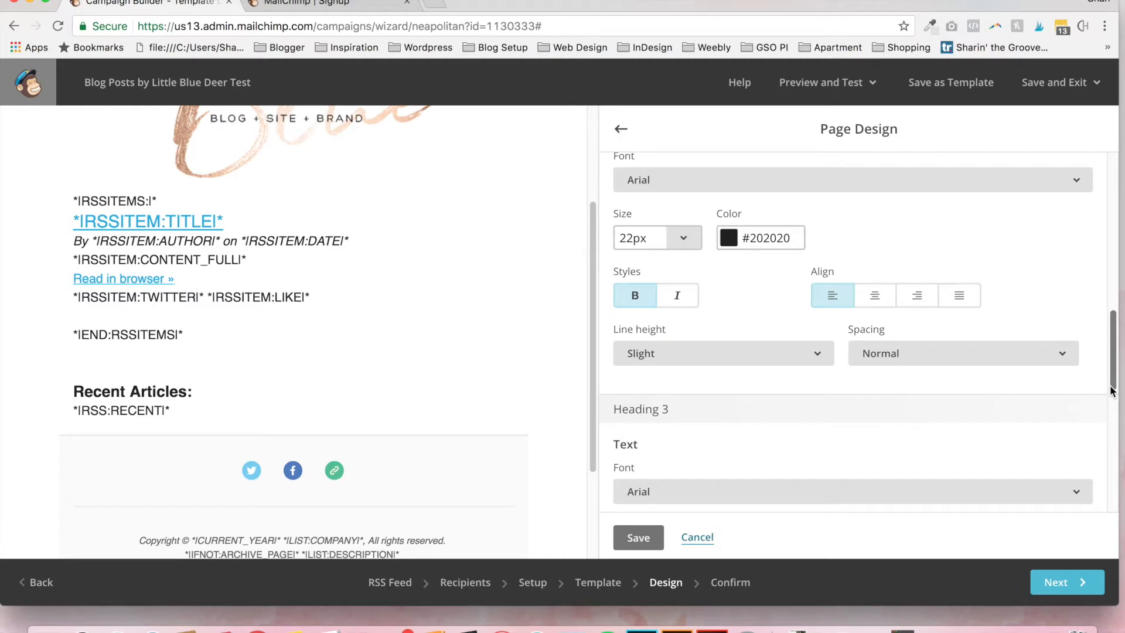
{"action": "mouse_move", "coordinate": [1112, 388]}
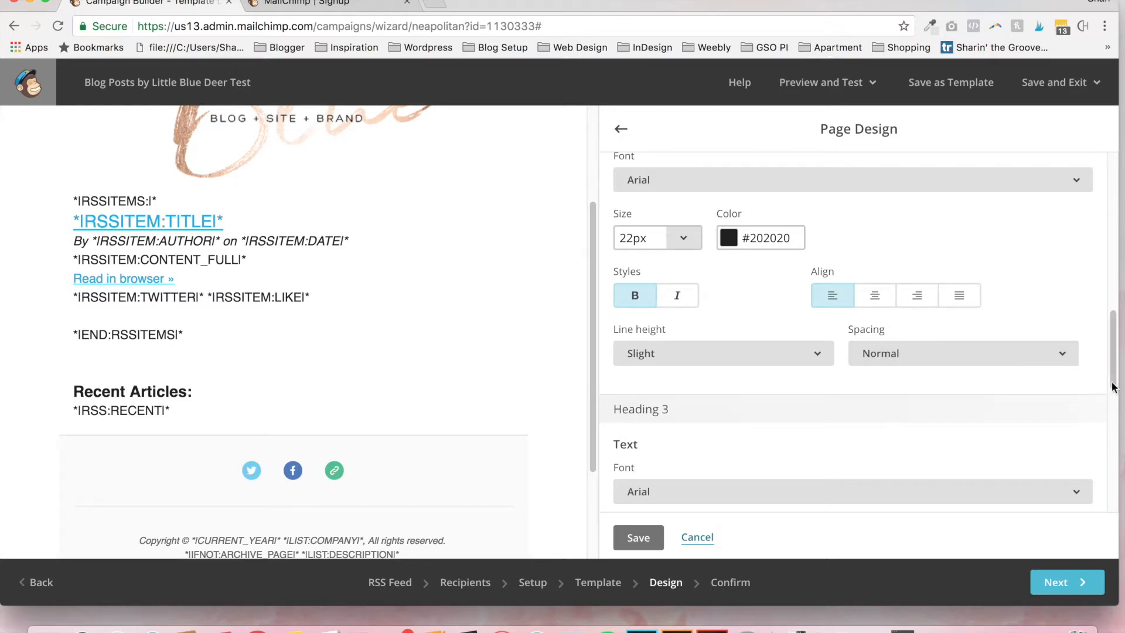
{"action": "mouse_move", "coordinate": [1002, 343]}
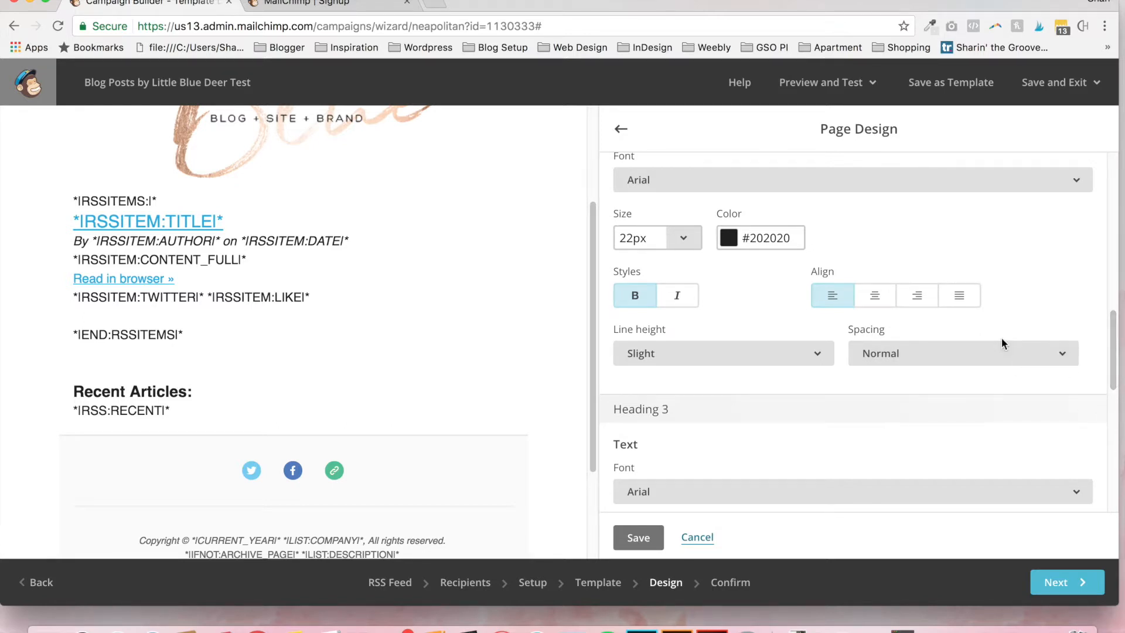
{"action": "scroll", "scroll_direction": "down", "scroll_amount": 3}
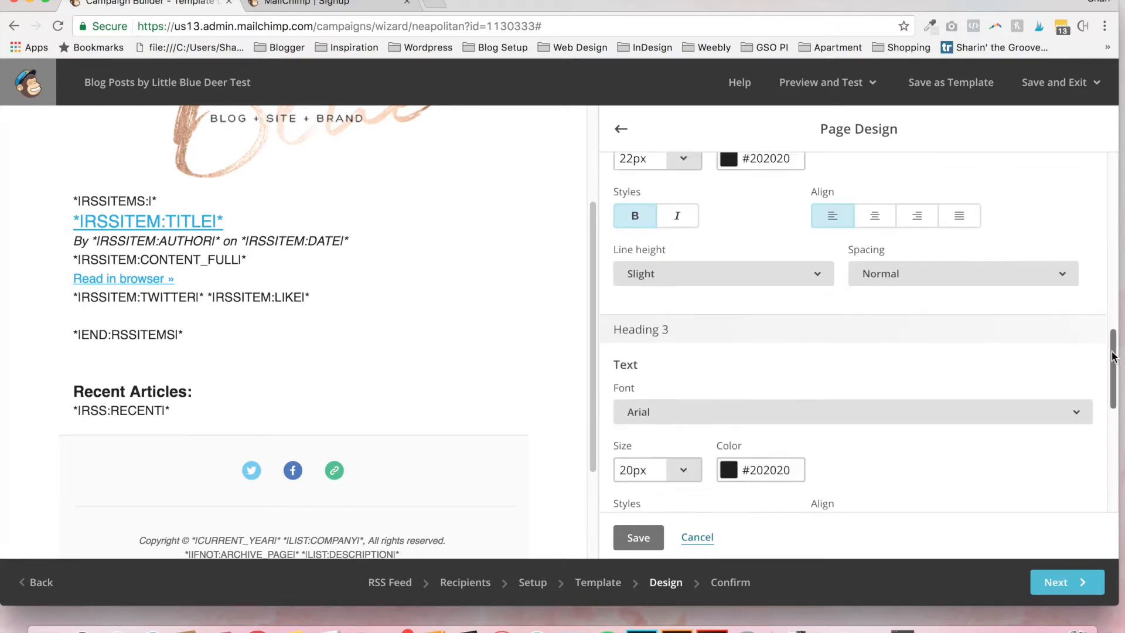
{"action": "scroll", "scroll_direction": "down", "scroll_amount": 3}
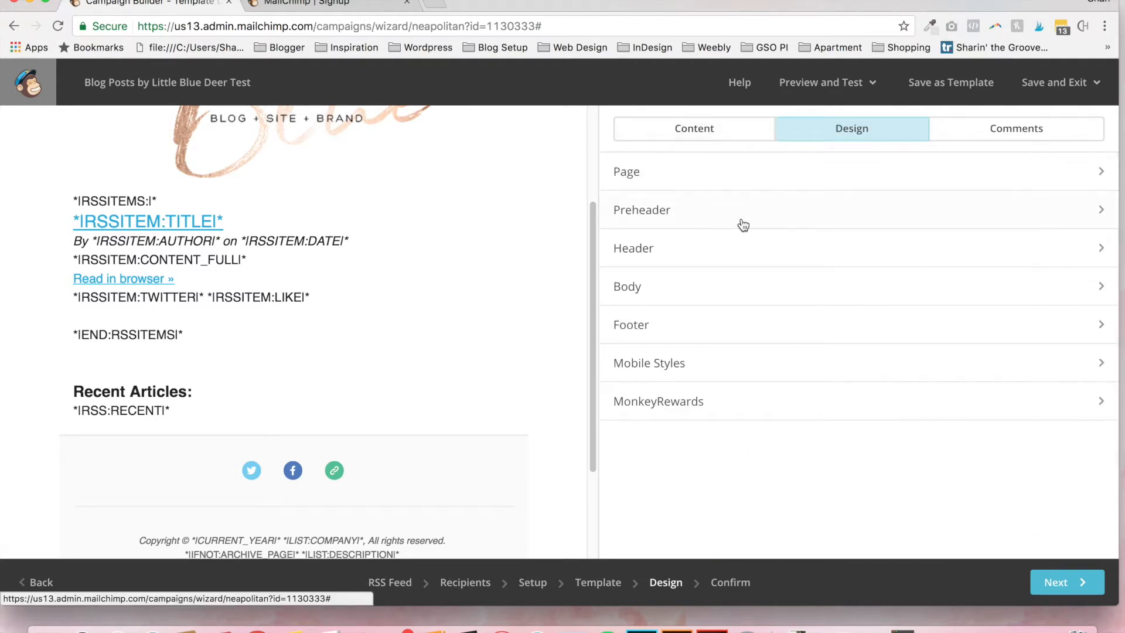
- Set the Preheader background to white (#ffffff) instead of #fafafa and save
{"action": "left_click", "coordinate": [641, 210]}
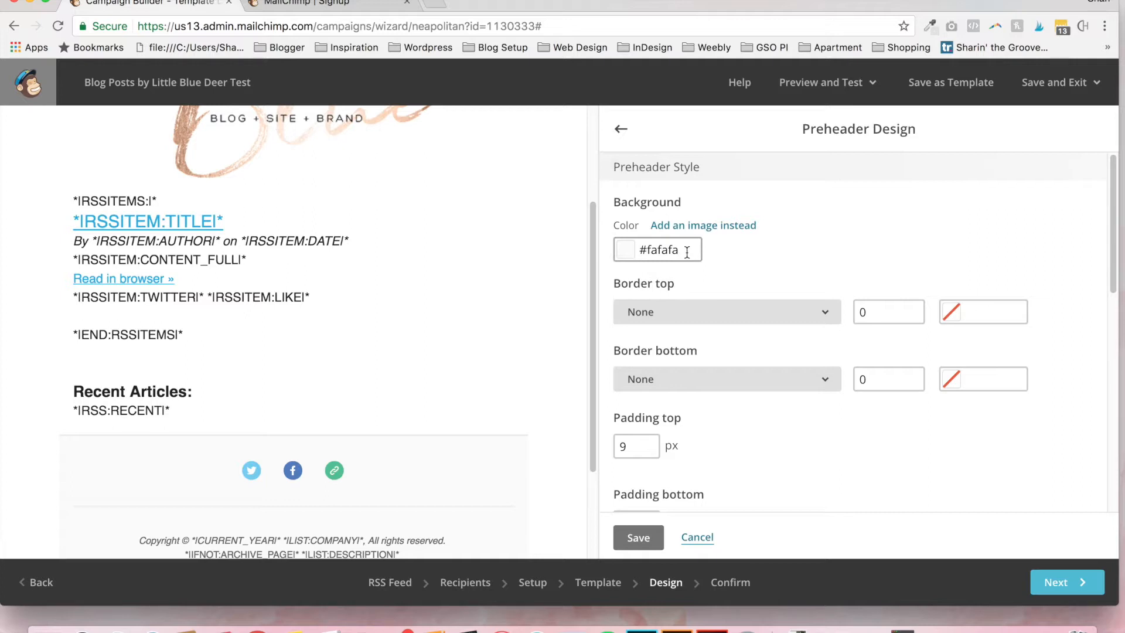
{"action": "left_click", "coordinate": [622, 248]}
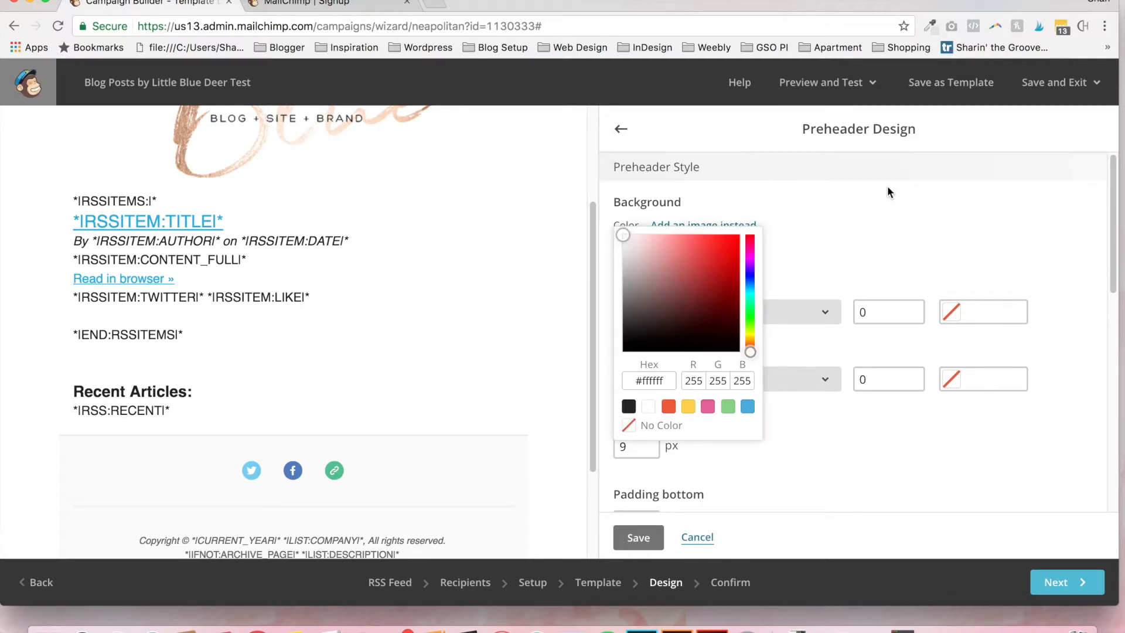
{"action": "left_click", "coordinate": [637, 537]}
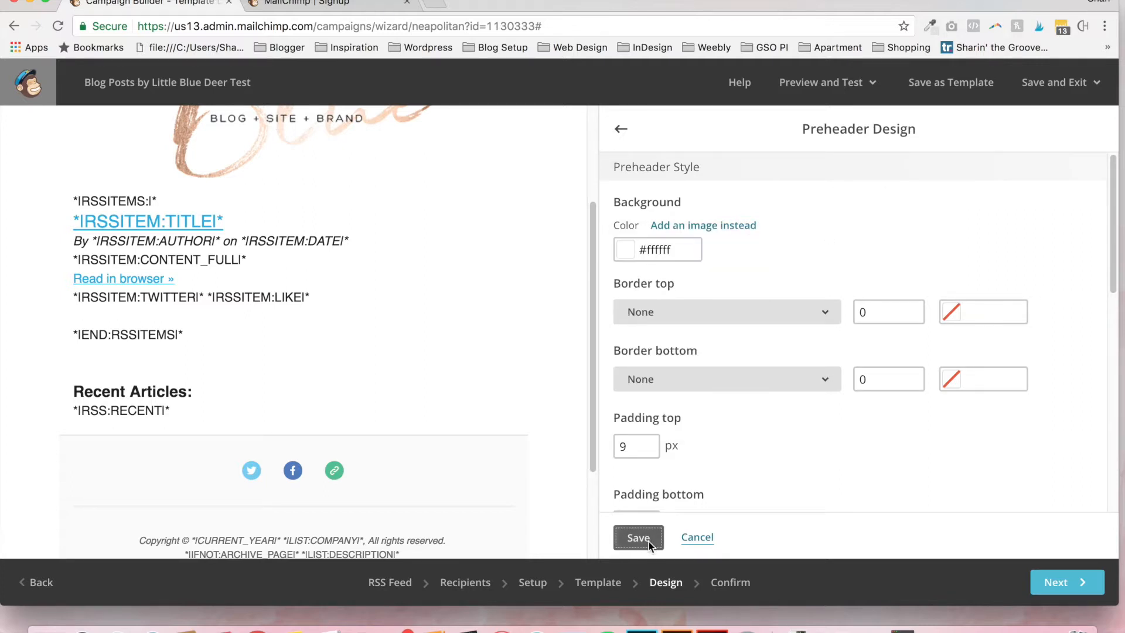
{"action": "left_click", "coordinate": [637, 537]}
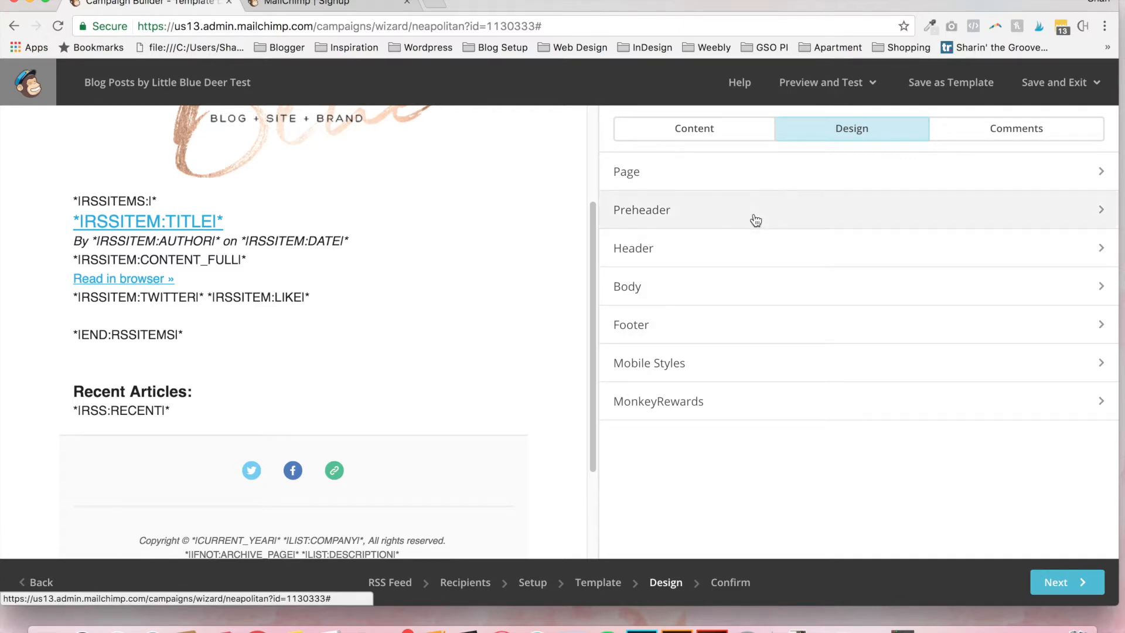
{"action": "mouse_move", "coordinate": [744, 286]}
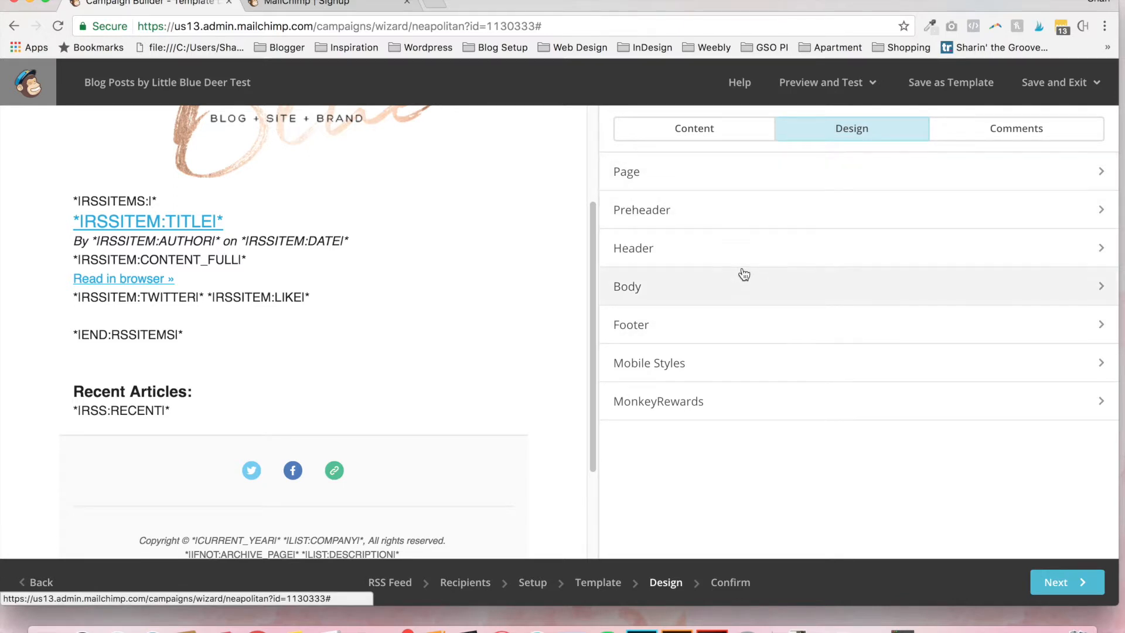
- In Design > Header, replace the blue #2BAADF Header Link colour with pink
{"action": "left_click", "coordinate": [634, 248]}
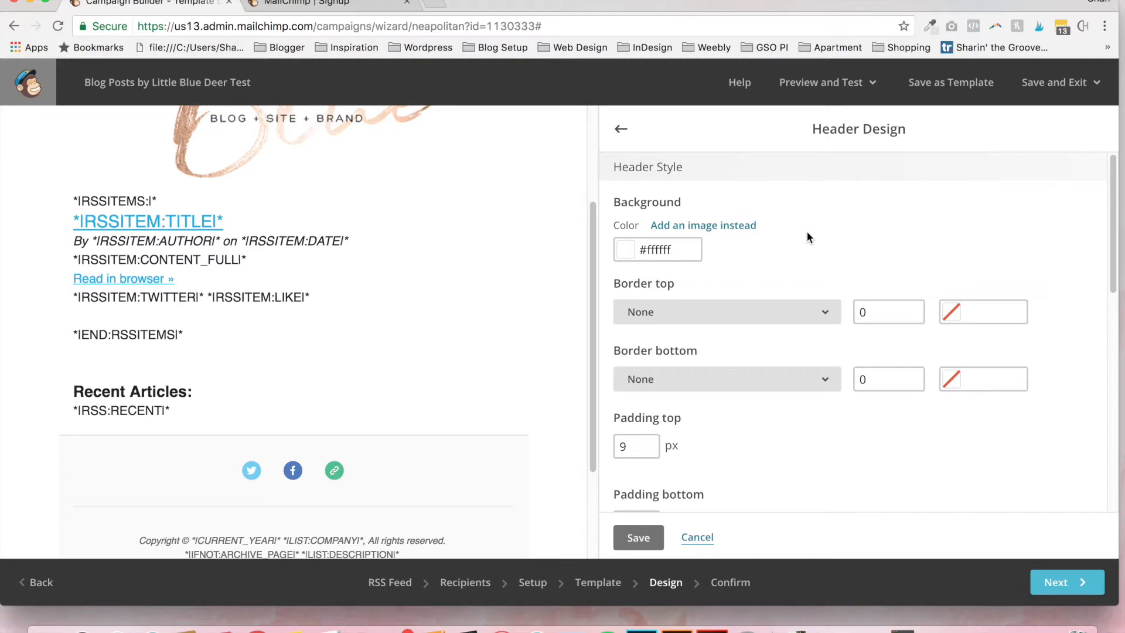
{"action": "scroll", "scroll_direction": "down", "scroll_amount": 3}
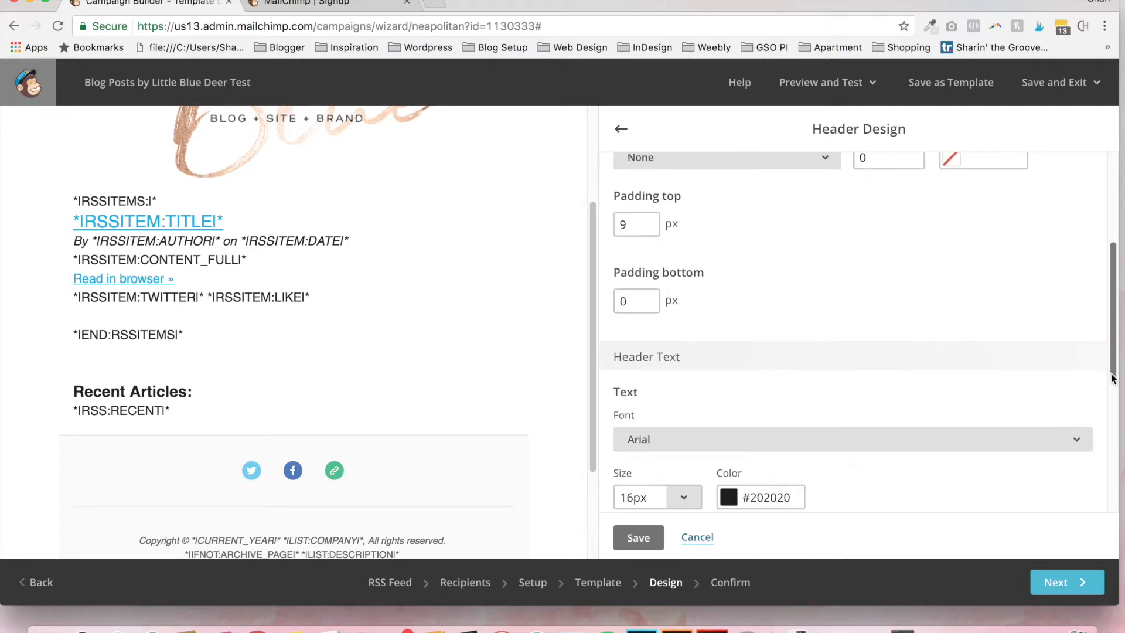
{"action": "scroll", "scroll_direction": "down", "scroll_amount": 3}
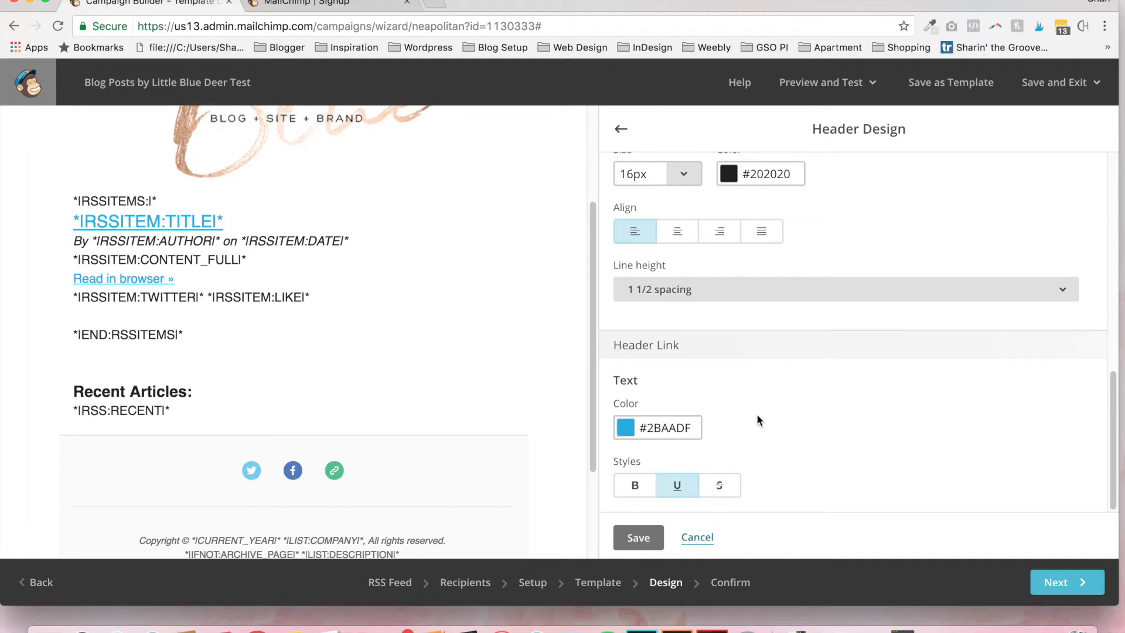
{"action": "left_click", "coordinate": [658, 426]}
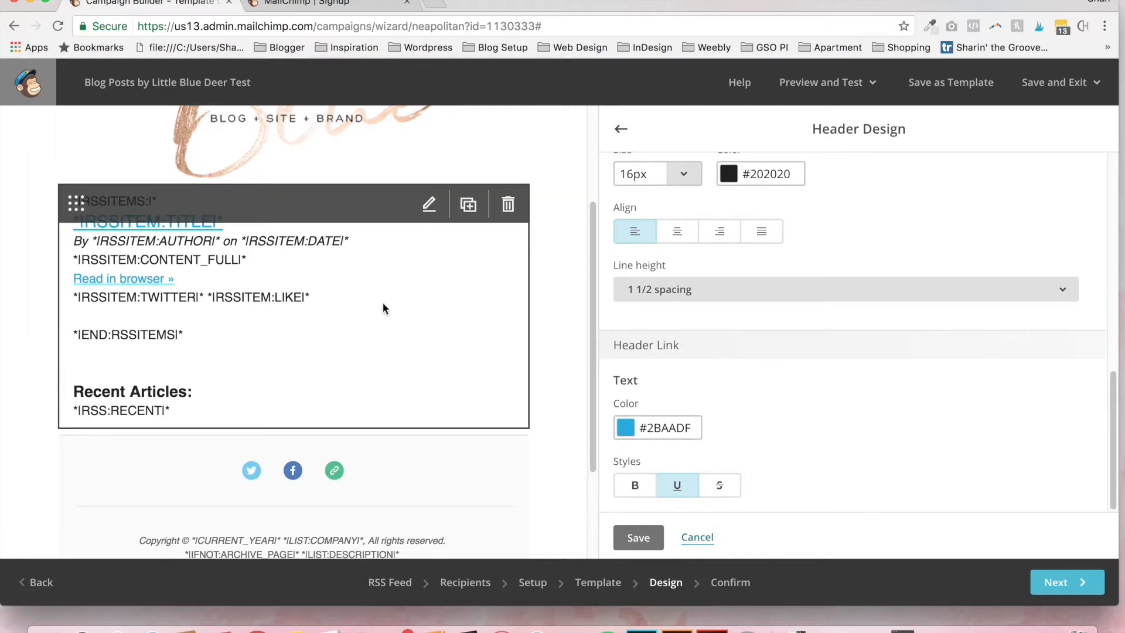
{"action": "left_click", "coordinate": [657, 428]}
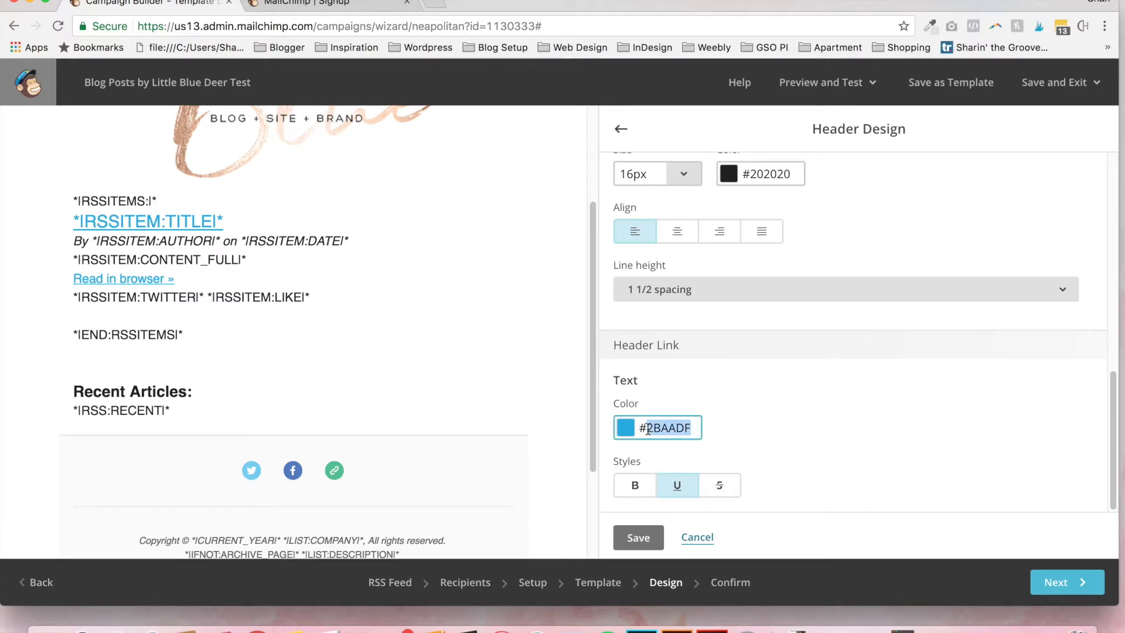
{"action": "left_click", "coordinate": [656, 427]}
{"action": "type", "text": "#e0629a"}
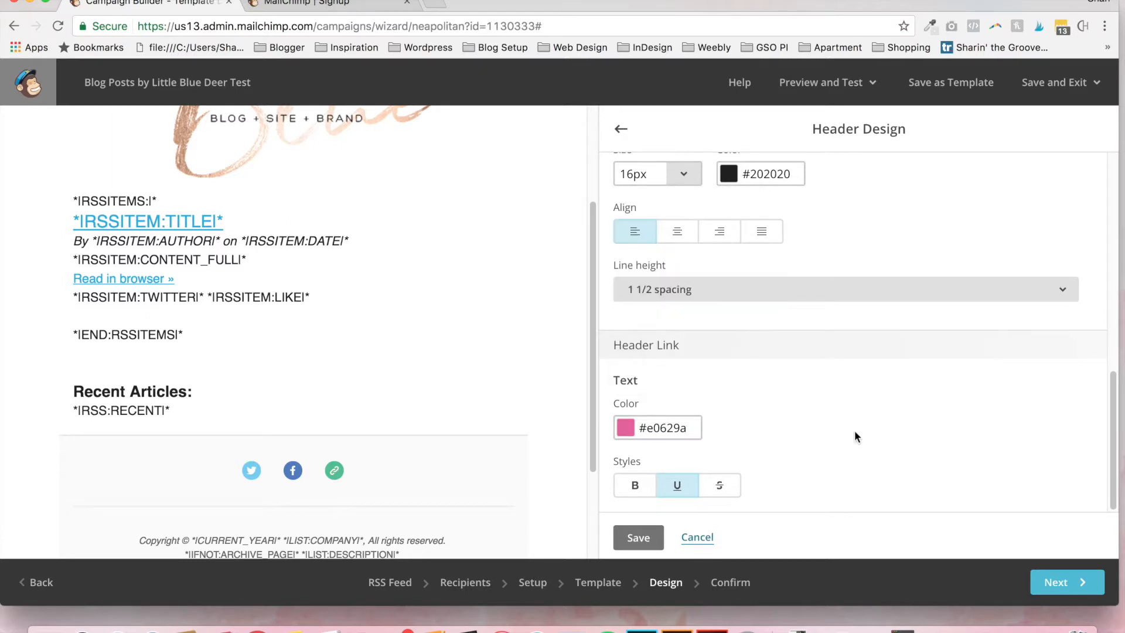
{"action": "left_click", "coordinate": [667, 427]}
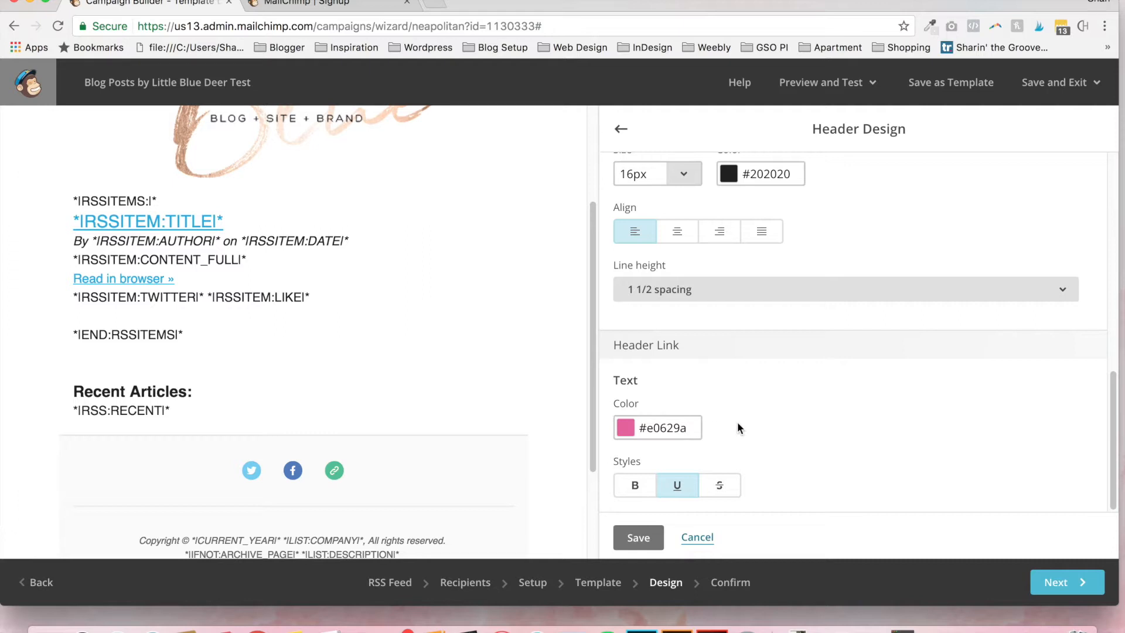
- Pick a deeper pink (#e61a72) in the colour picker for header links and save
{"action": "left_click", "coordinate": [625, 427]}
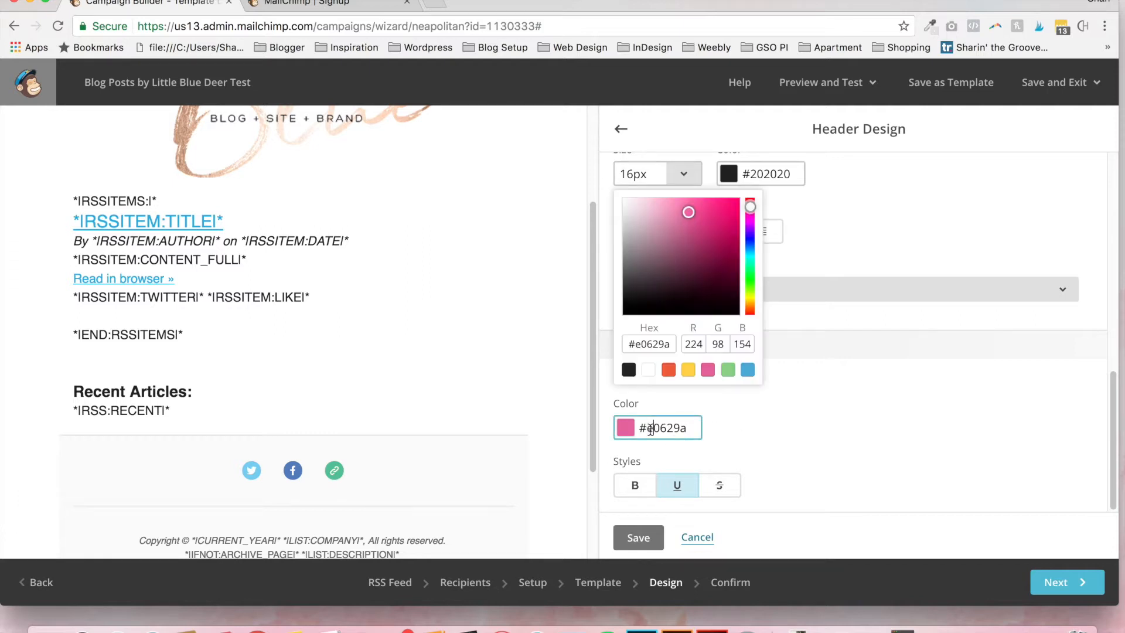
{"action": "mouse_move", "coordinate": [727, 216]}
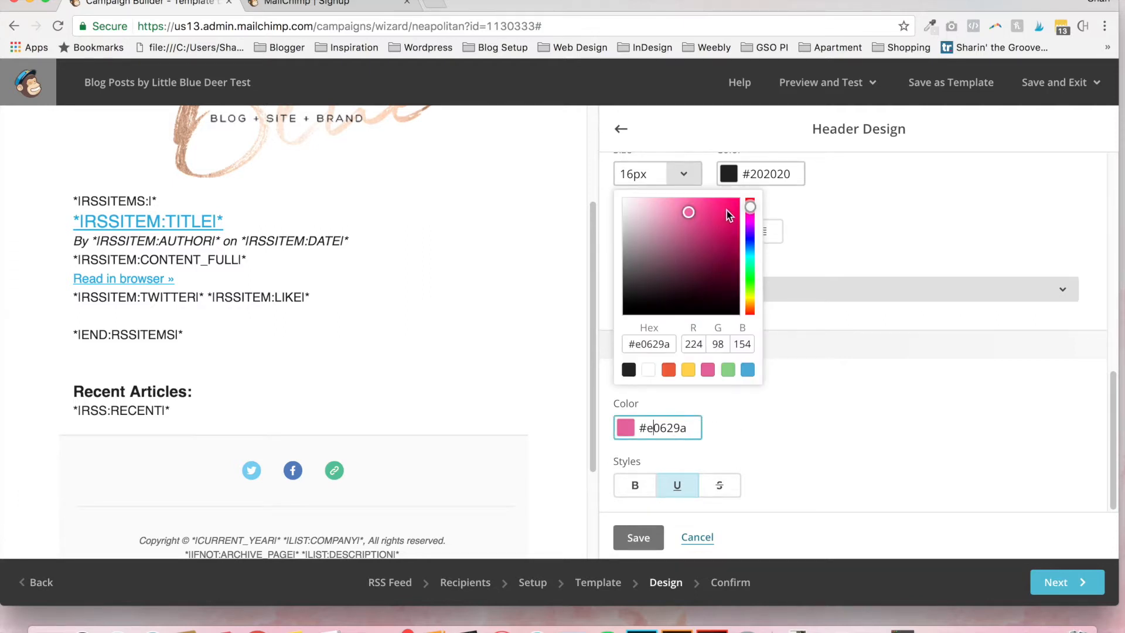
{"action": "left_click", "coordinate": [984, 491]}
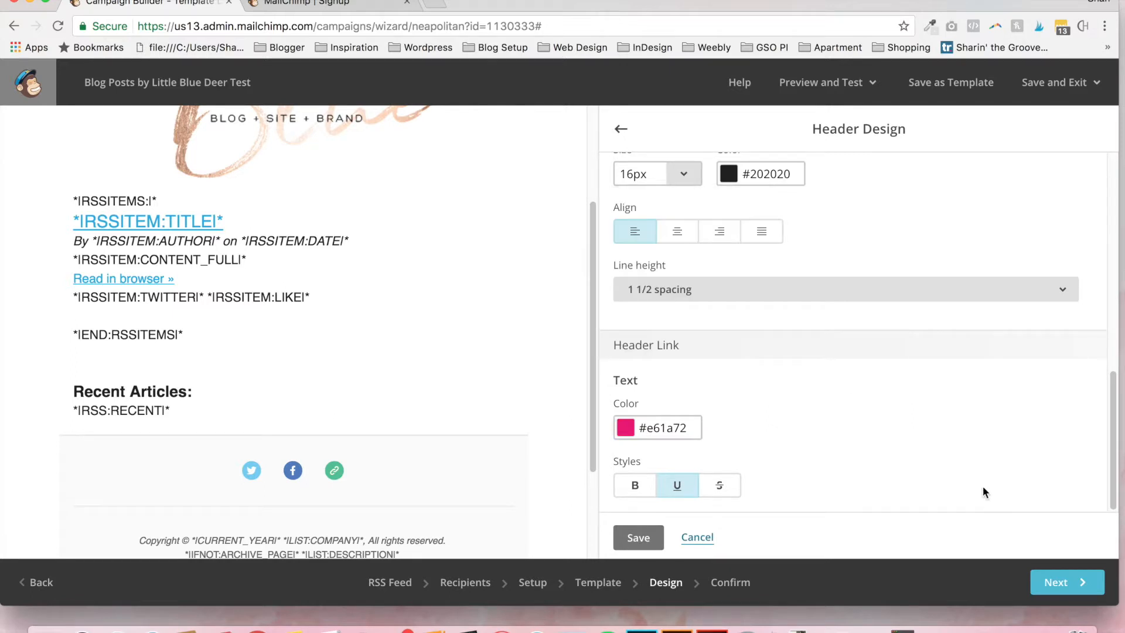
{"action": "left_click", "coordinate": [696, 536]}
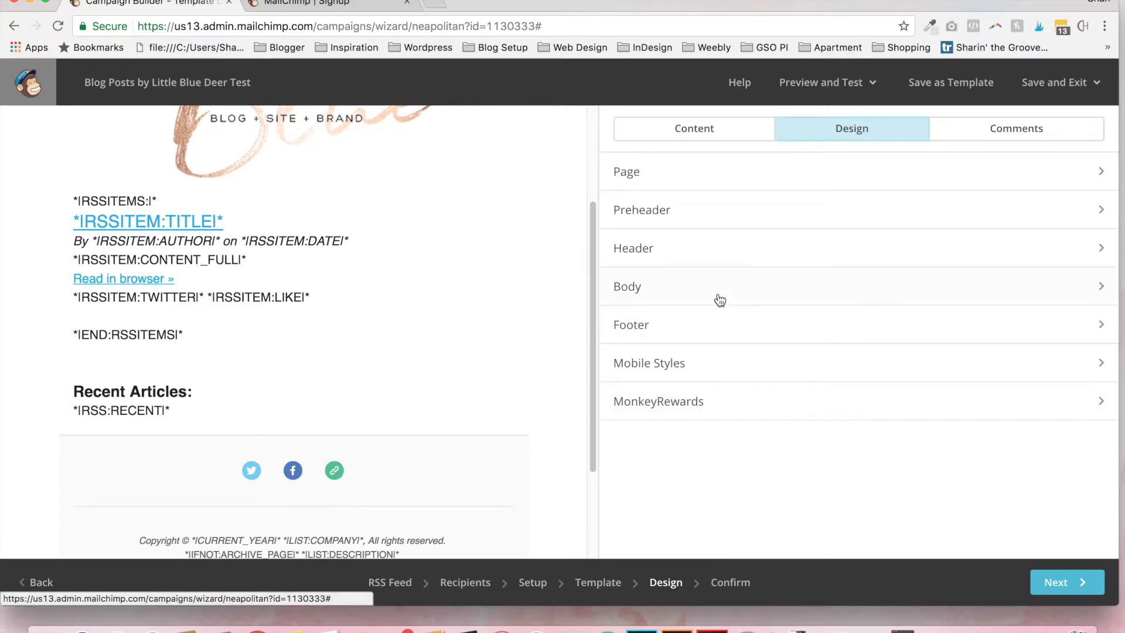
- Set the Body Link colour to pink #e0629a and save
{"action": "left_click", "coordinate": [626, 286]}
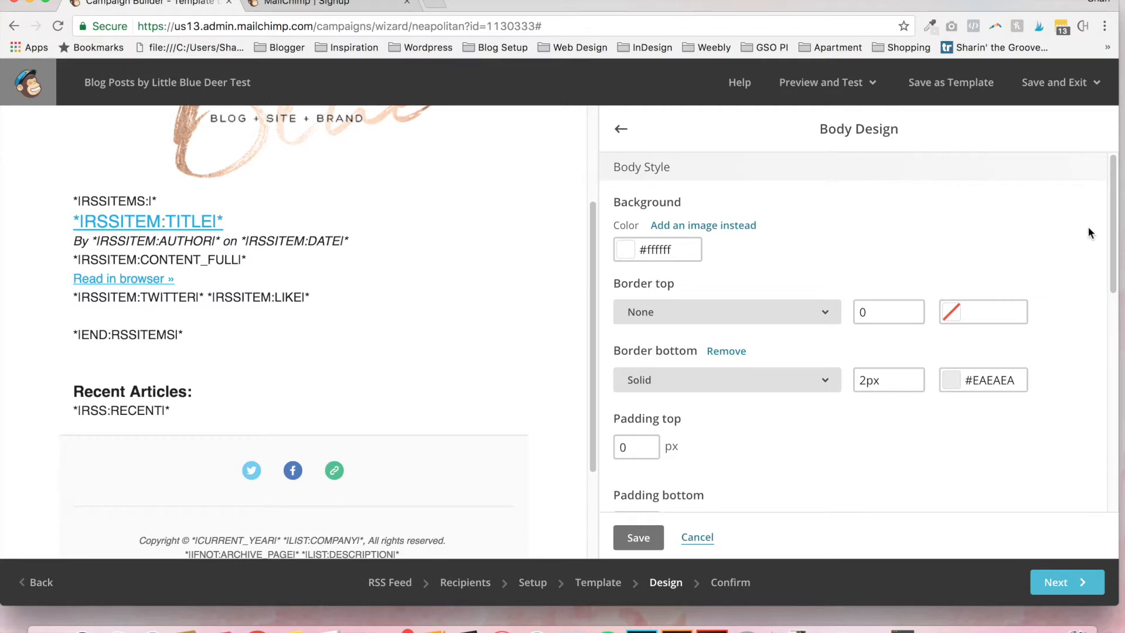
{"action": "scroll", "scroll_direction": "down", "scroll_amount": 3}
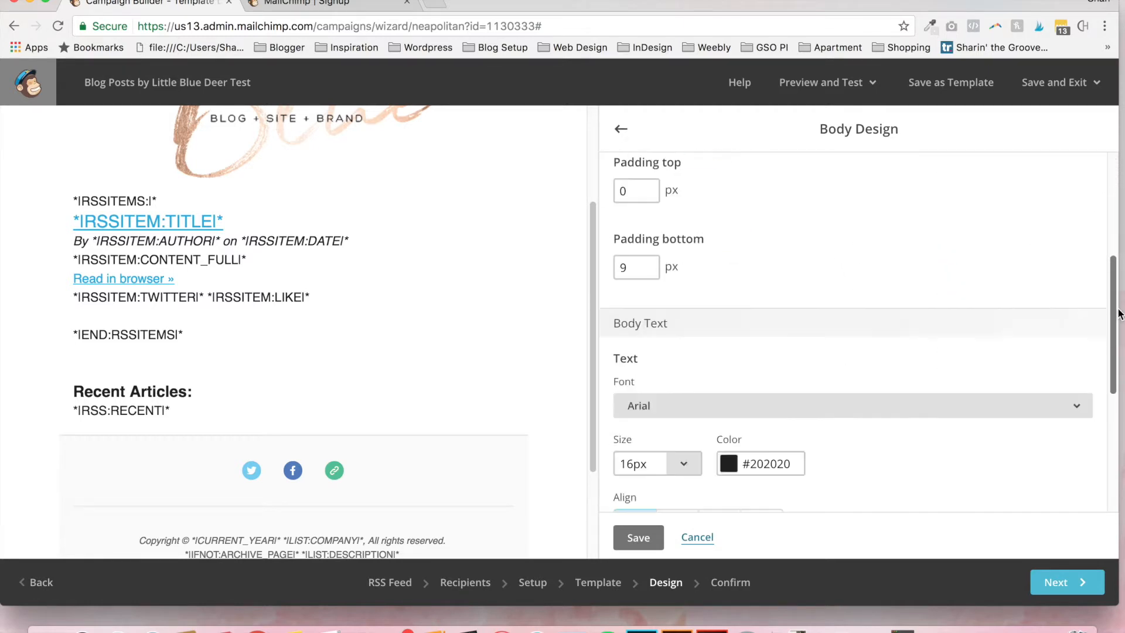
{"action": "scroll", "scroll_direction": "down", "scroll_amount": 3}
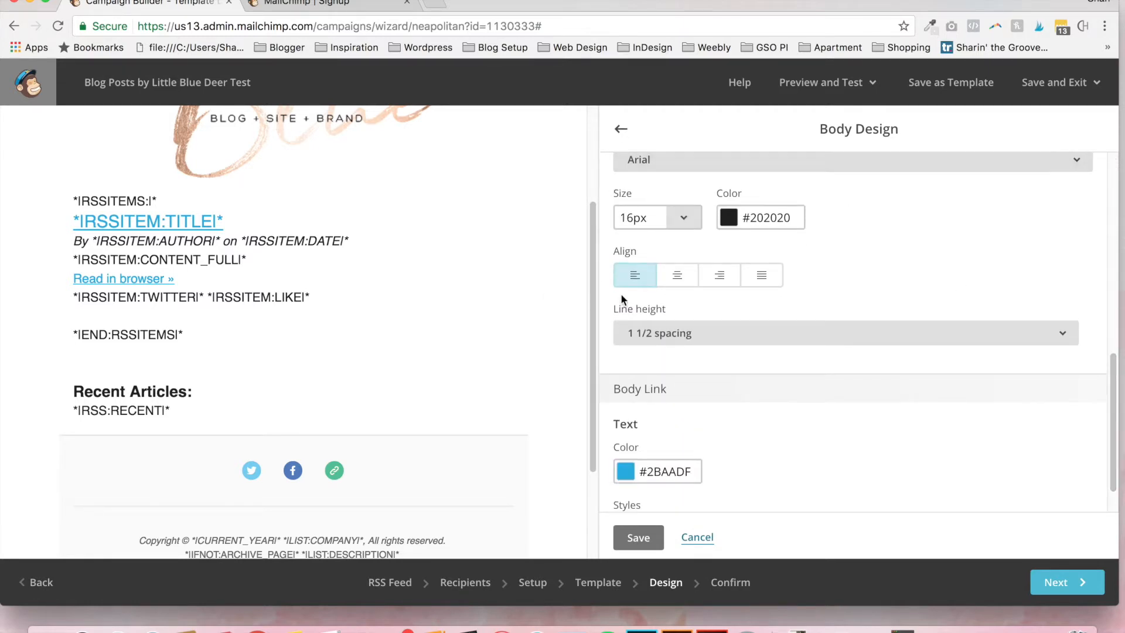
{"action": "mouse_move", "coordinate": [1002, 308]}
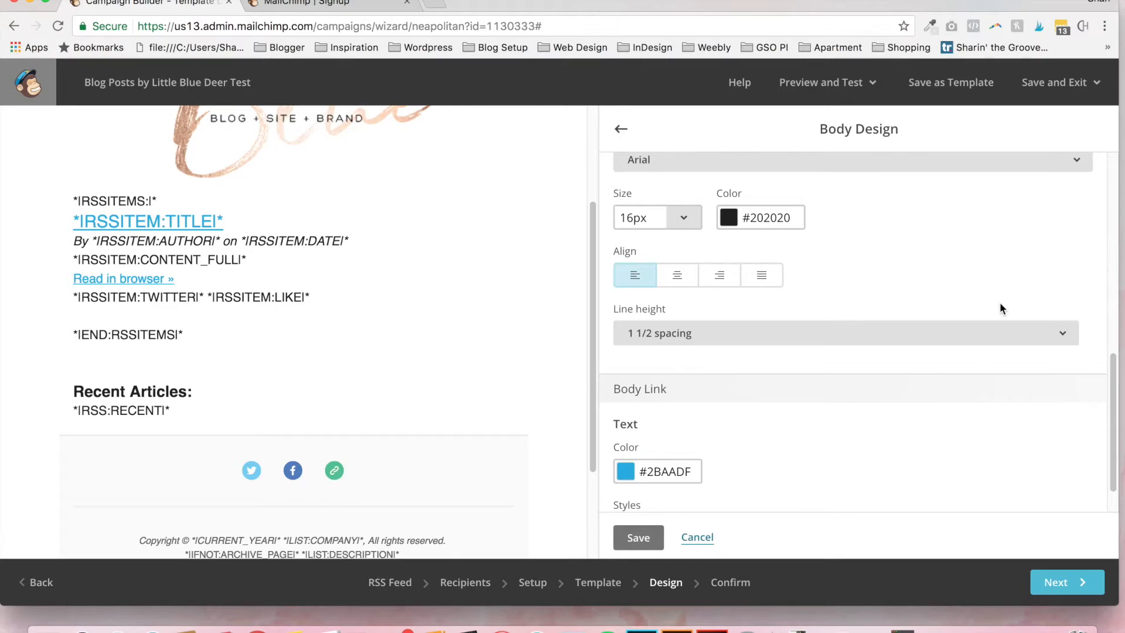
{"action": "left_click", "coordinate": [657, 471]}
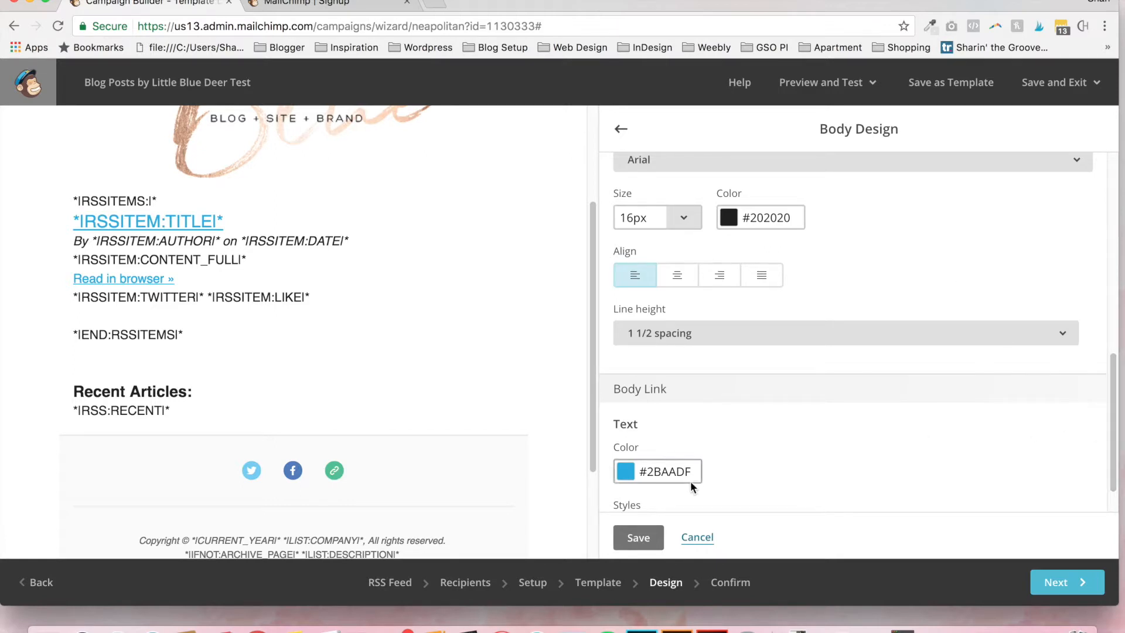
{"action": "left_click", "coordinate": [657, 471]}
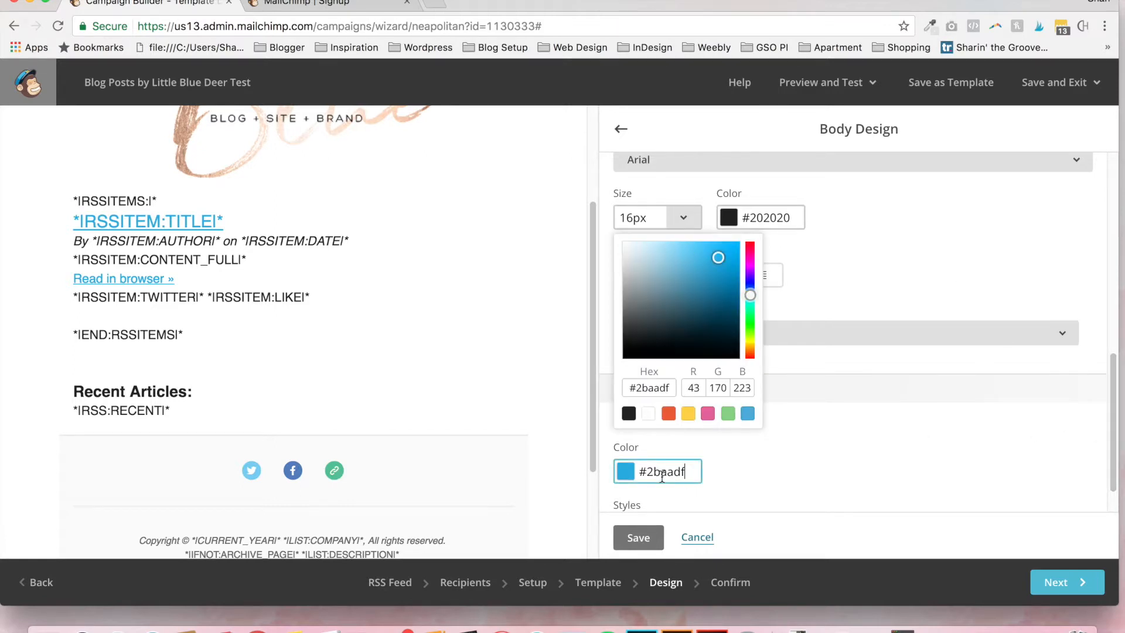
{"action": "left_click", "coordinate": [706, 412]}
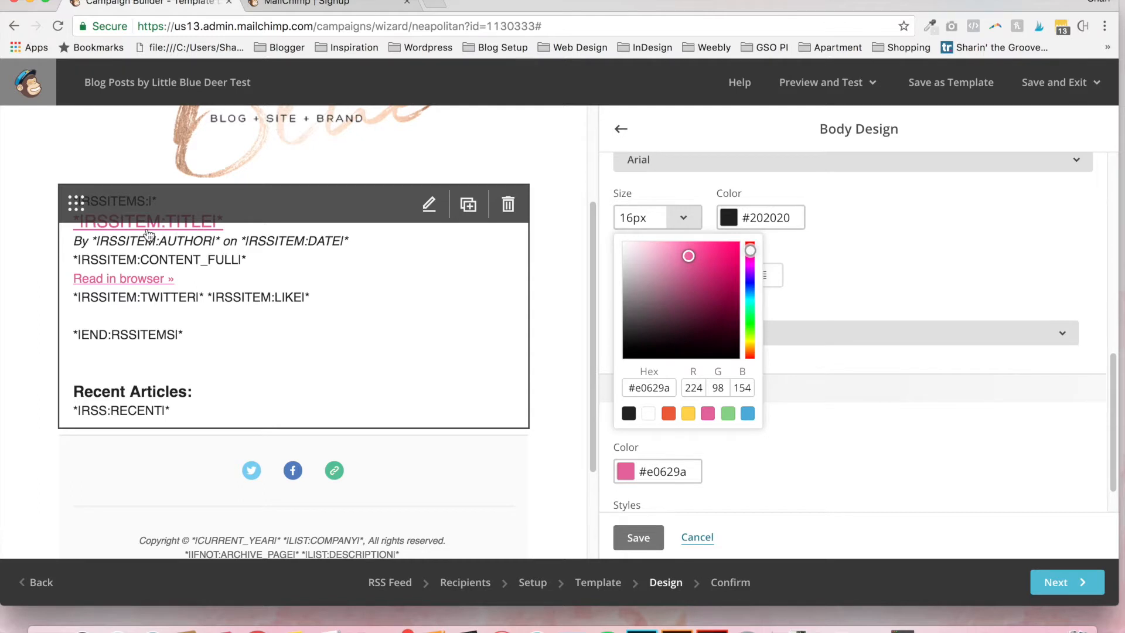
{"action": "mouse_move", "coordinate": [324, 282]}
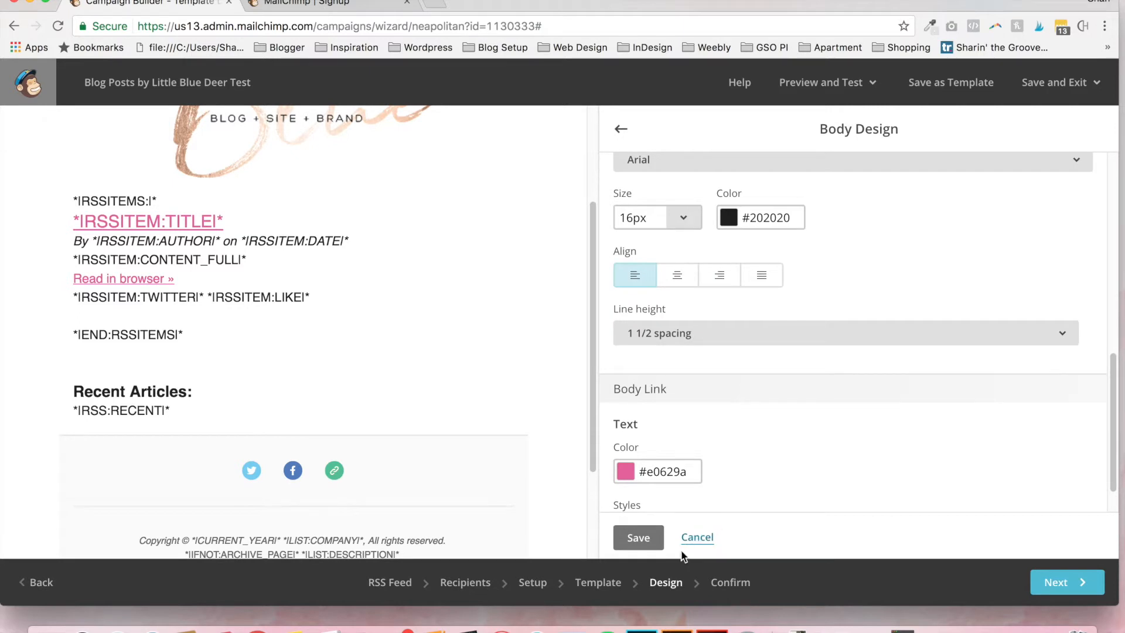
{"action": "left_click", "coordinate": [696, 537]}
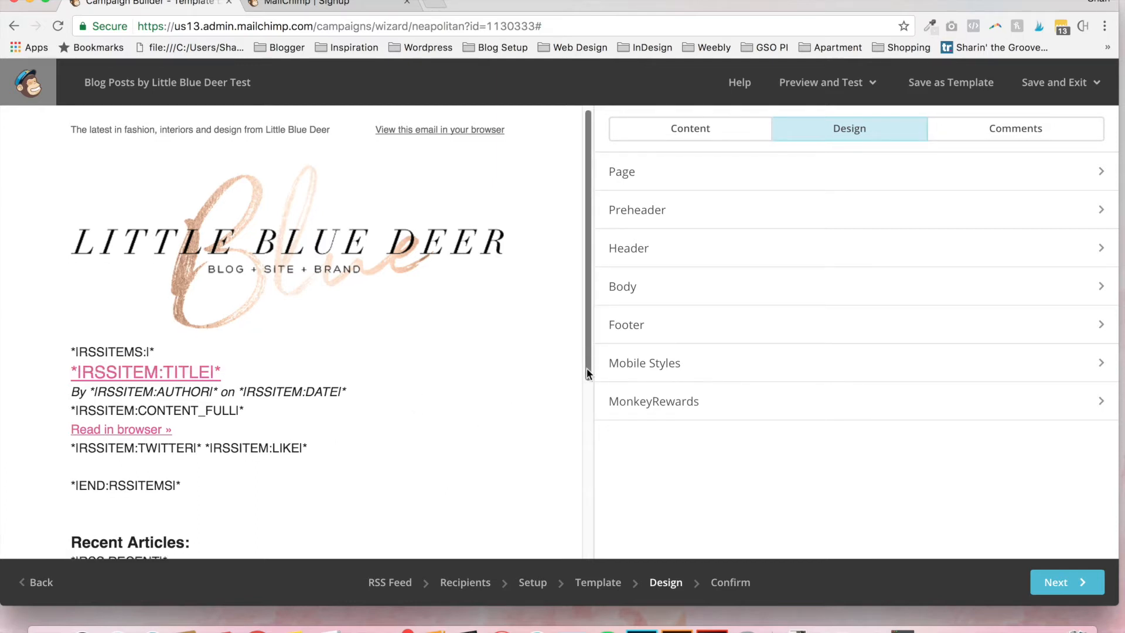
- Reveal the Preview and Test menu with its preview mode, test email and link checker options
{"action": "scroll", "scroll_direction": "down", "scroll_amount": 3}
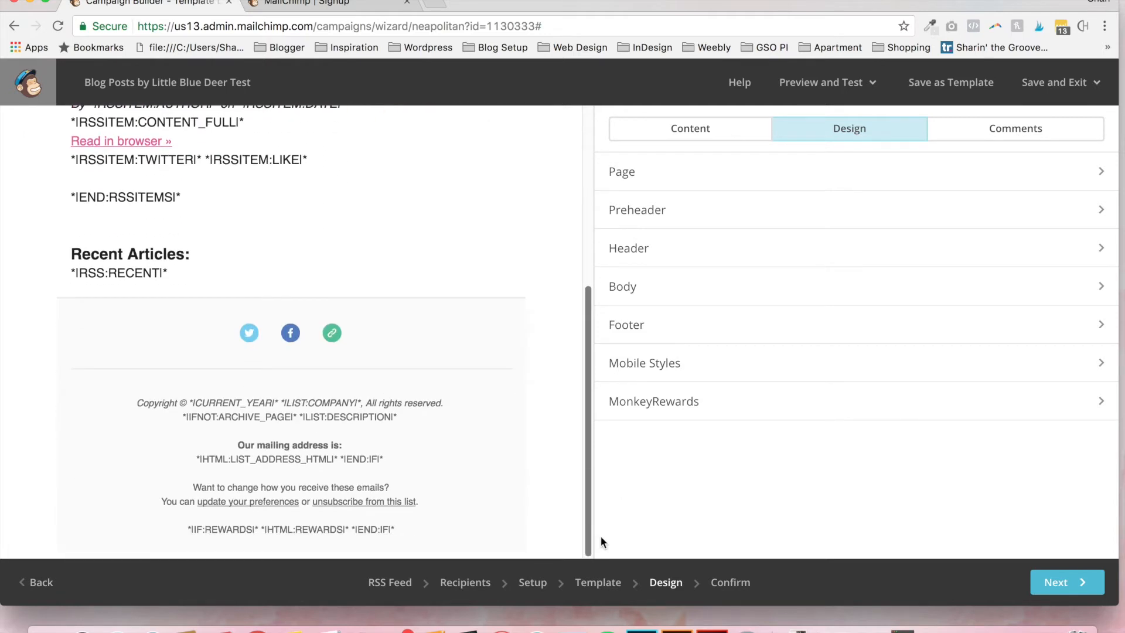
{"action": "scroll", "scroll_direction": "up", "scroll_amount": 3}
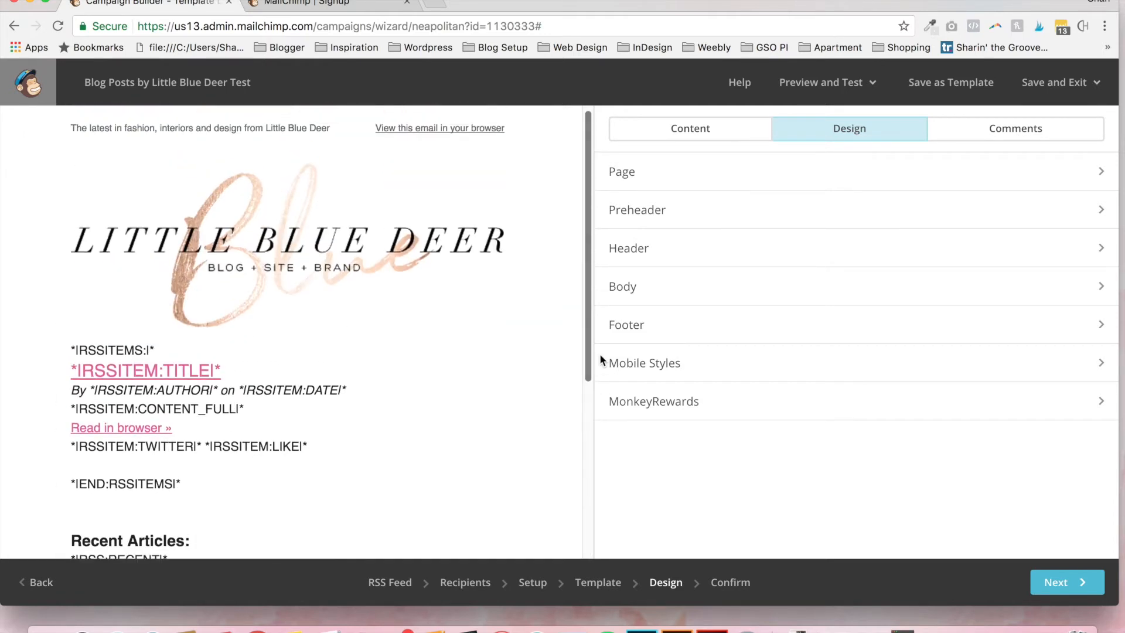
{"action": "left_click", "coordinate": [822, 82]}
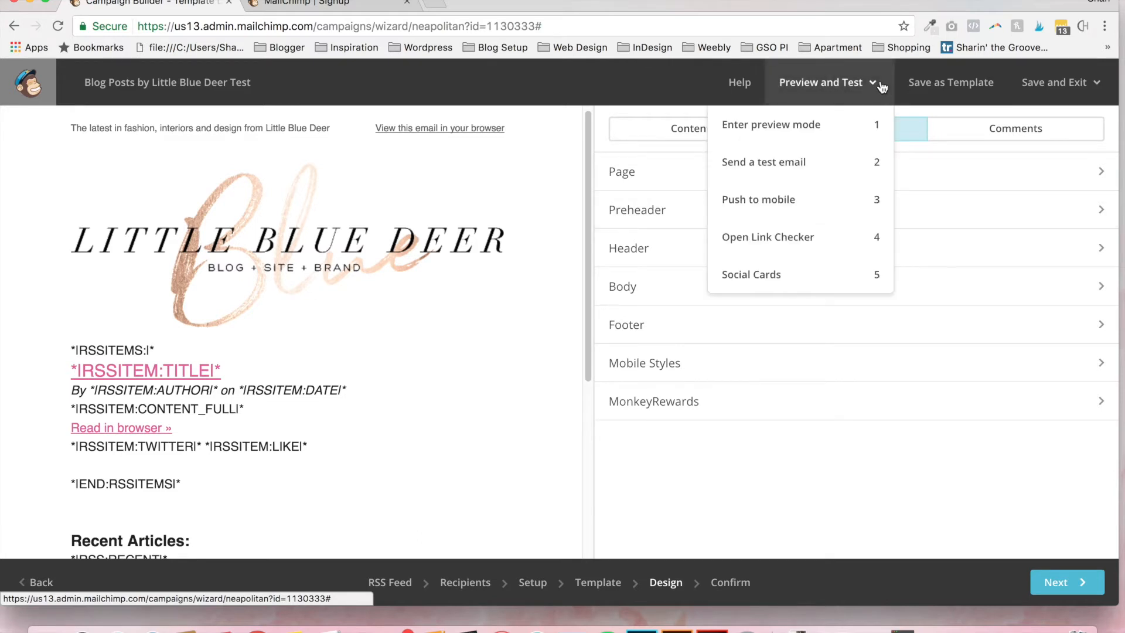
{"action": "mouse_move", "coordinate": [771, 124]}
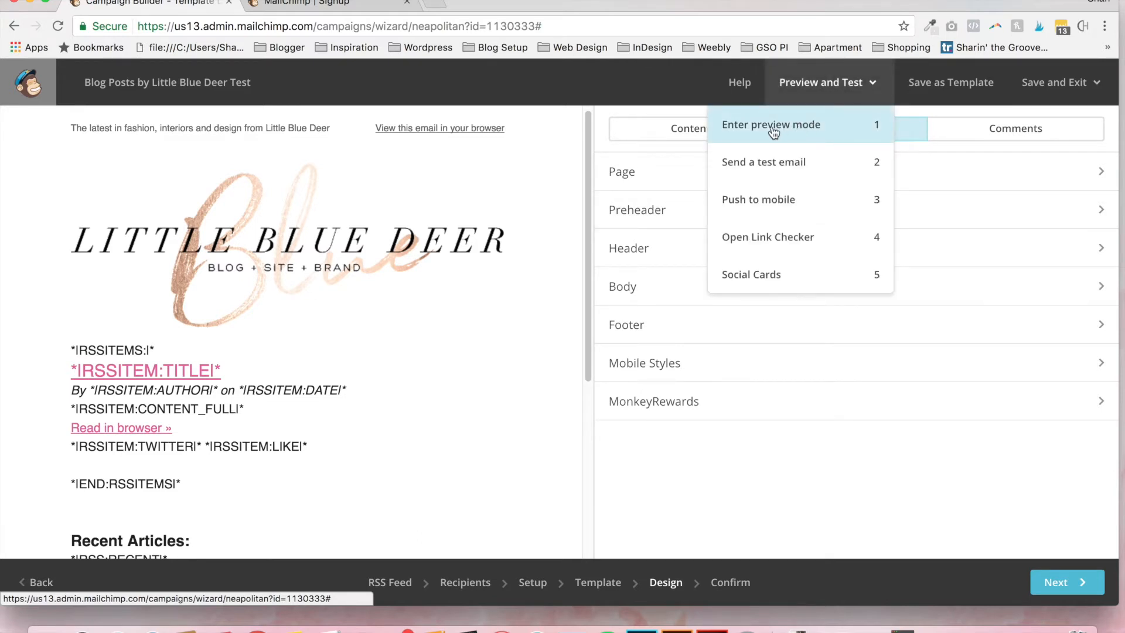
{"action": "left_click", "coordinate": [771, 125]}
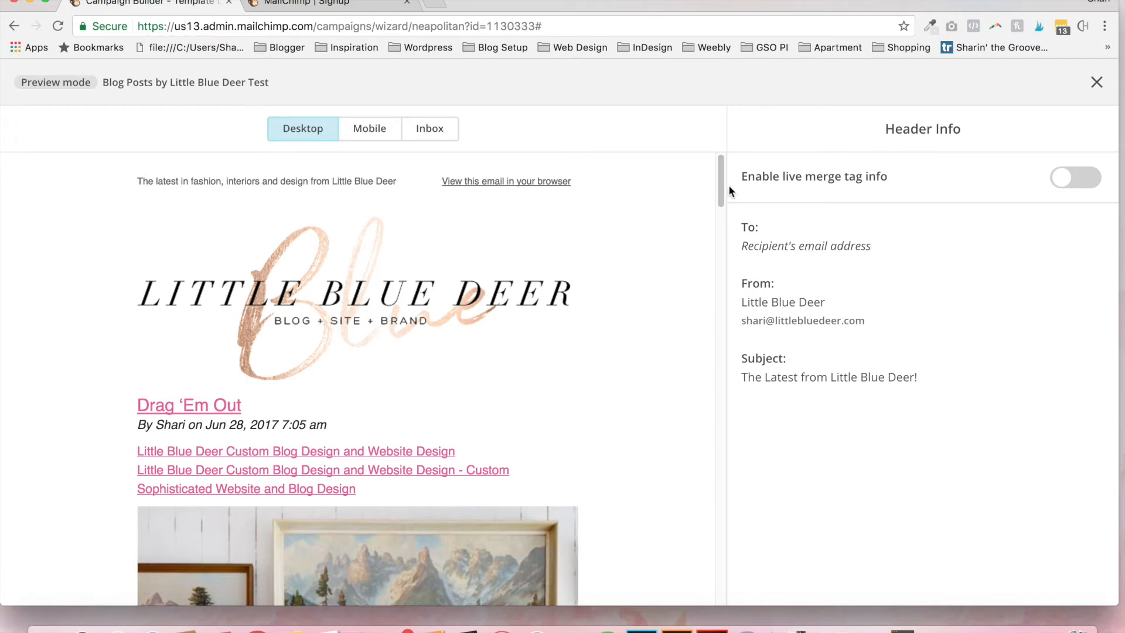
{"action": "scroll", "scroll_direction": "down", "scroll_amount": 3}
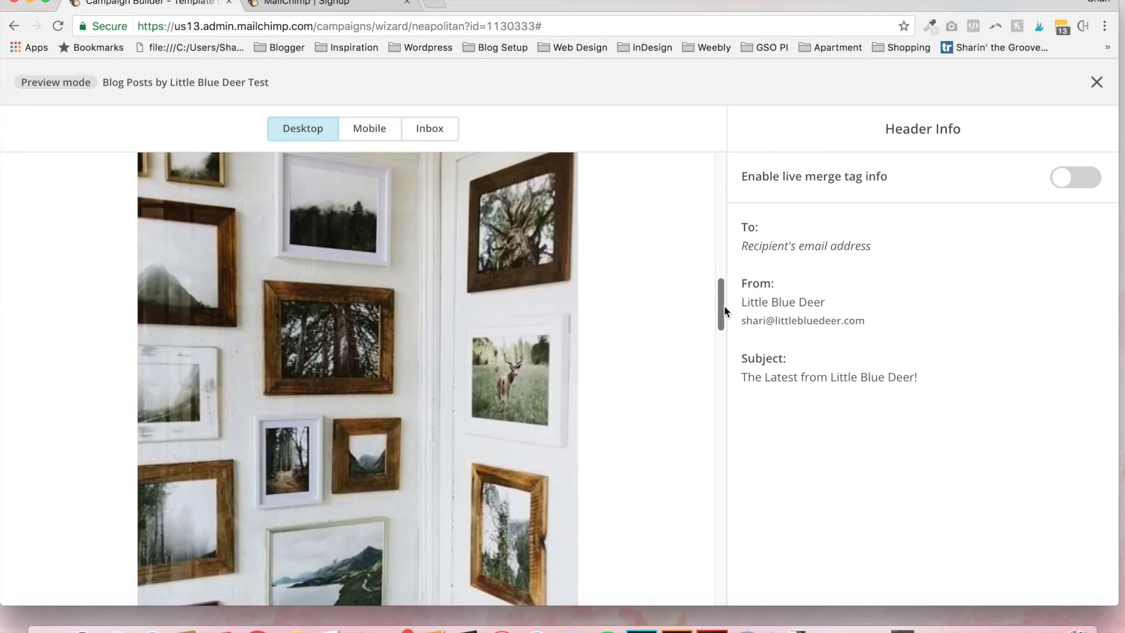
{"action": "scroll", "scroll_direction": "down", "scroll_amount": 3}
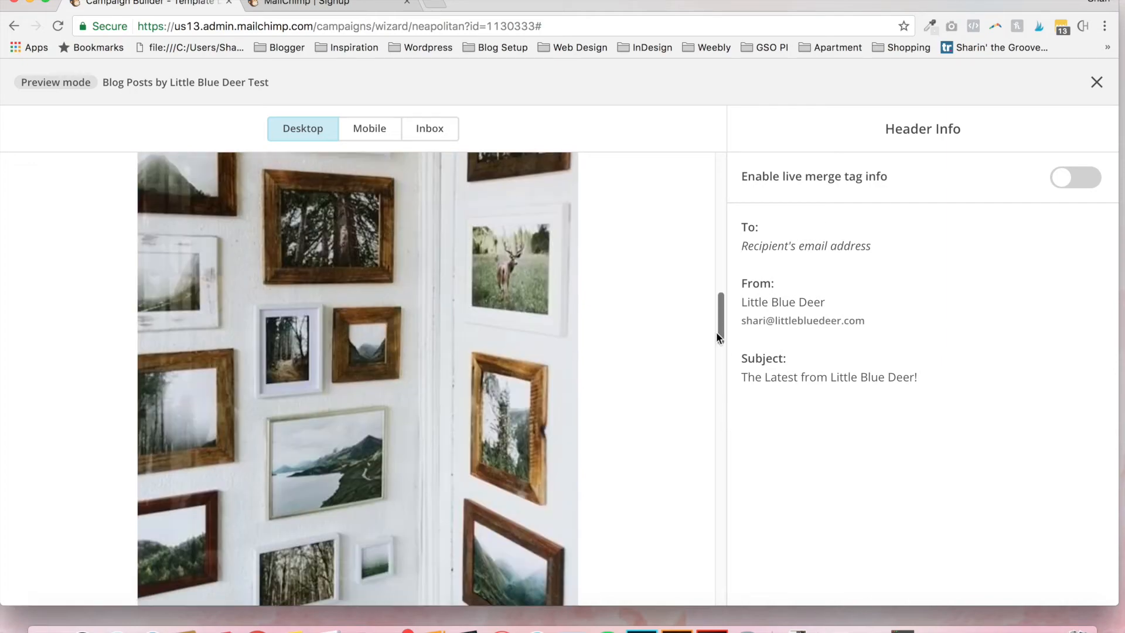
{"action": "scroll", "scroll_direction": "down", "scroll_amount": 3}
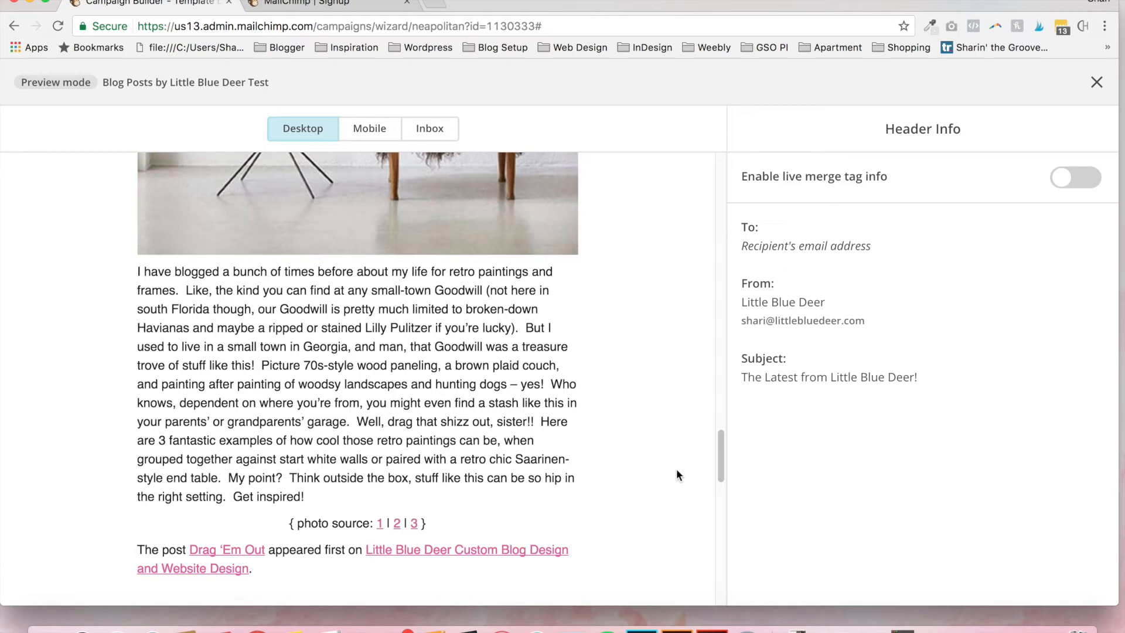
{"action": "scroll", "scroll_direction": "down", "scroll_amount": 3}
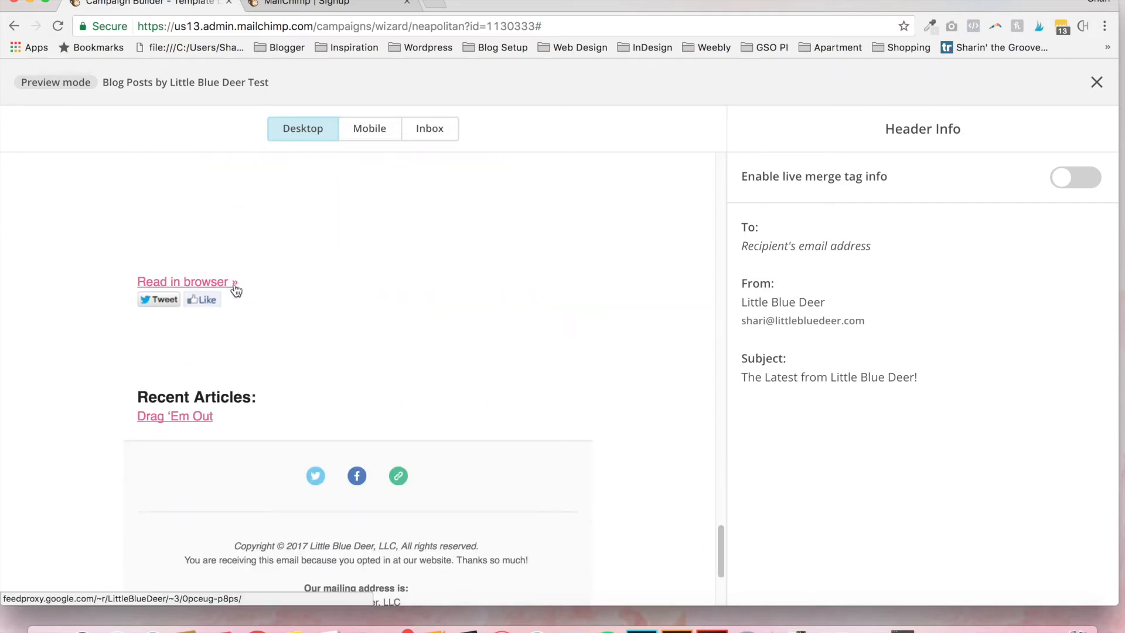
{"action": "mouse_move", "coordinate": [551, 411]}
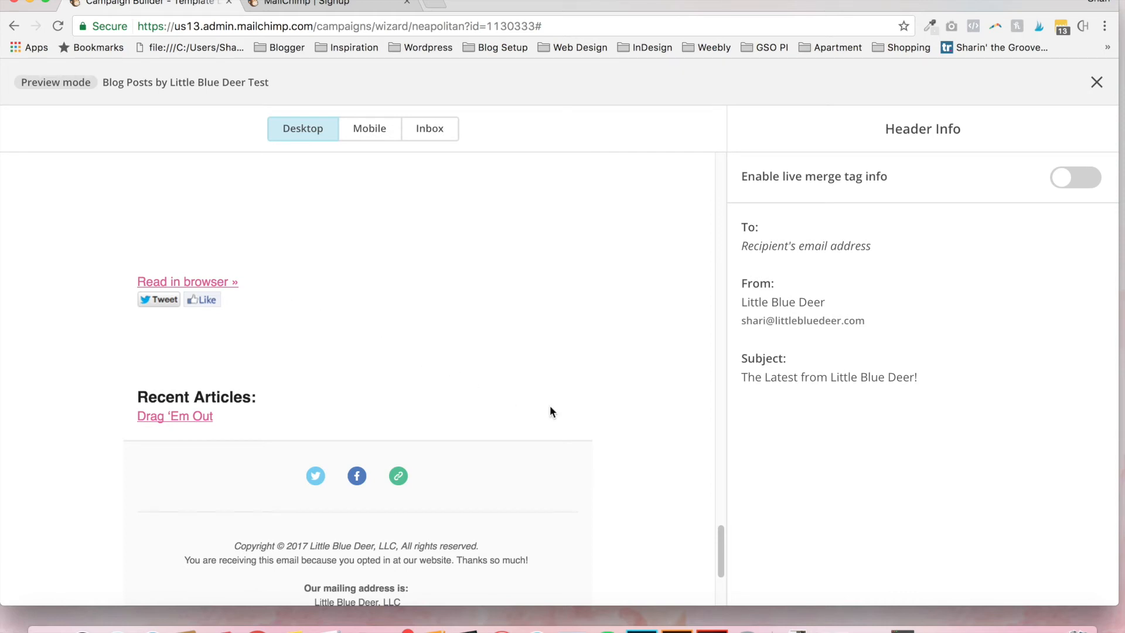
{"action": "mouse_move", "coordinate": [926, 223]}
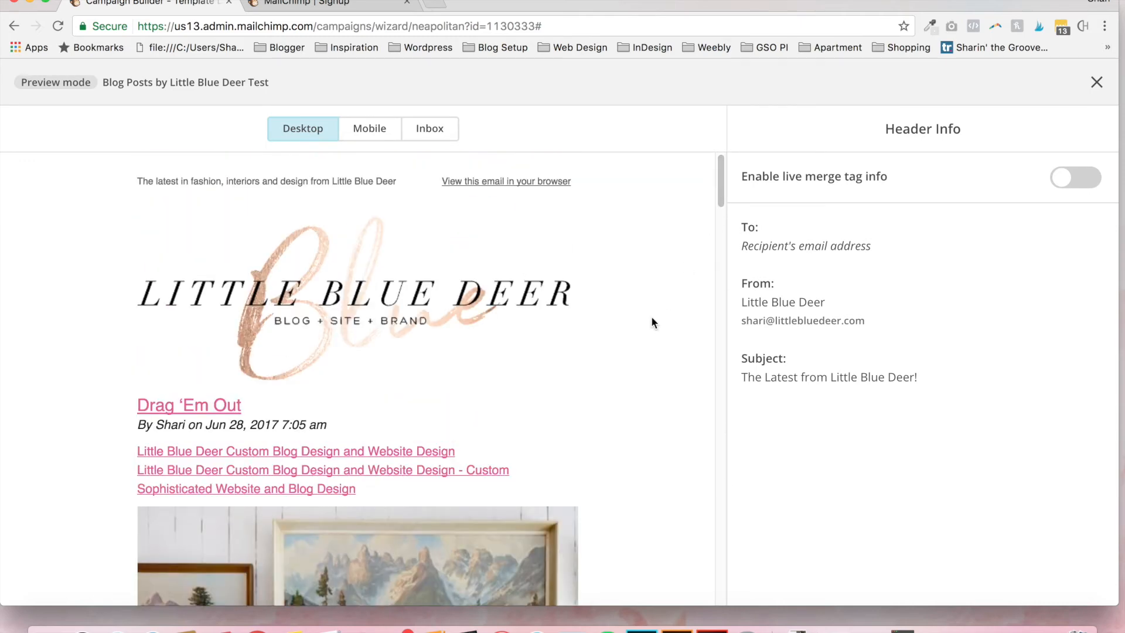
{"action": "mouse_move", "coordinate": [680, 293]}
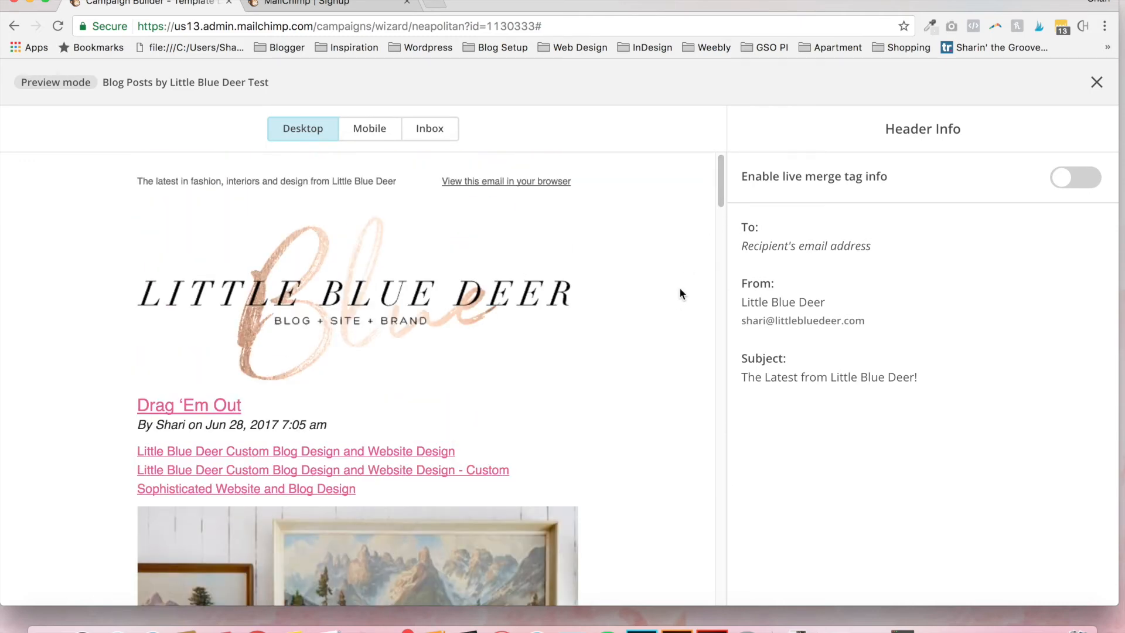
{"action": "mouse_move", "coordinate": [1098, 153]}
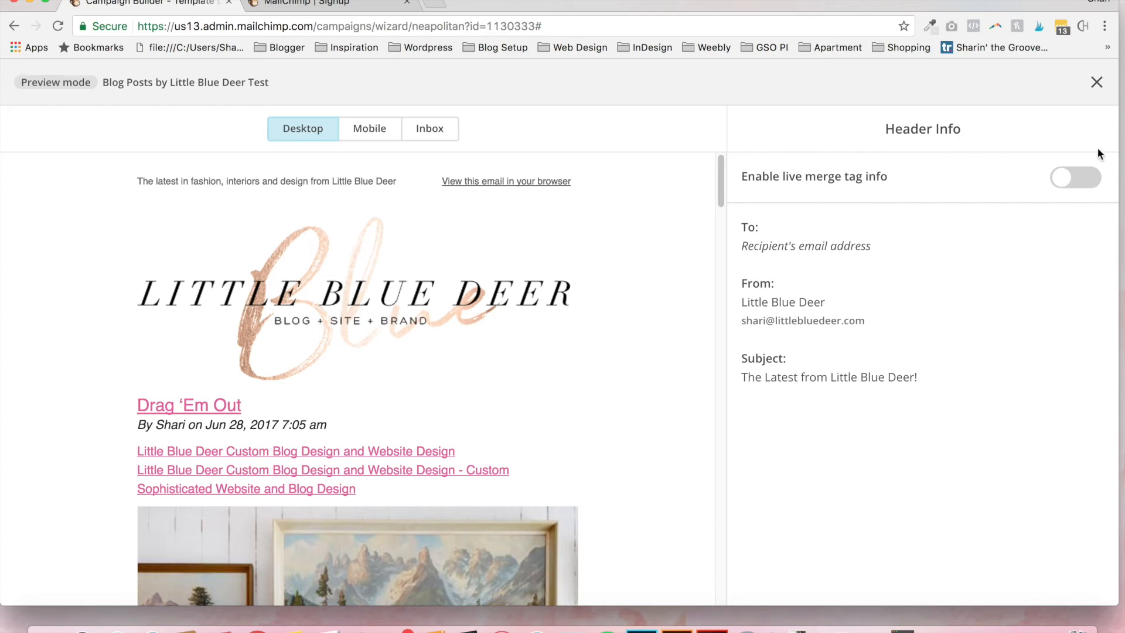
{"action": "left_click", "coordinate": [1096, 82]}
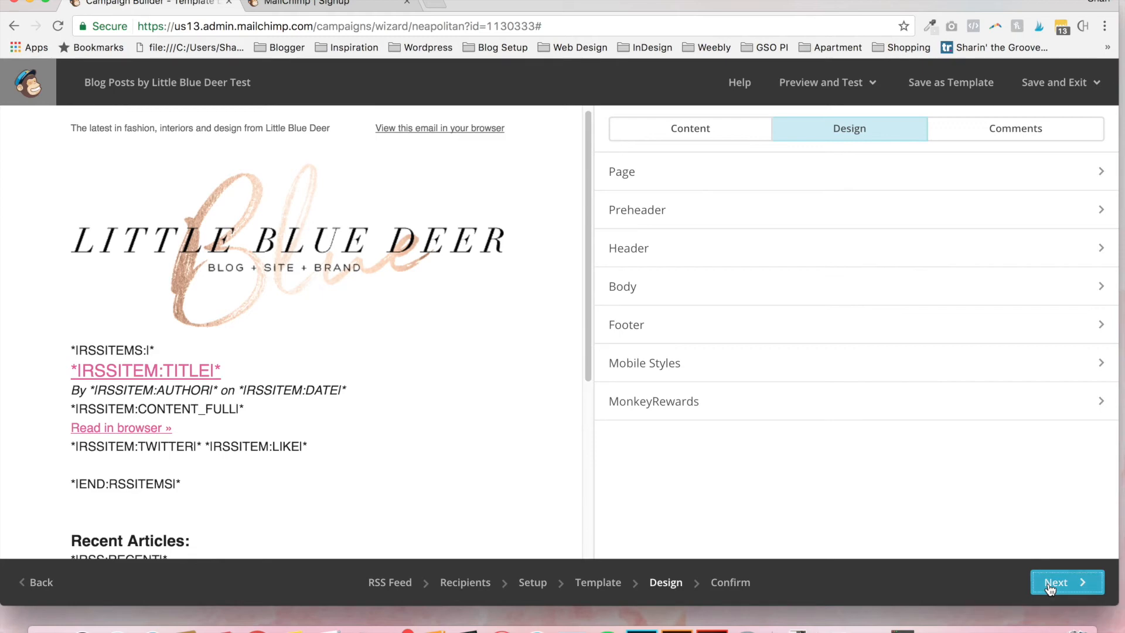
- Advance to the Confirm step and review the checklist down to Start RSS
{"action": "left_click", "coordinate": [1067, 582]}
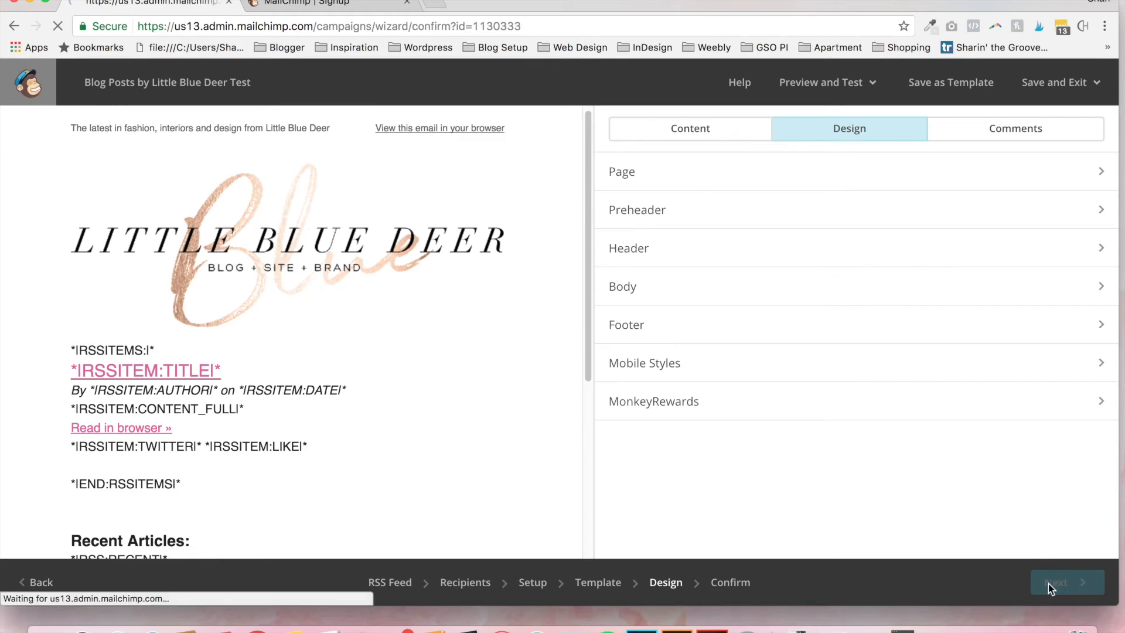
{"action": "left_click", "coordinate": [1066, 582]}
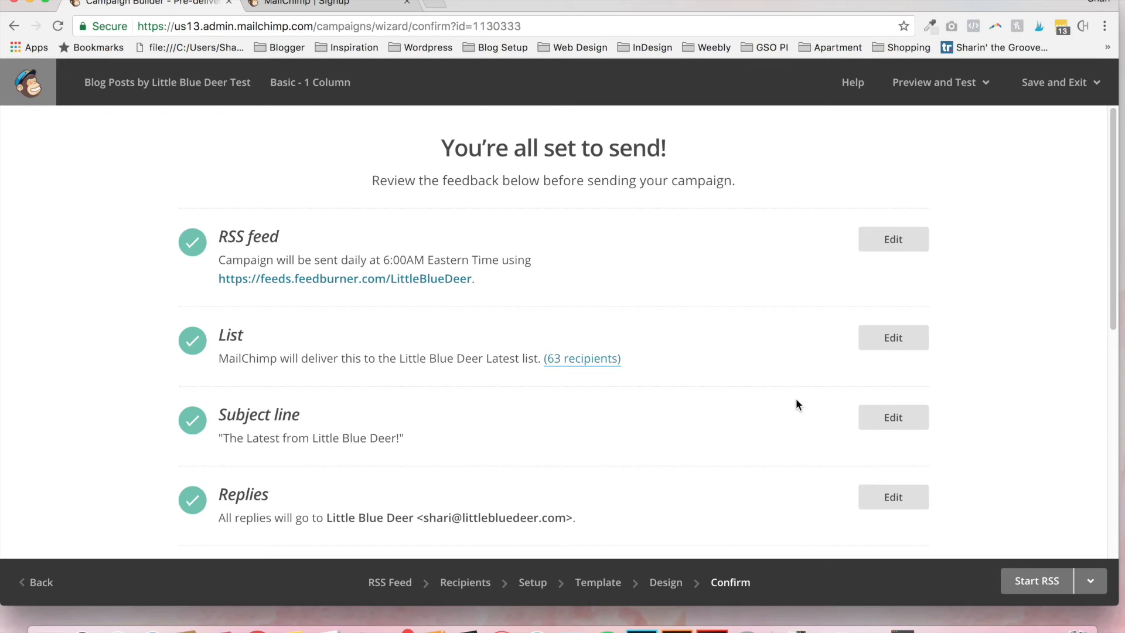
{"action": "mouse_move", "coordinate": [1057, 339]}
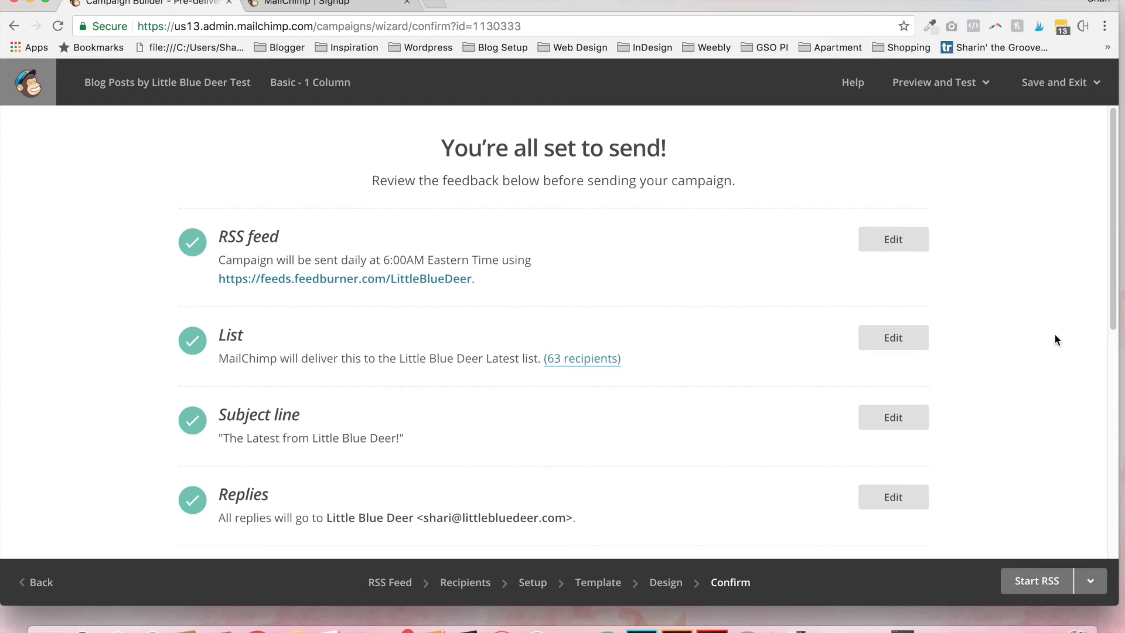
{"action": "mouse_move", "coordinate": [763, 356]}
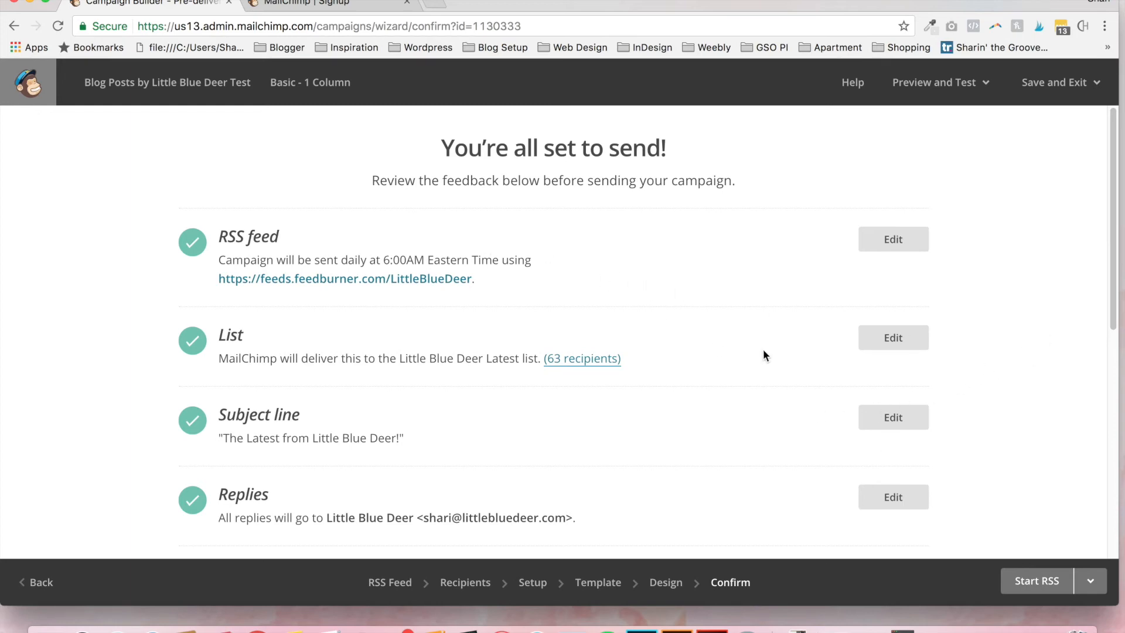
{"action": "mouse_move", "coordinate": [630, 357]}
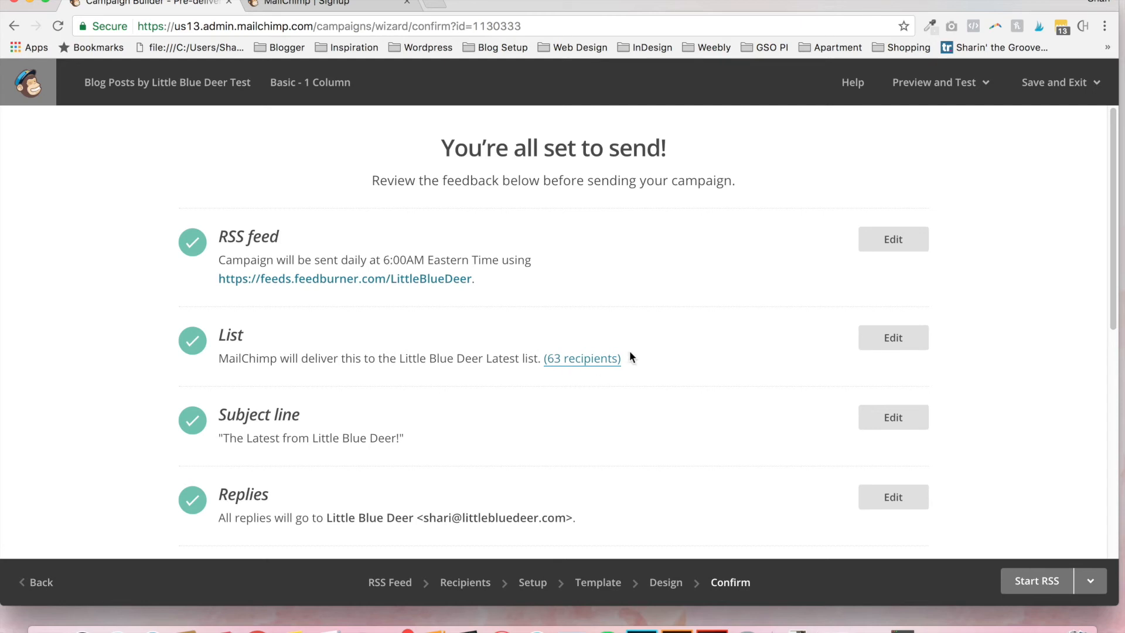
{"action": "mouse_move", "coordinate": [1109, 300]}
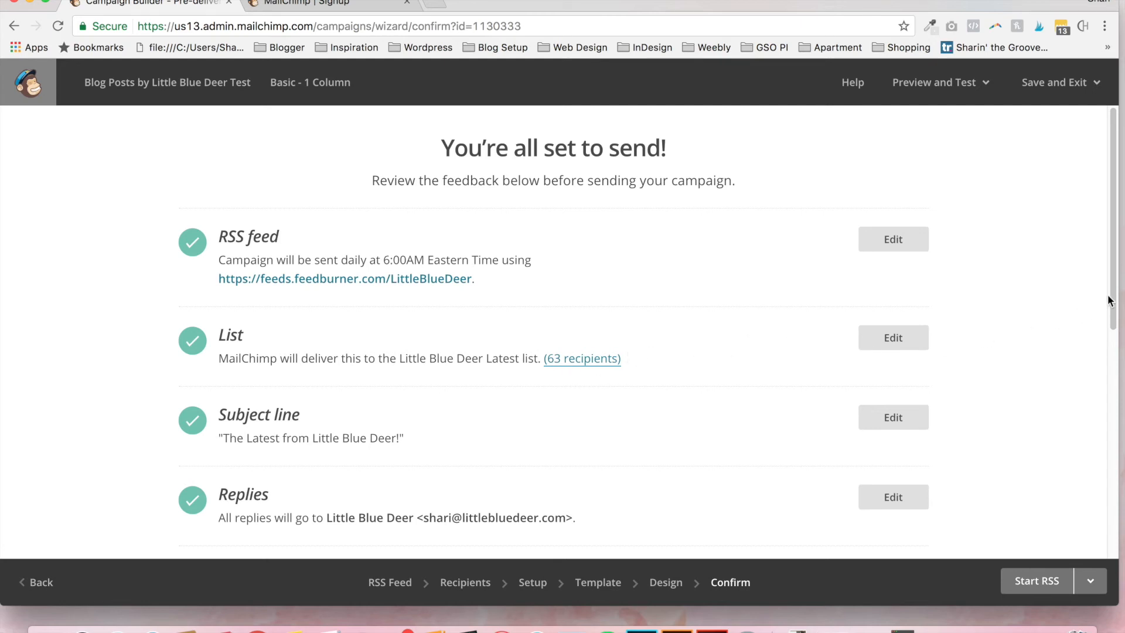
{"action": "scroll", "scroll_direction": "down", "scroll_amount": 3}
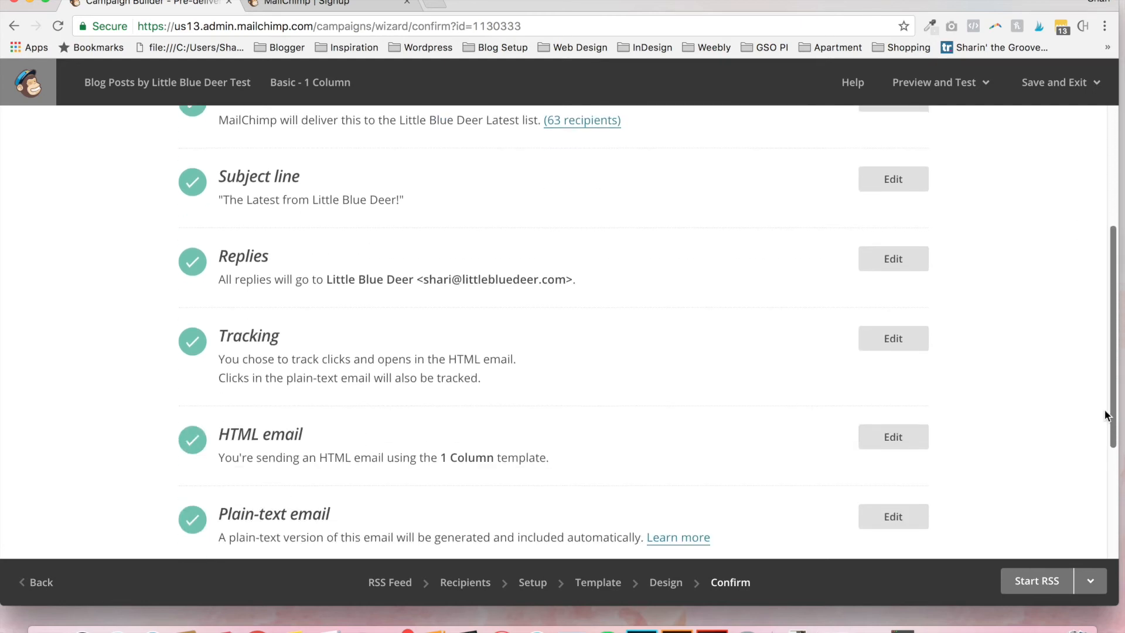
{"action": "mouse_move", "coordinate": [670, 314]}
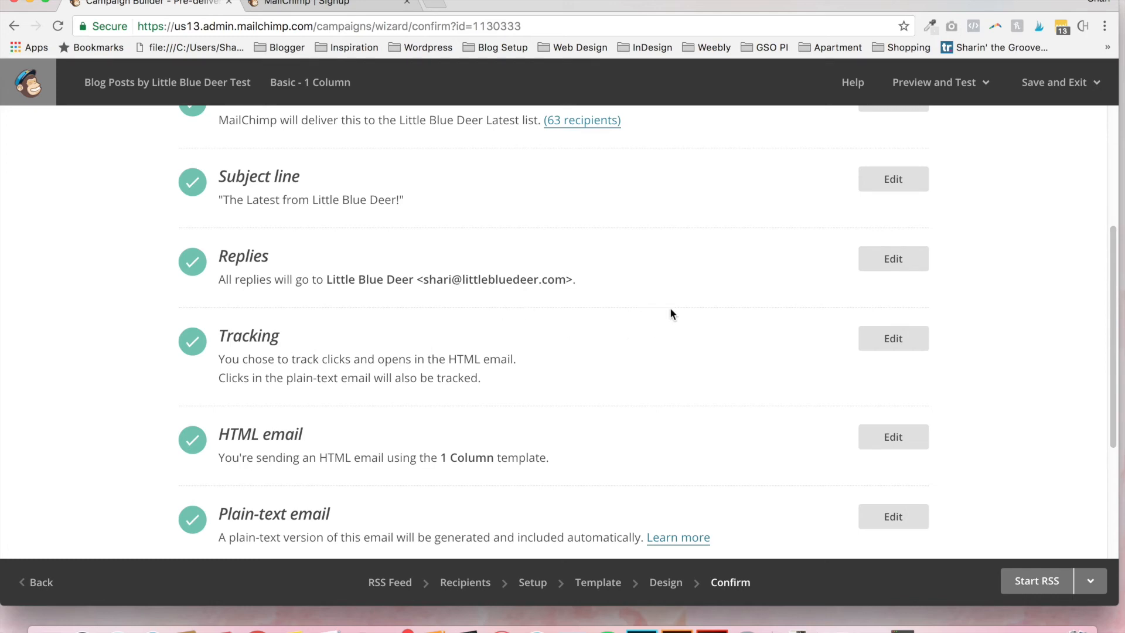
{"action": "scroll", "scroll_direction": "down", "scroll_amount": 3}
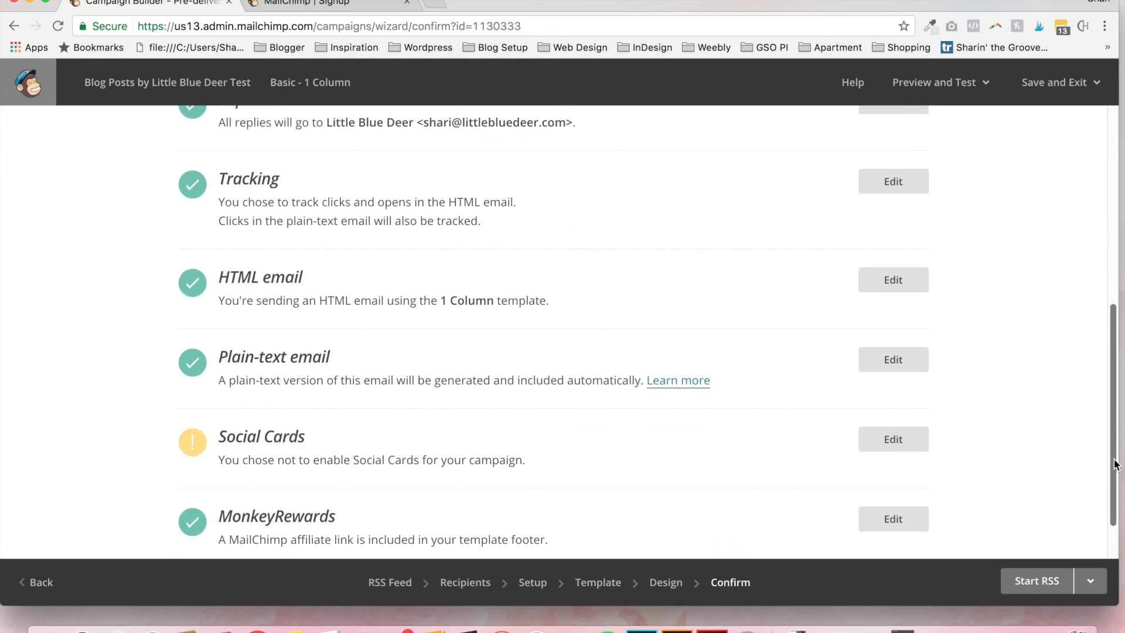
{"action": "scroll", "scroll_direction": "down", "scroll_amount": 3}
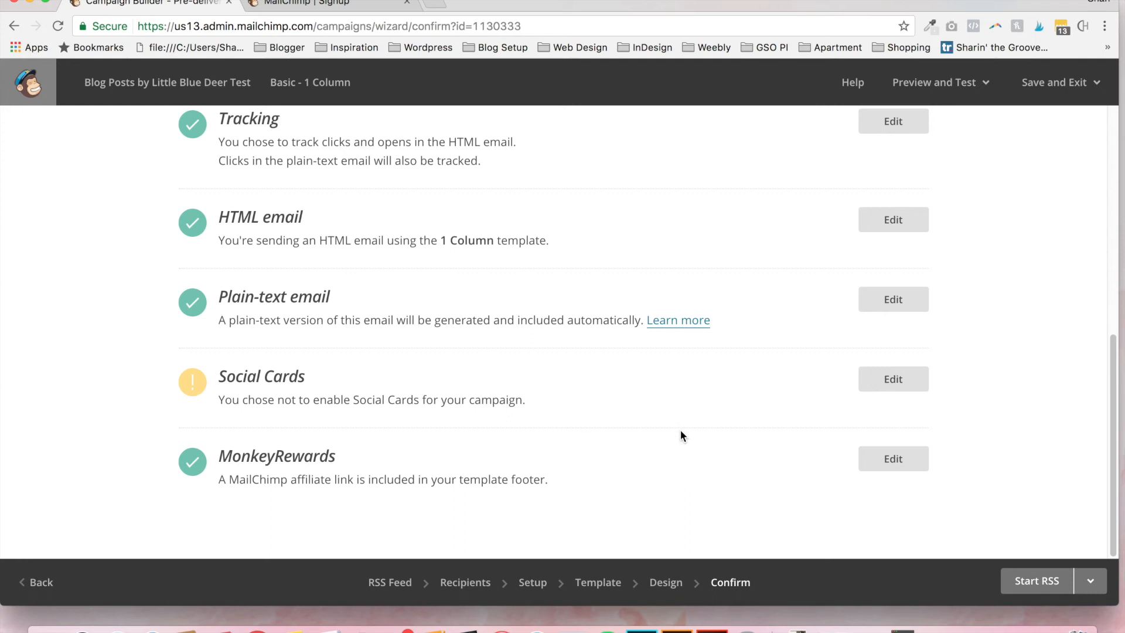
{"action": "mouse_move", "coordinate": [721, 441]}
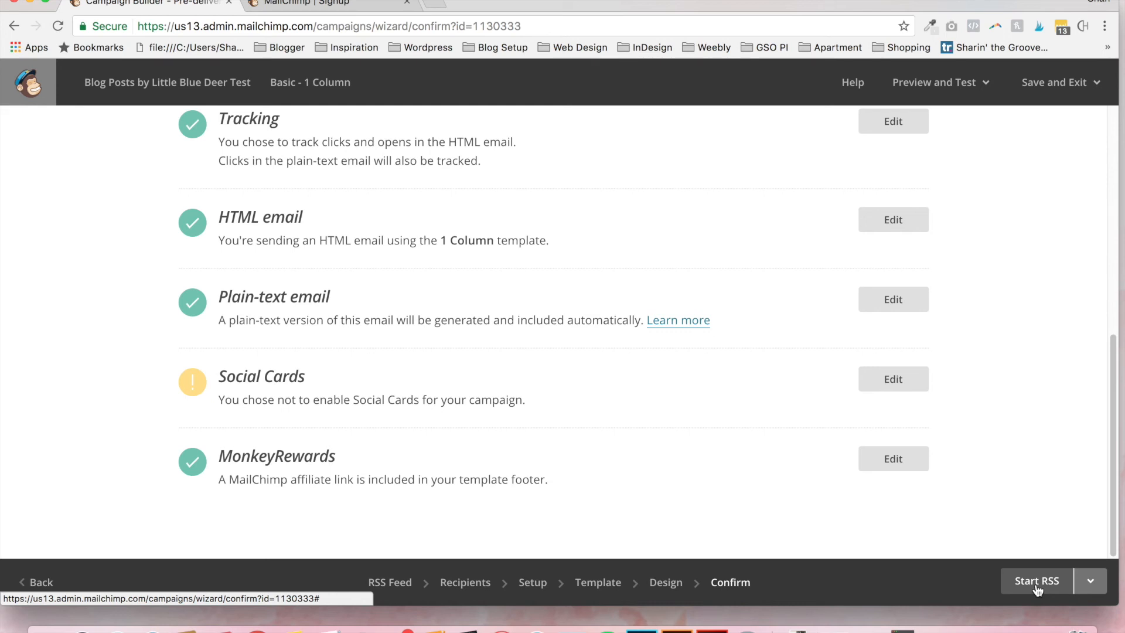
{"action": "mouse_move", "coordinate": [1038, 551]}
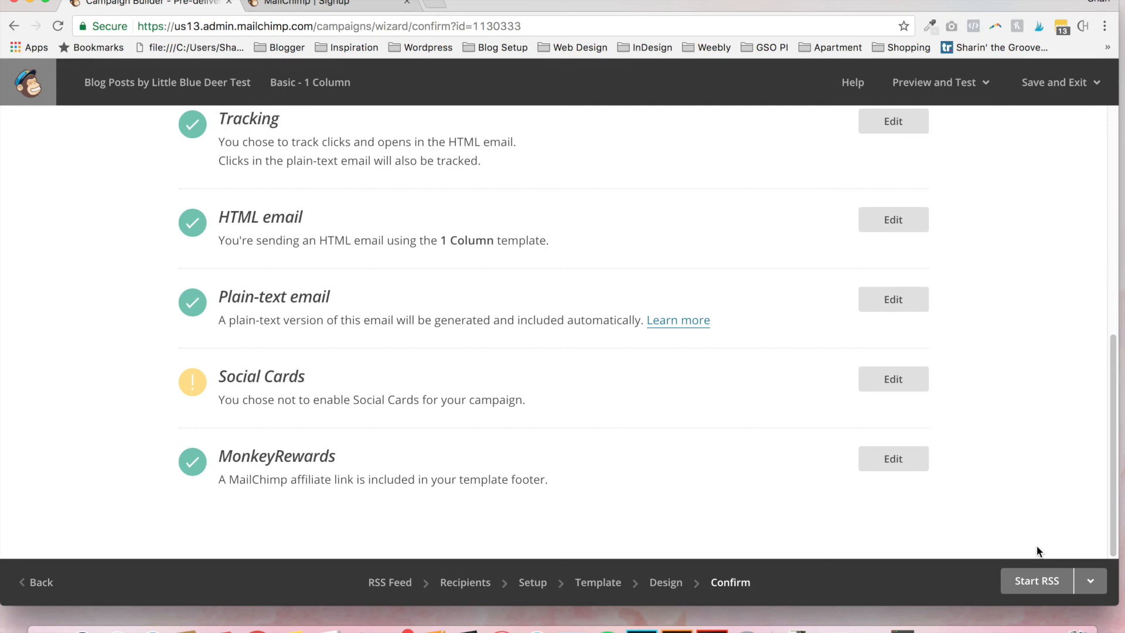
{"action": "mouse_move", "coordinate": [978, 496]}
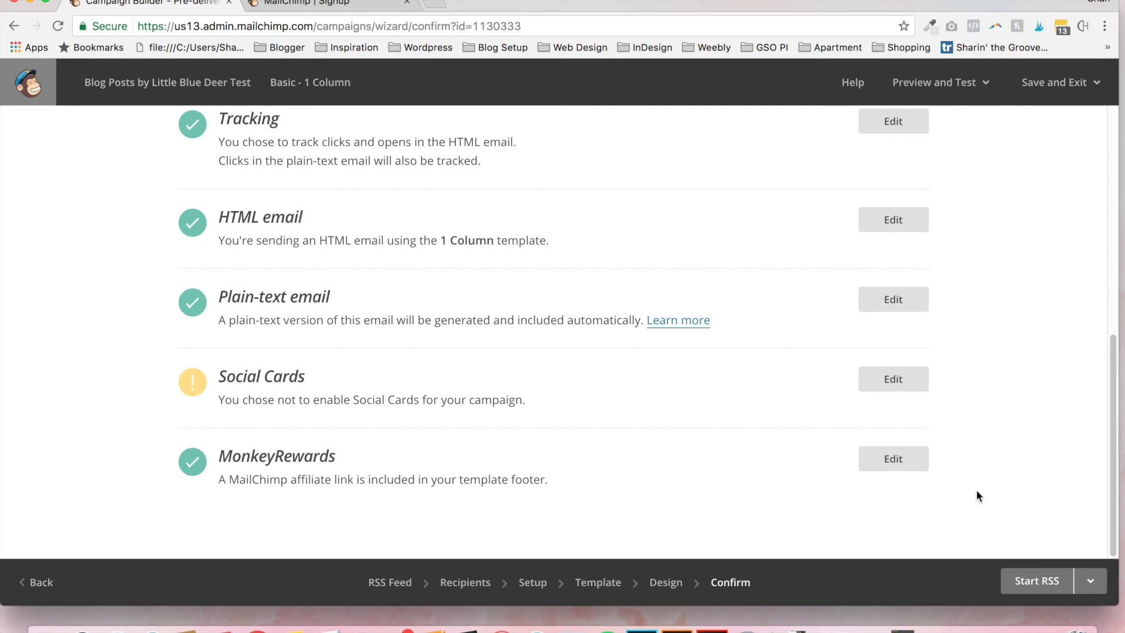
{"action": "mouse_move", "coordinate": [792, 510]}
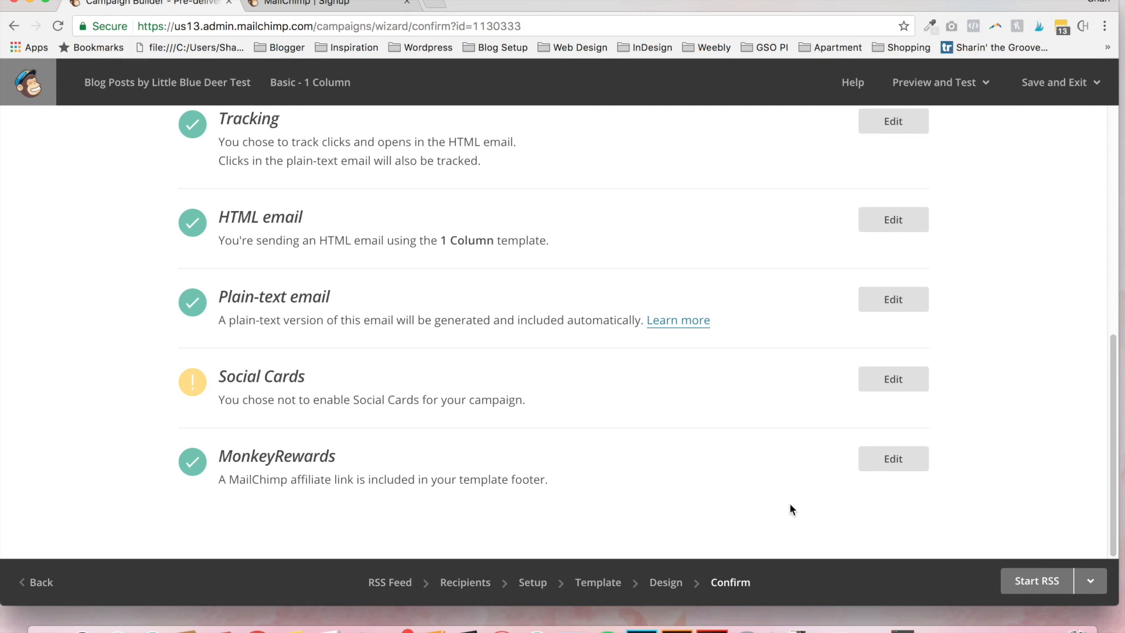